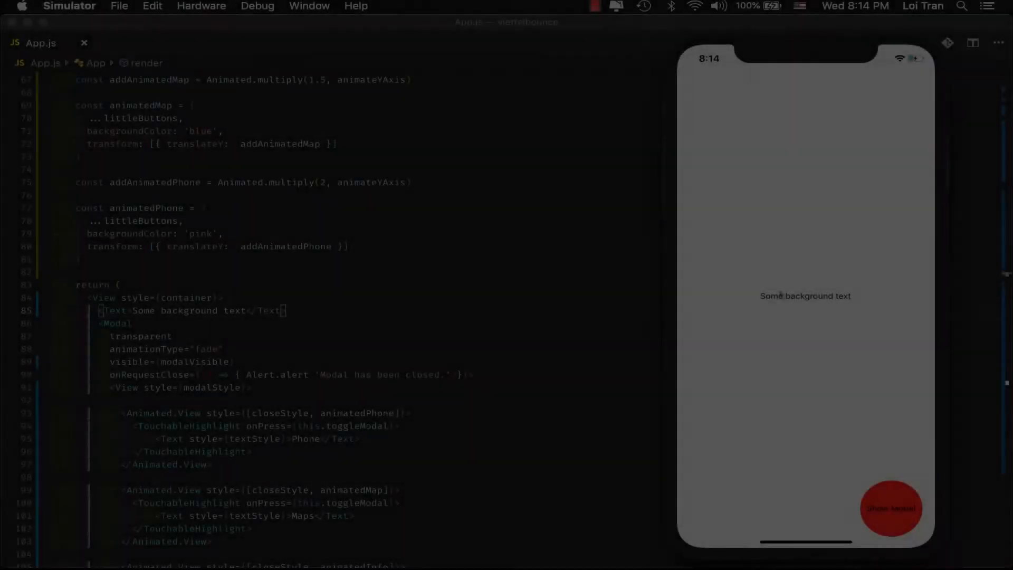
Tap the red button twice through to reveal and hide the Phone, Maps and Info buttons
click(890, 508)
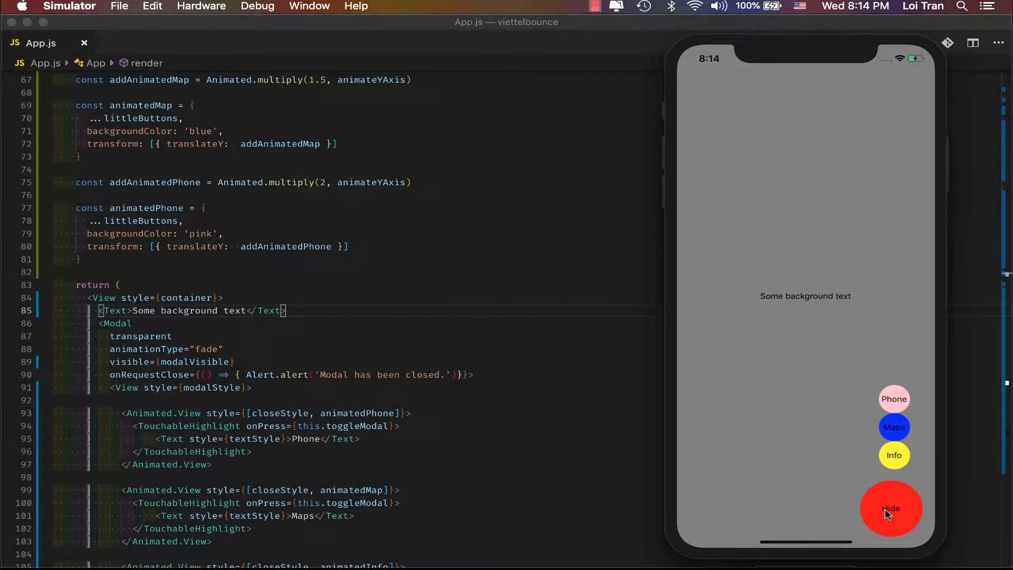
click(890, 508)
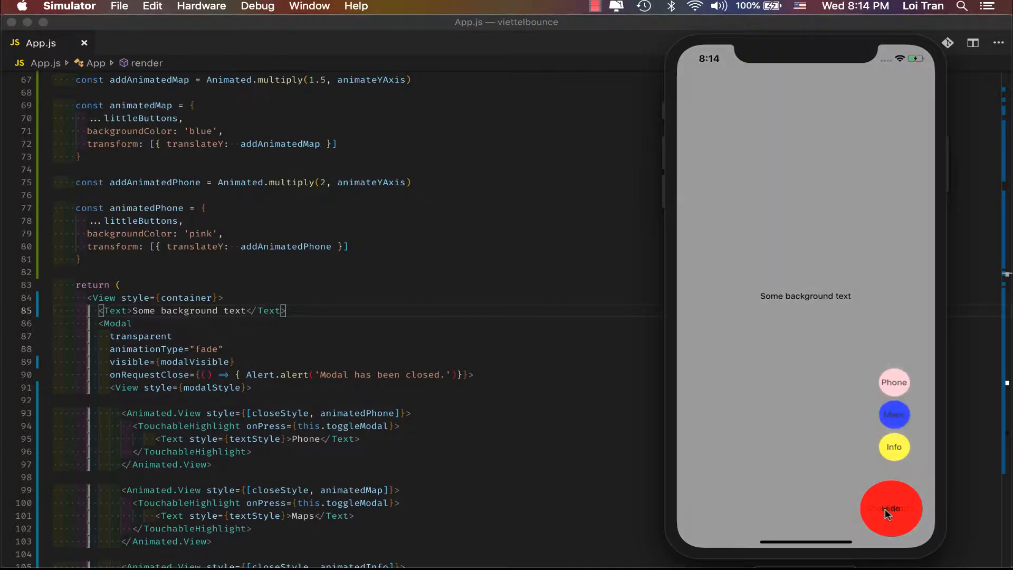
click(892, 509)
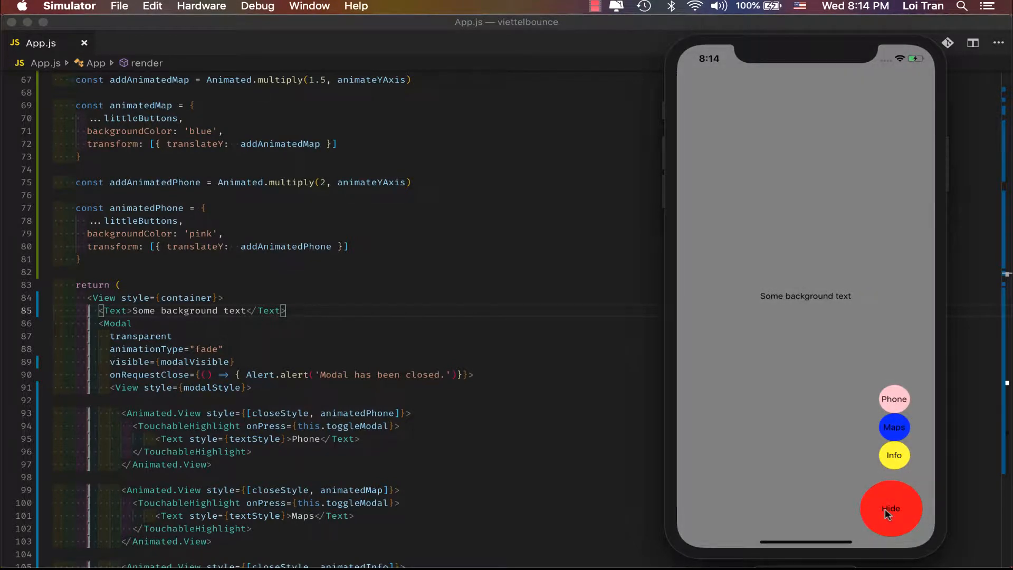
click(890, 509)
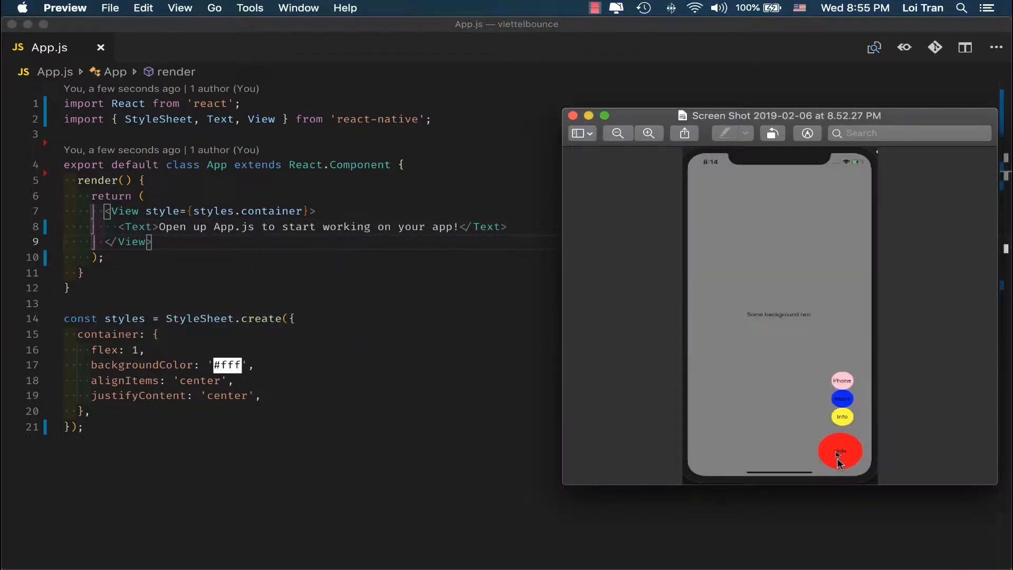
mouse_move(838, 466)
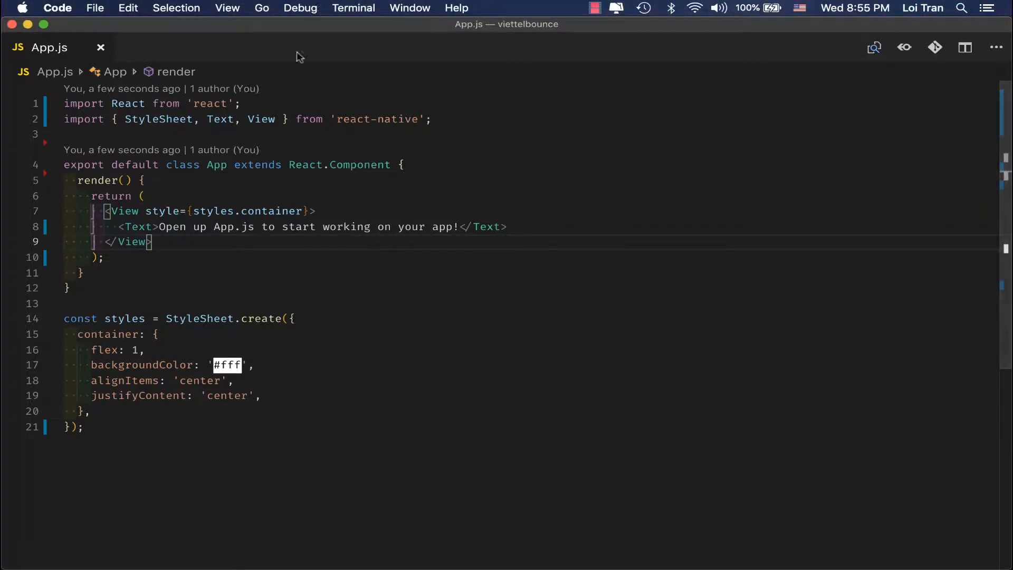
mouse_move(277, 119)
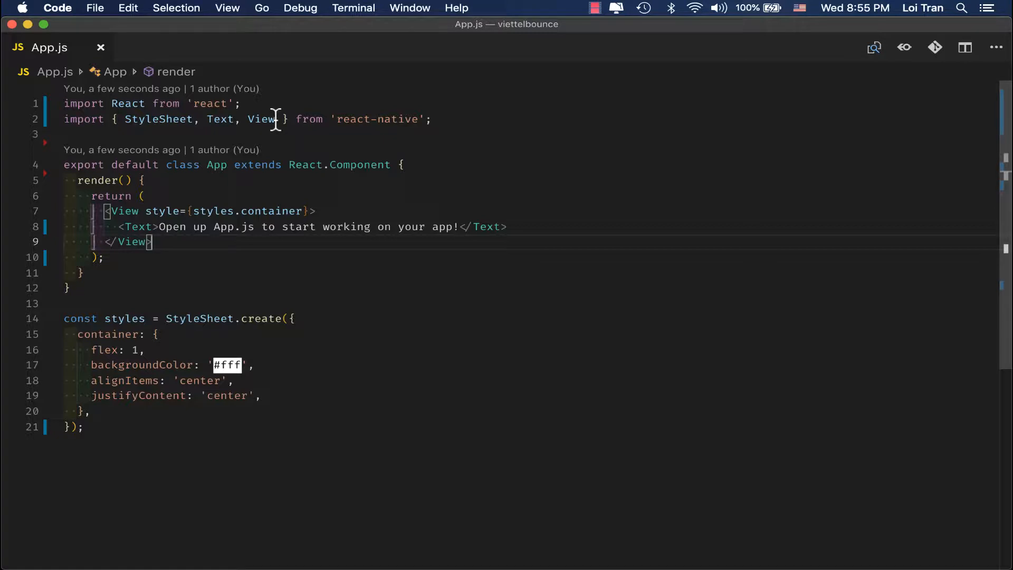
mouse_move(260, 119)
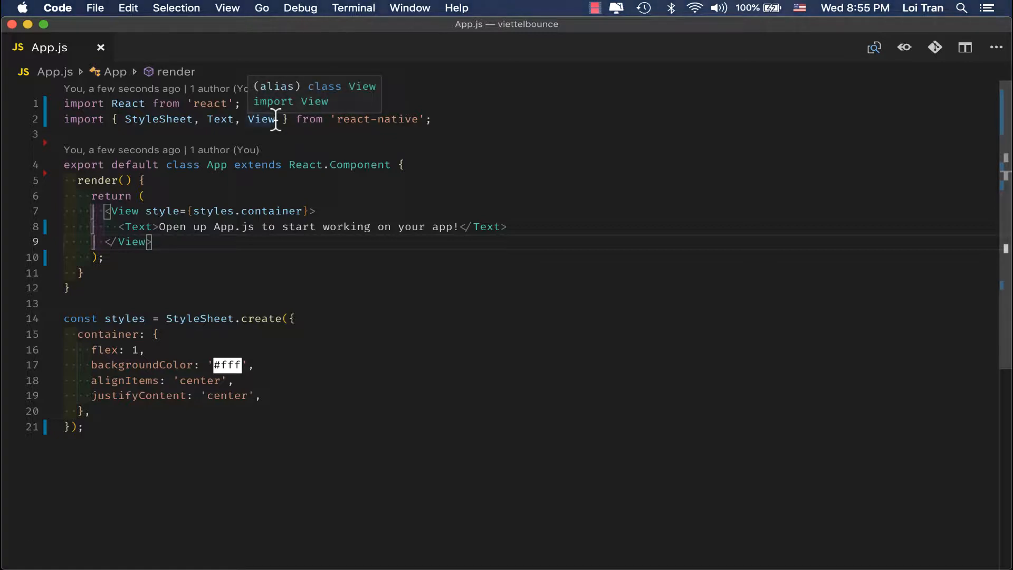
Import TouchableHighlight and add one with inline height 100, width 100 and red backgroundColor
text(,)
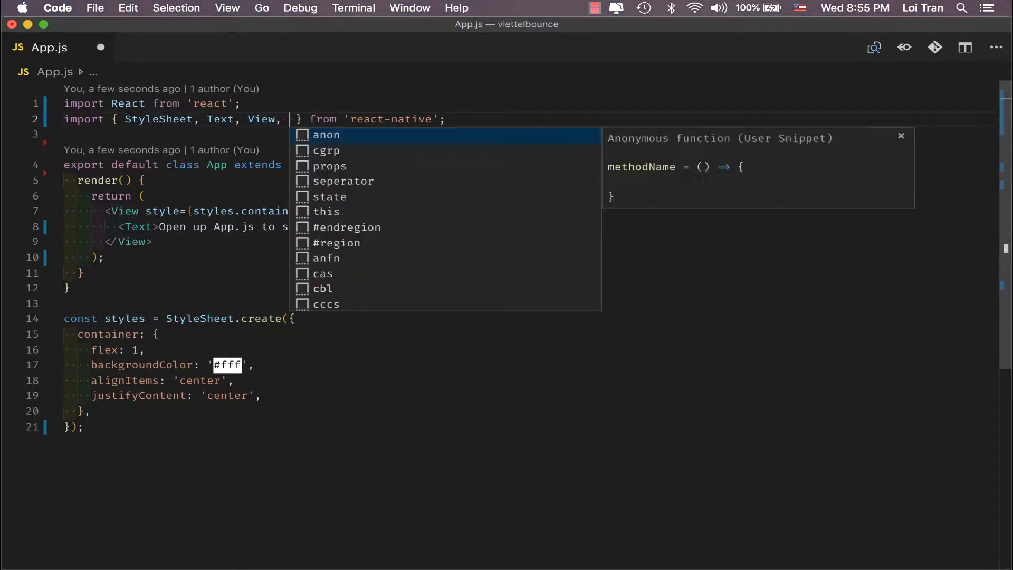
text(TouchableHighlight)
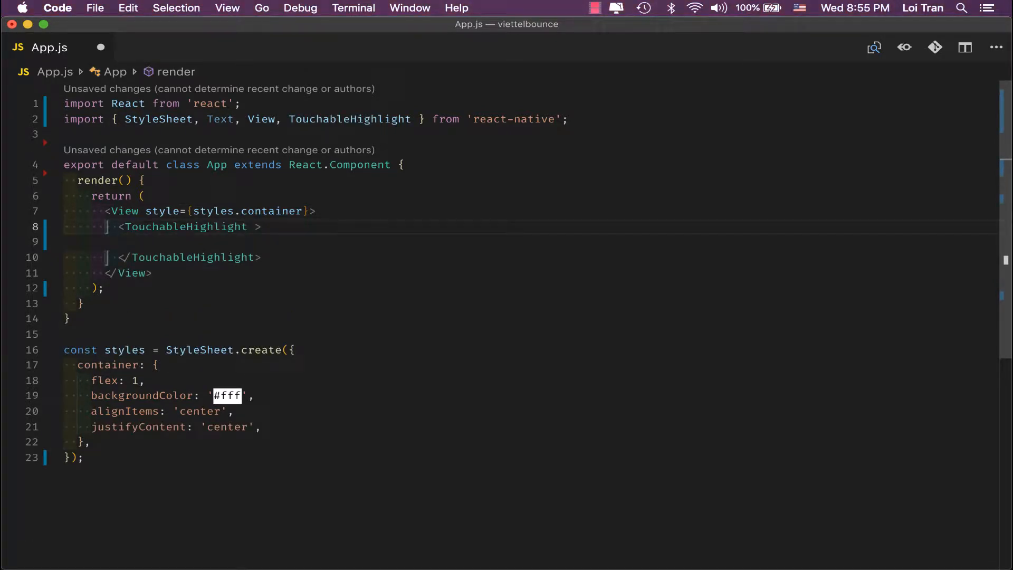
text(style={{ height: 100)
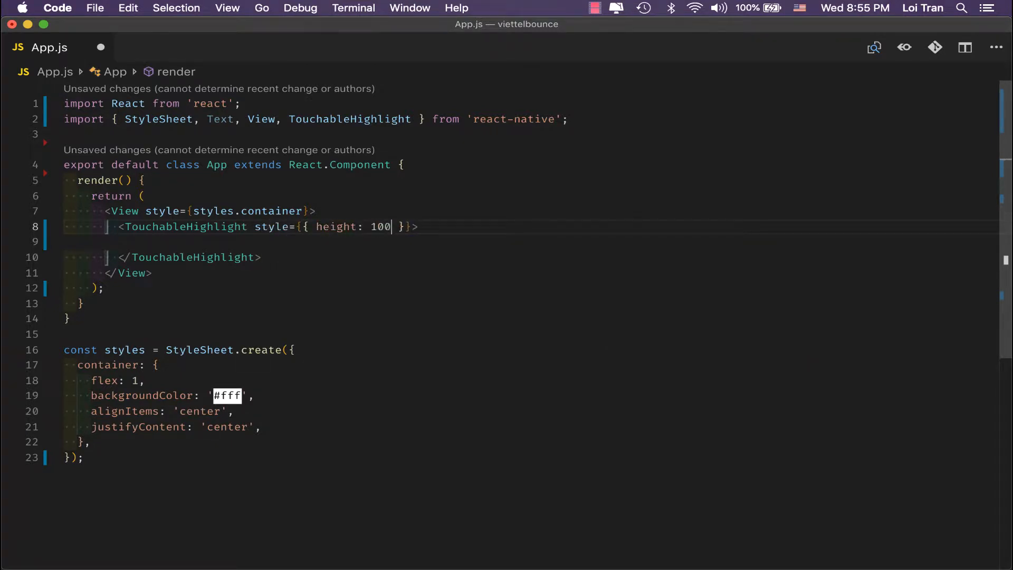
text(, width: 100,)
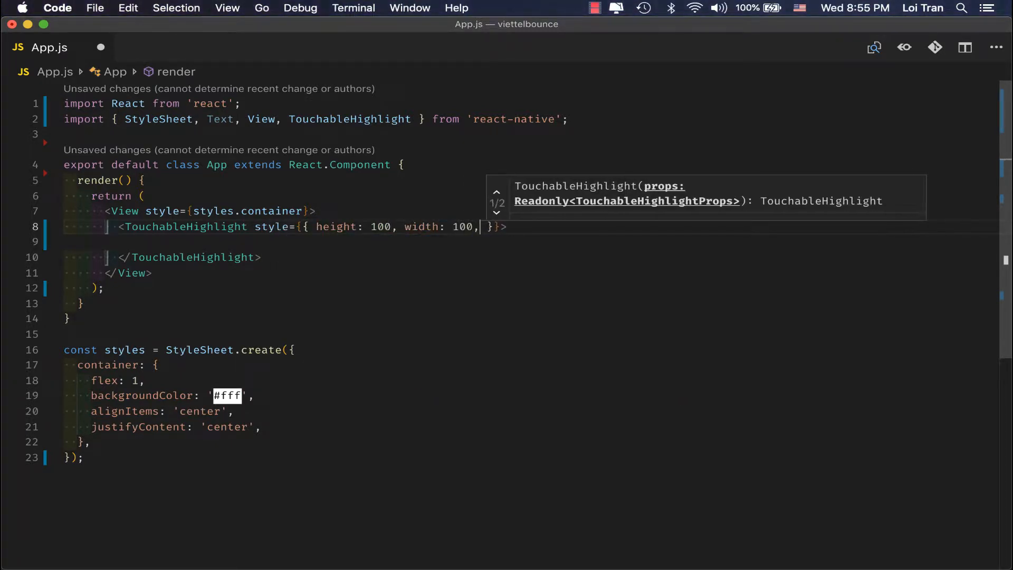
text(backgroundColor: 'red)
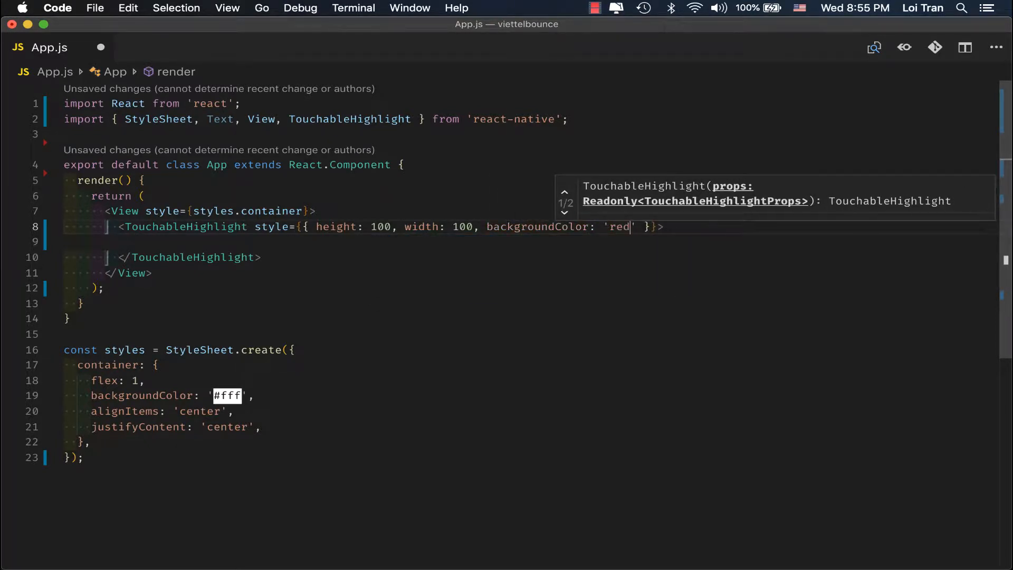
Nest a Text child reading Show inside the TouchableHighlight
key(Cmd+Tab)
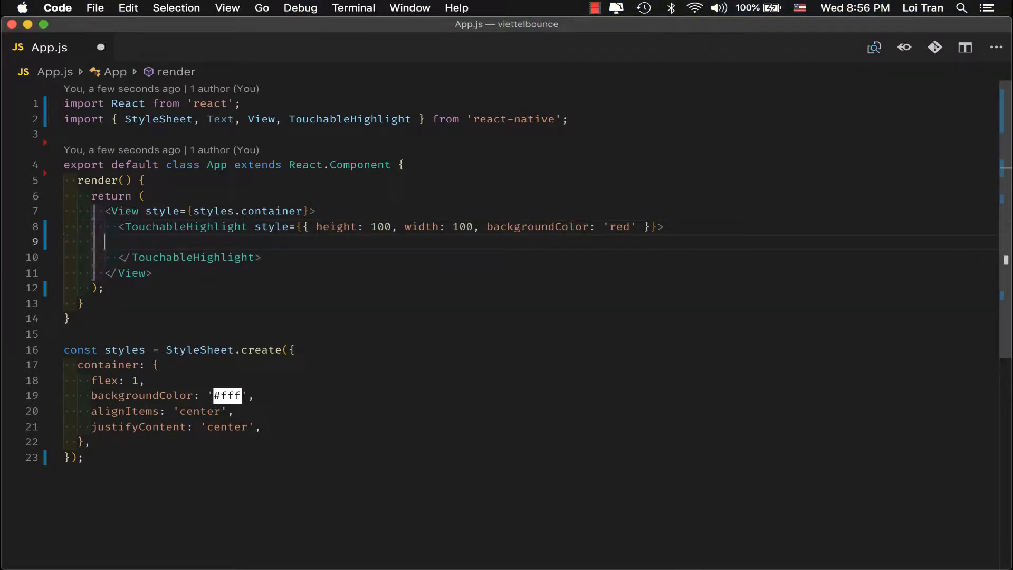
text(<Tex)
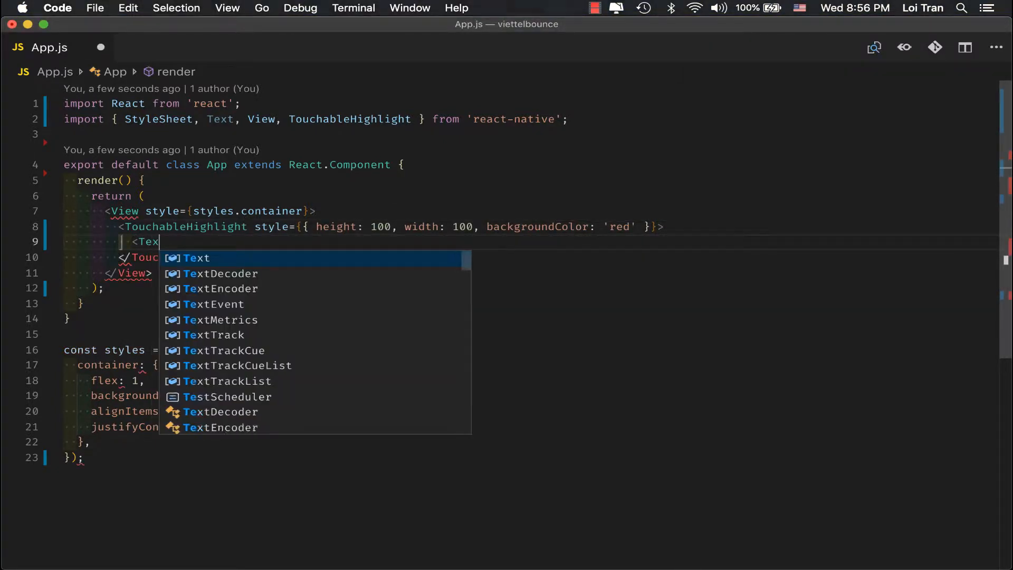
text(Show</Text>)
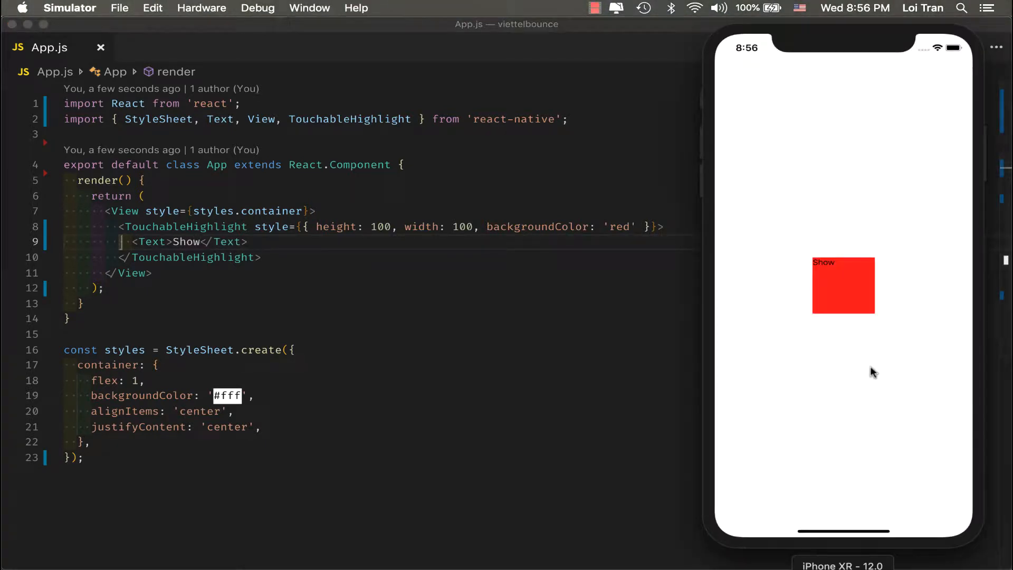
mouse_move(483, 286)
text(, borderRadius: )
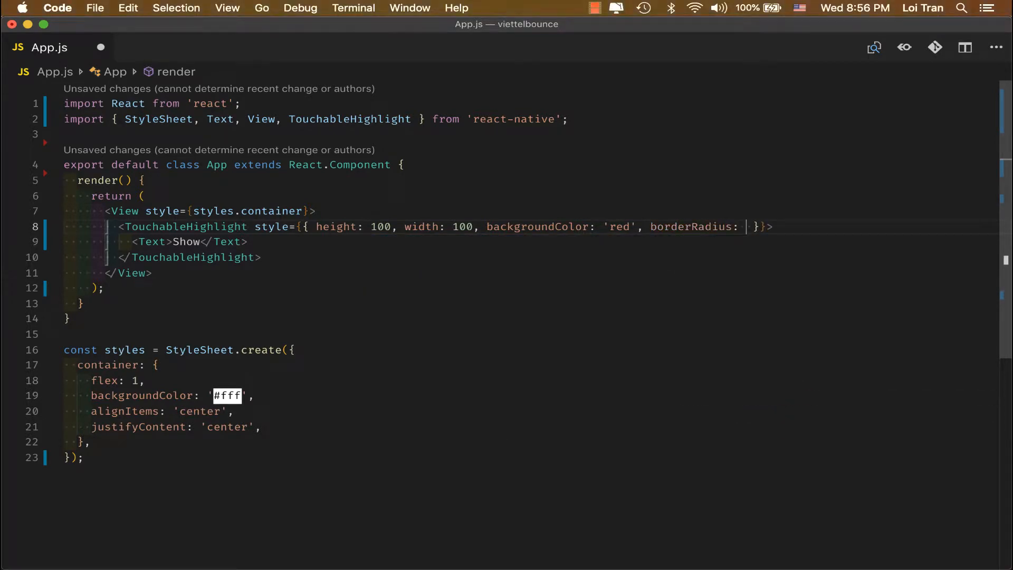
Add borderRadius 50, then move height 100, width 100, red background and radius into a new openButtonStyle entry
text(50,)
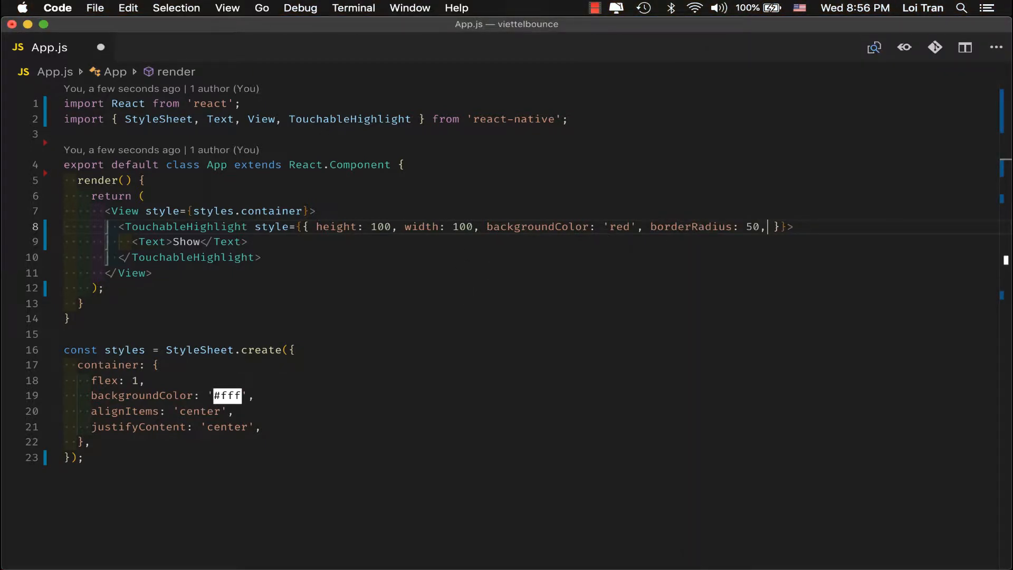
key(Backspace)
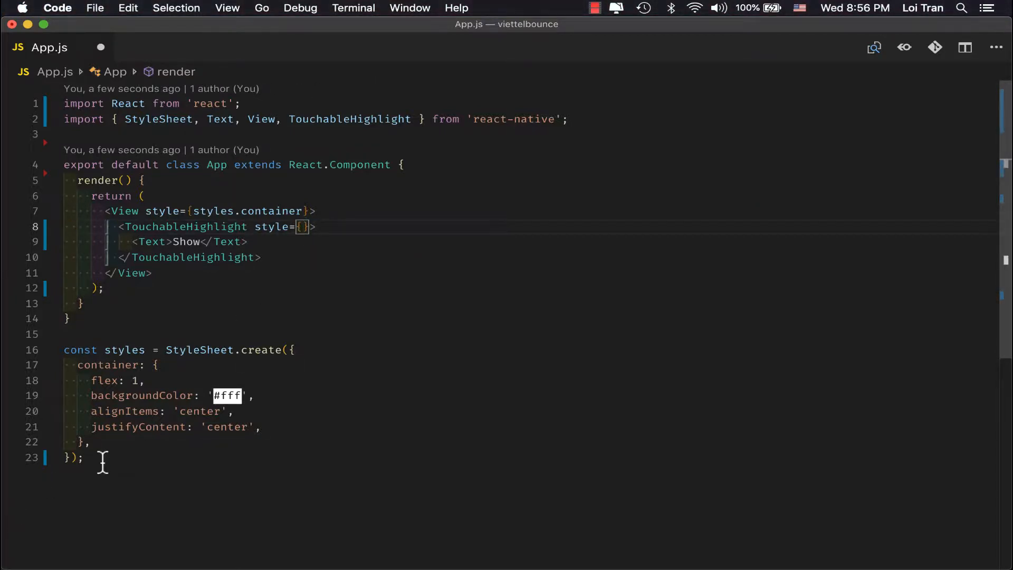
text(o)
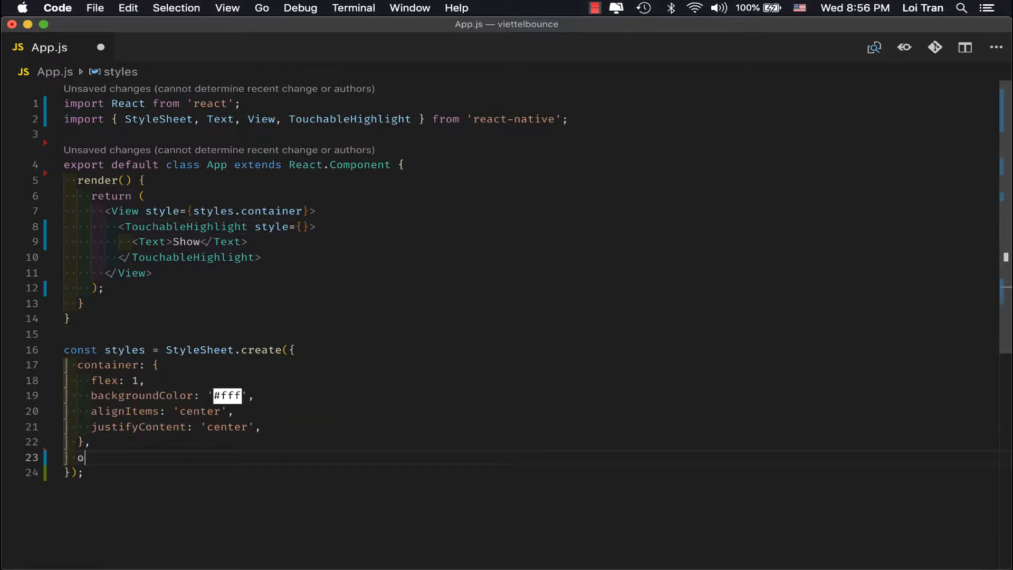
text(penButtleStyle)
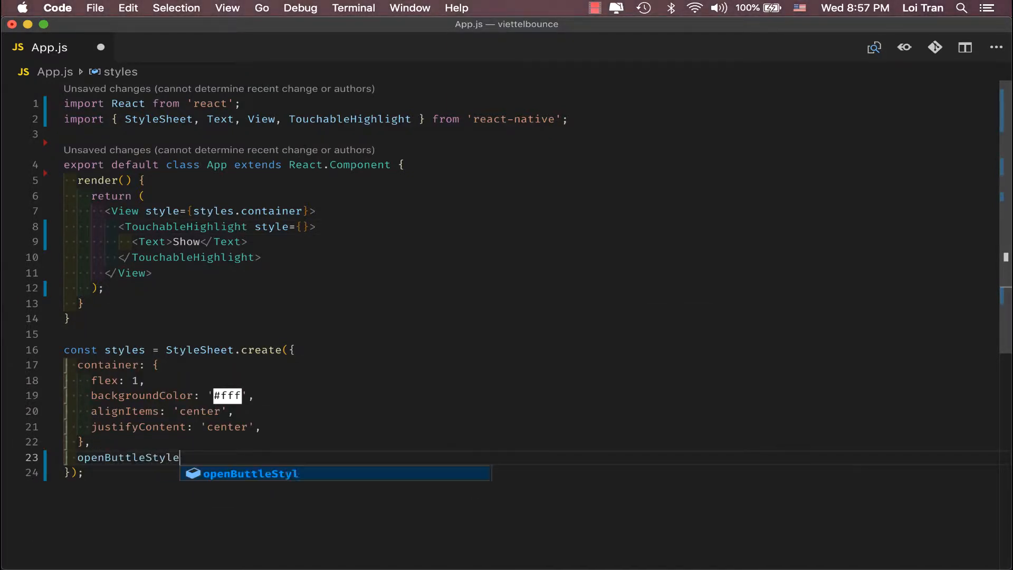
key(backspace)
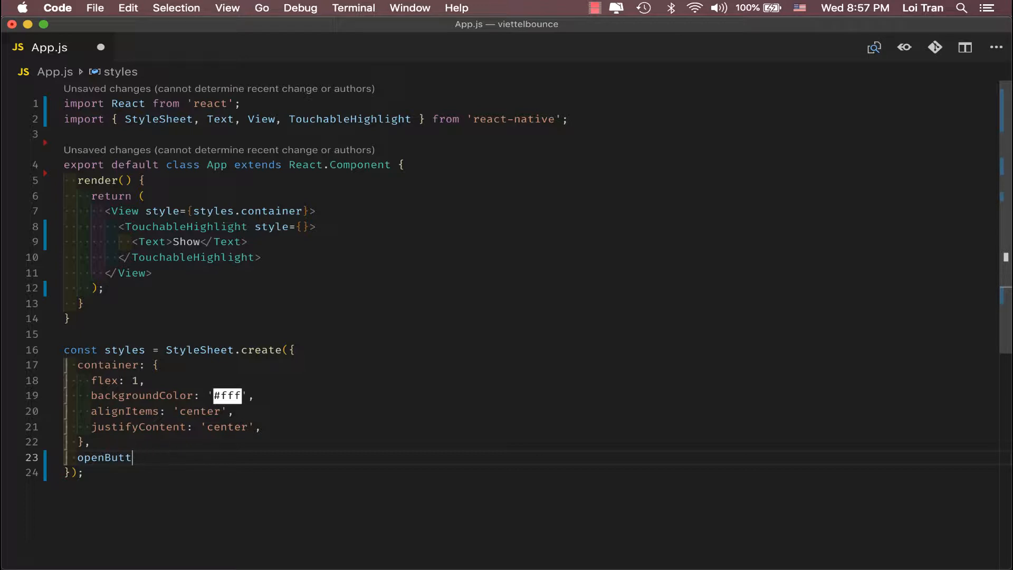
text(onStyle: { height: 100, width: 100, backgroundColor: 'red', borderRadius: 50 })
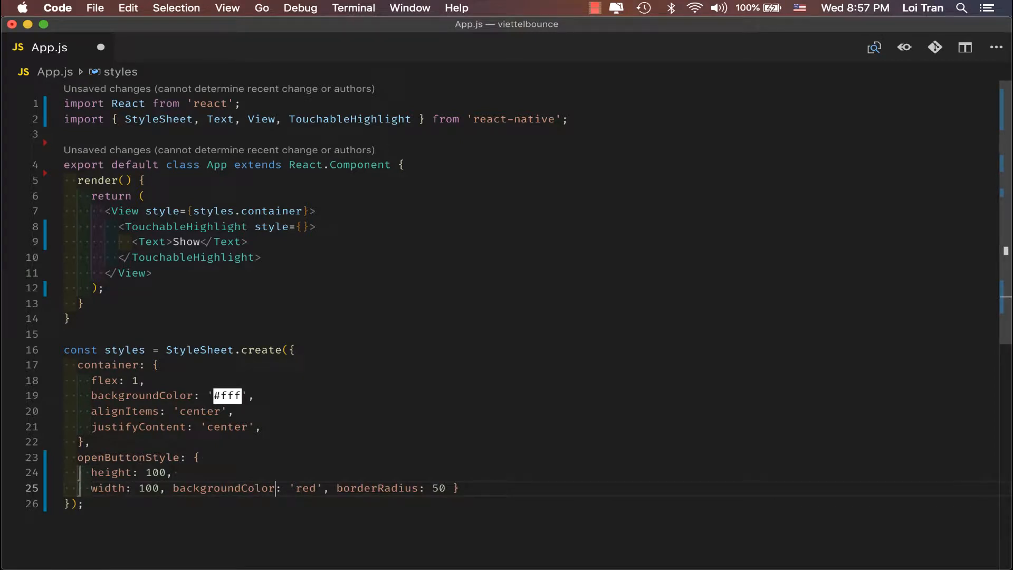
key(Enter)
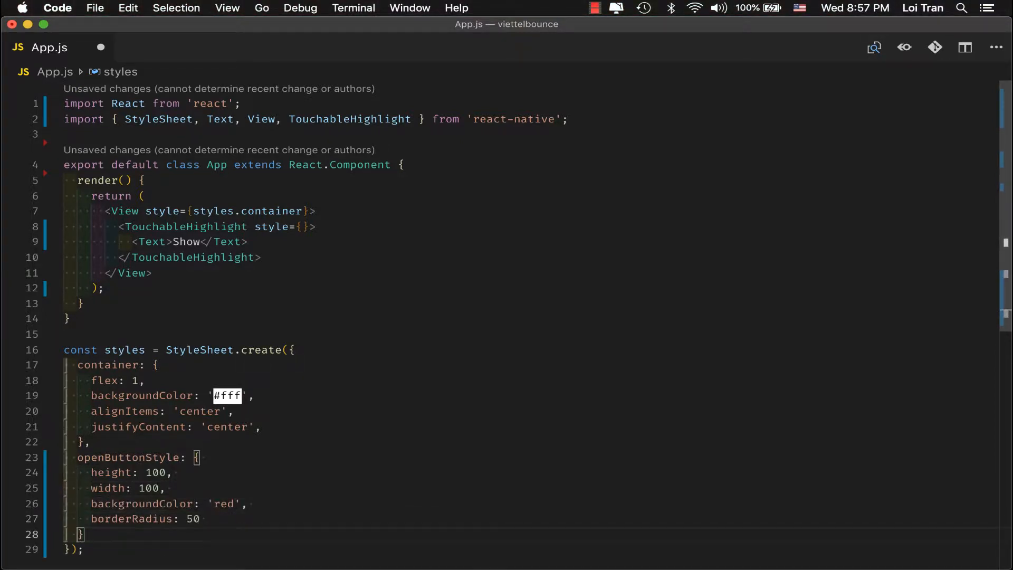
Destructure openButtonStyle from styles in render, apply it to the button and add justifyContent 'center'
click(145, 196)
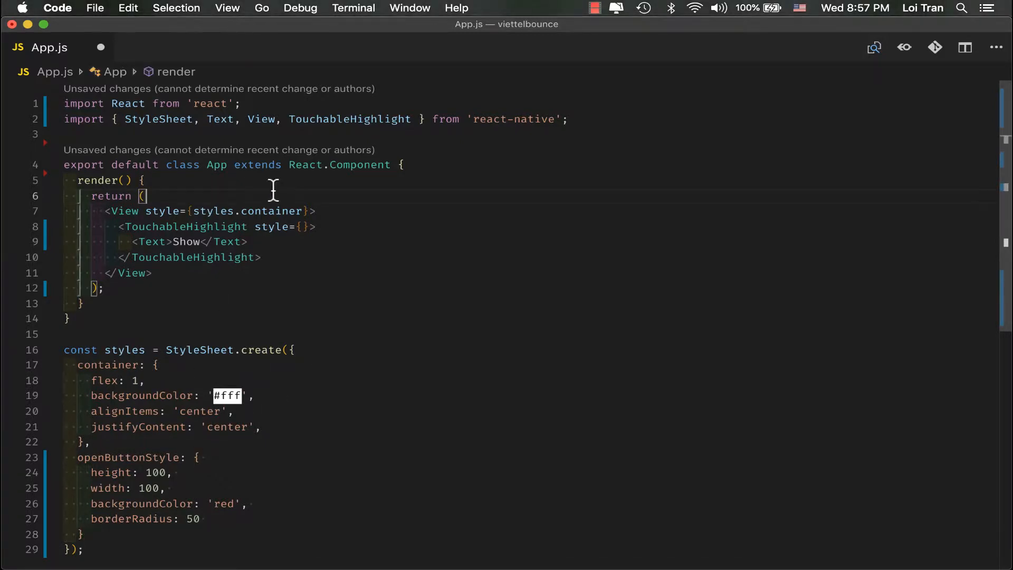
text(const {  })
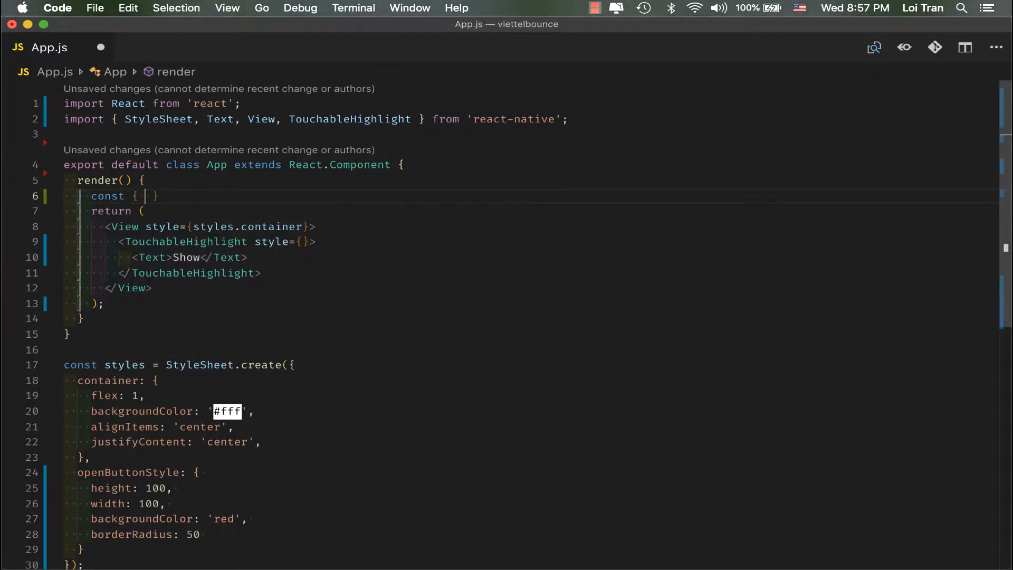
text(openButtonStyle)
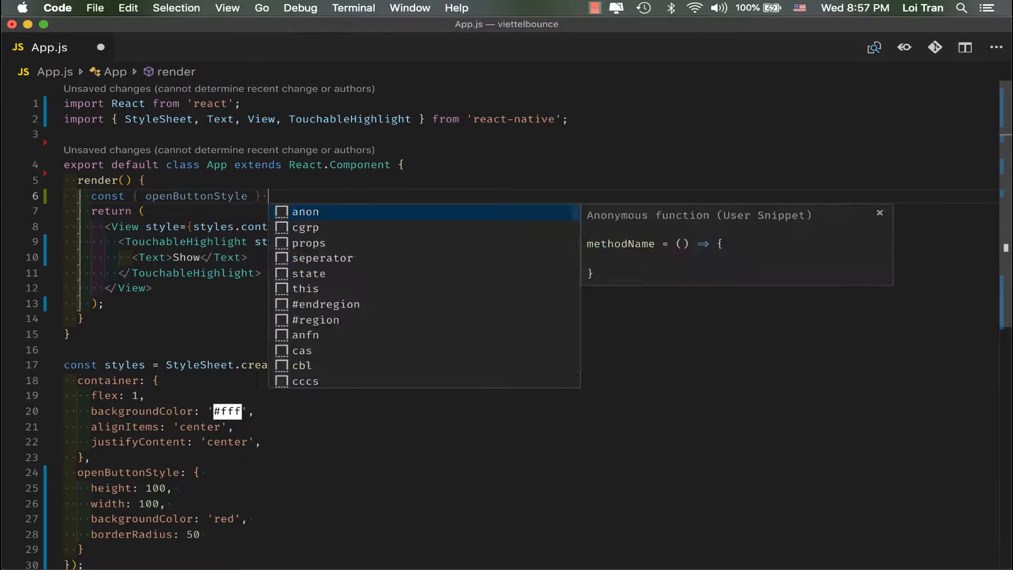
text(= styles)
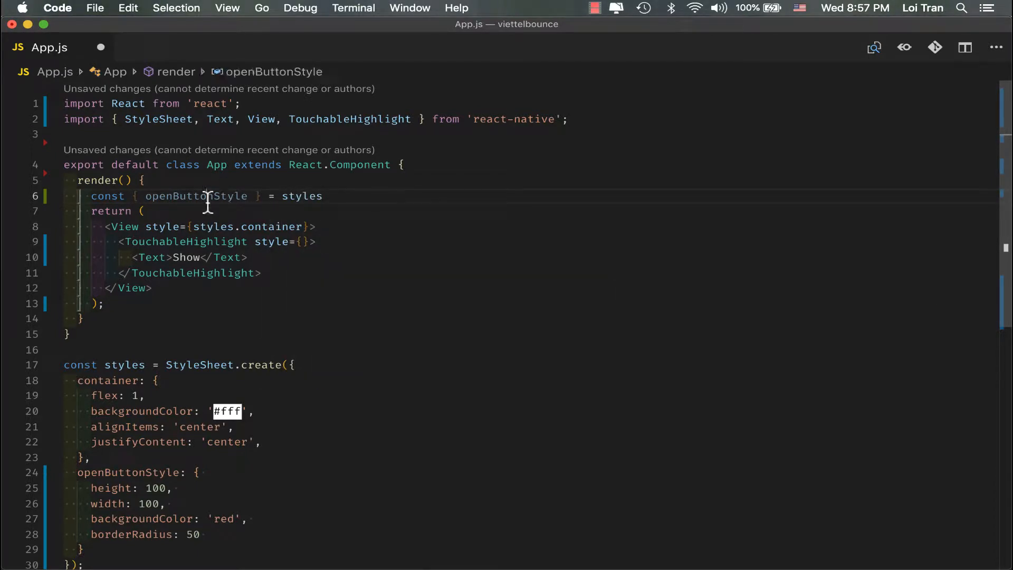
text(openButtonStyle)
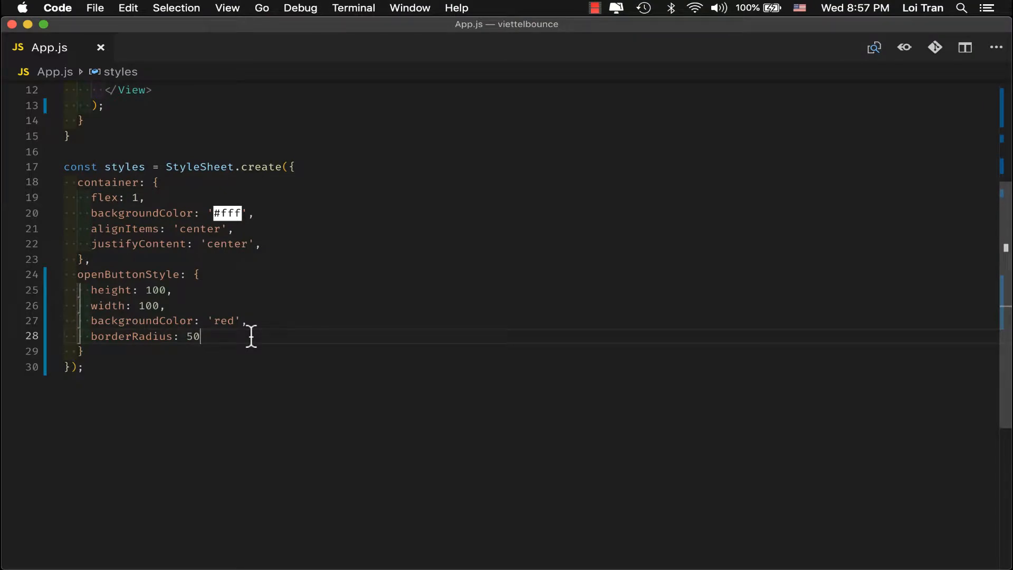
text(justifyContent: 'center)
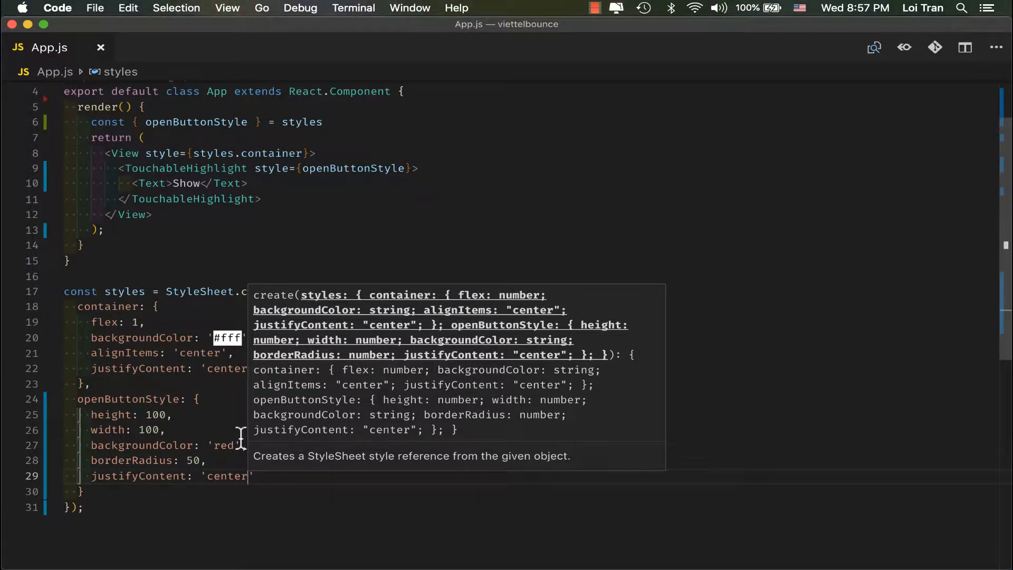
mouse_move(204, 294)
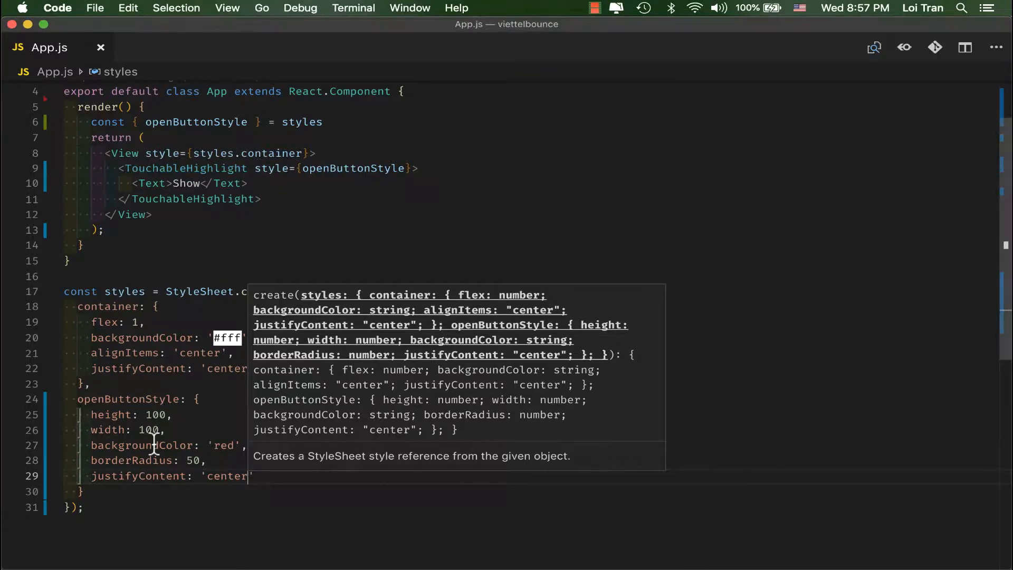
Create a textStyle entry with alignSelf 'center'
text(textStyle: {)
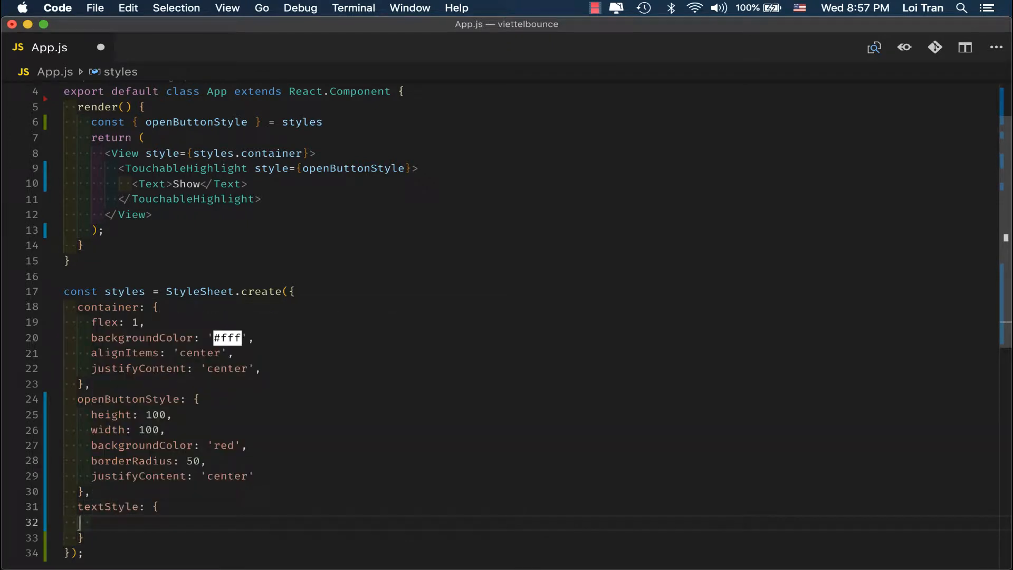
text(alignSelf:)
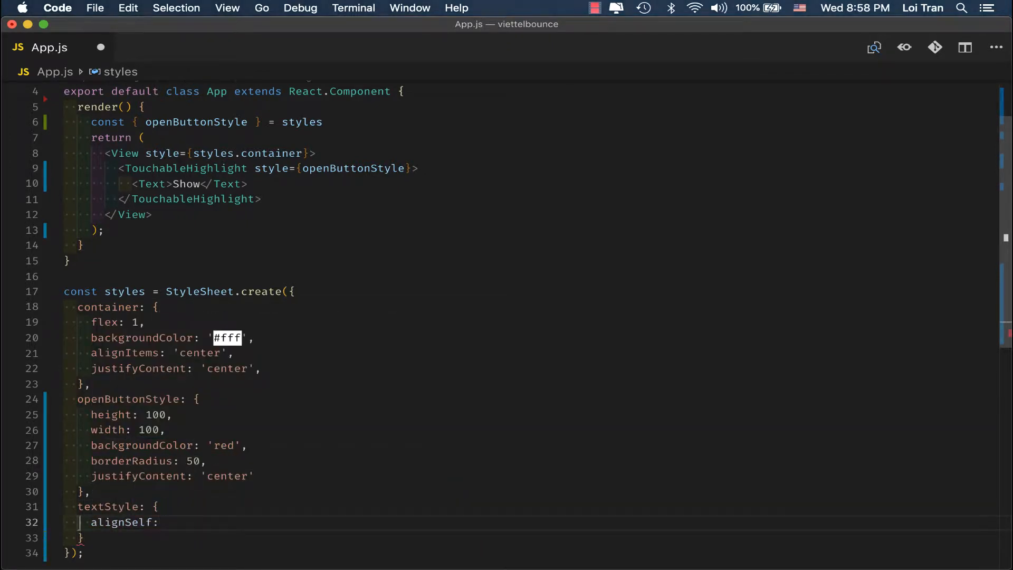
text('center')
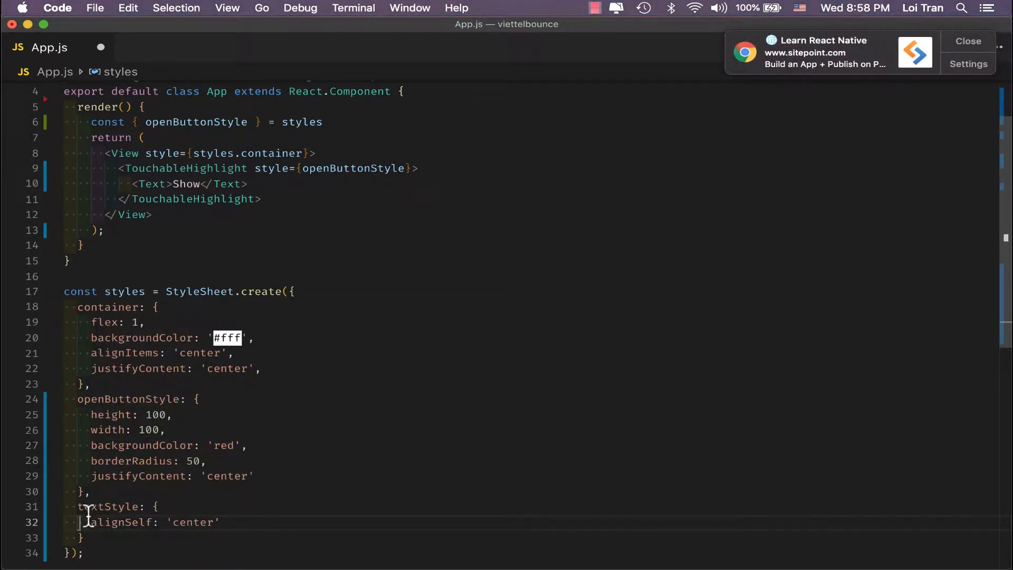
Apply style={textStyle} to the Show Text, destructure textStyle from styles and save
double_click(107, 506)
text(, textStyle)
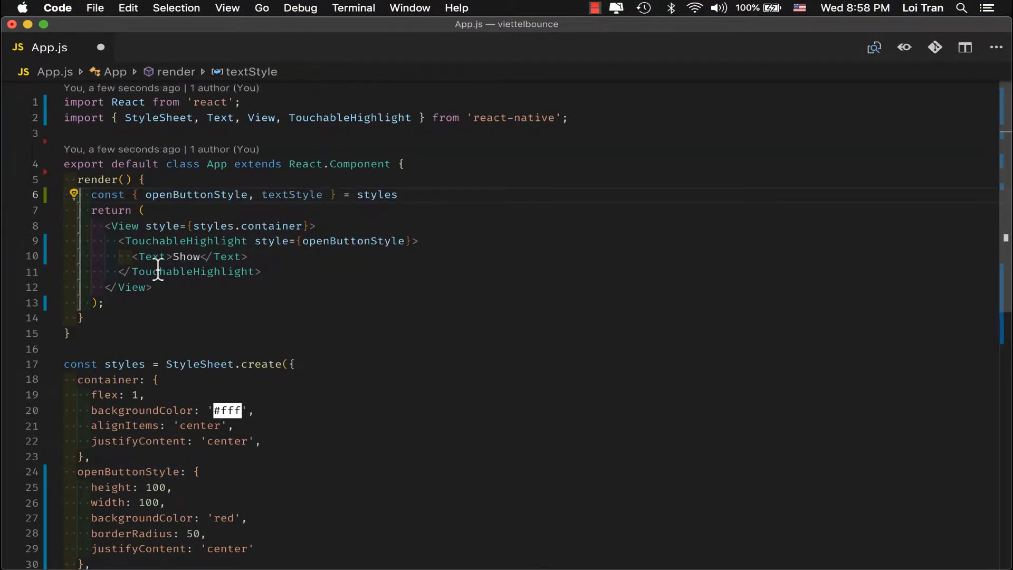
text(style=)
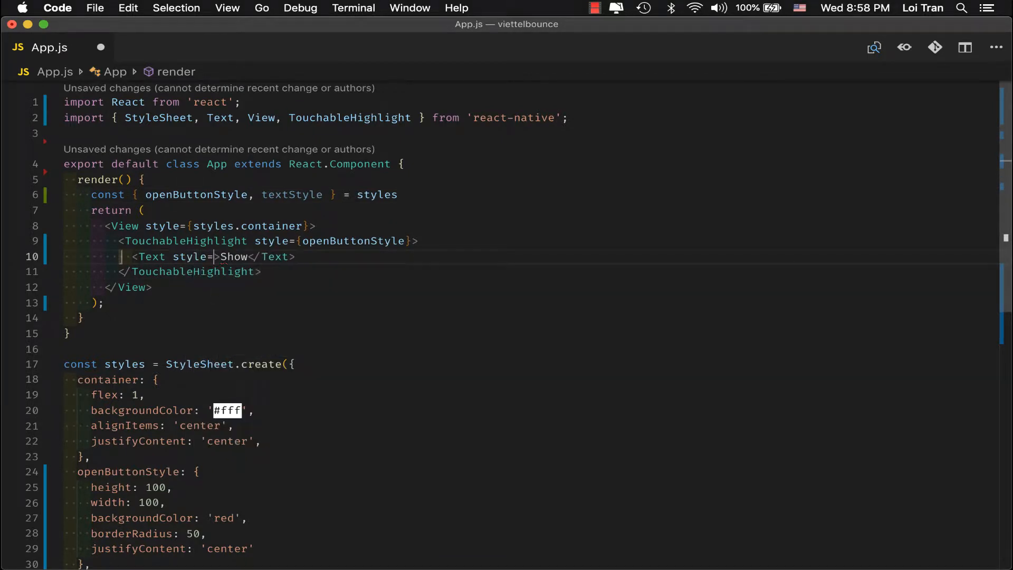
text({textStyle}})
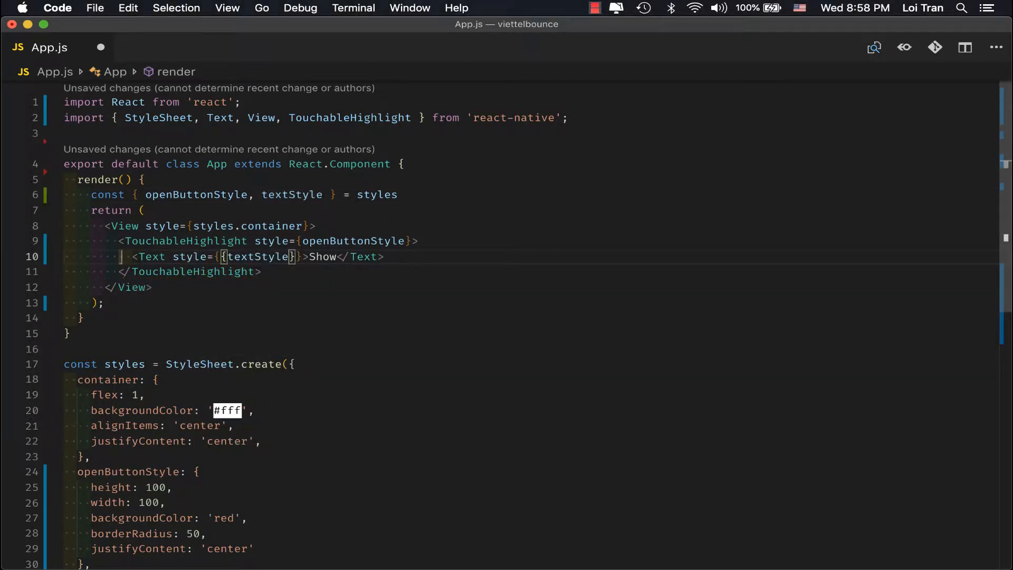
text(textStyle)
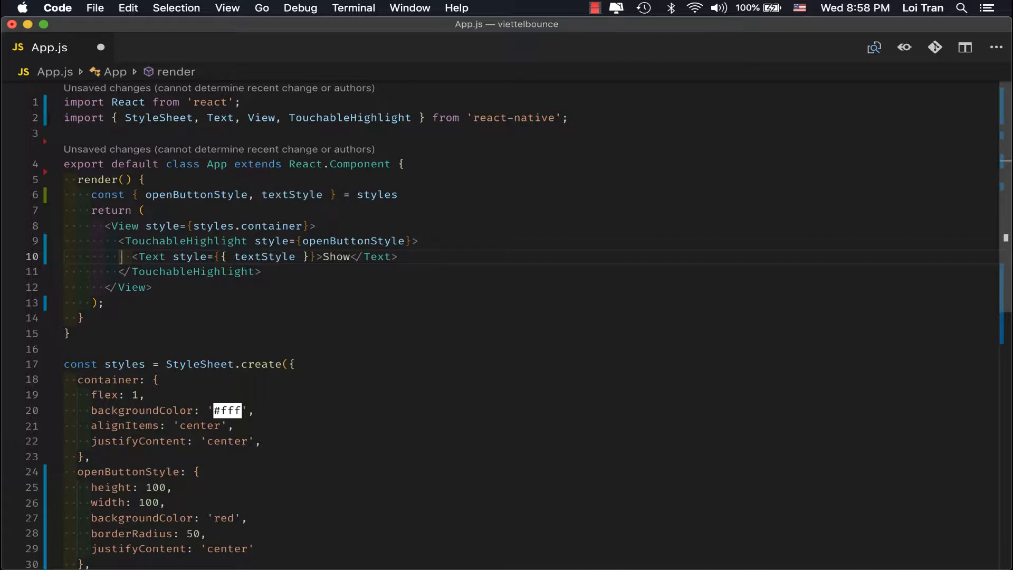
key(Backspace)
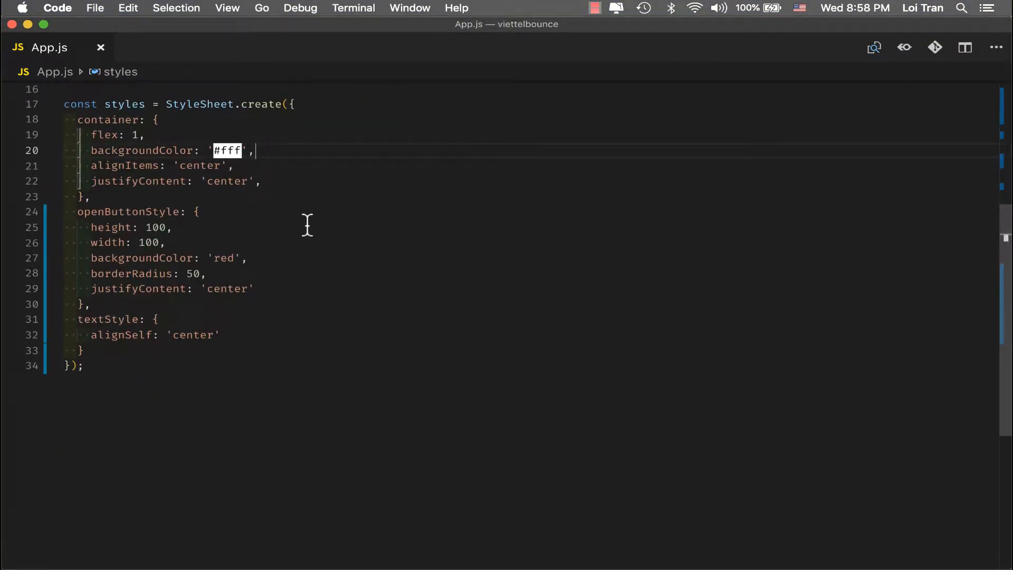
Make openButtonStyle position 'absolute' with bottom 20 and right 20, and begin an onPress prop
text(pos)
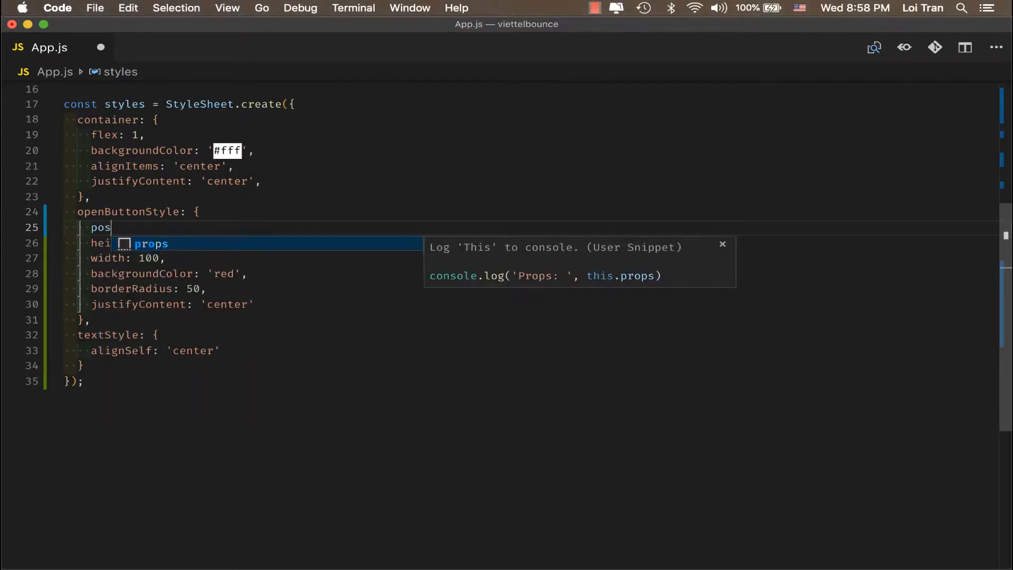
text(ition: 'absolute',)
text(bottom: ')
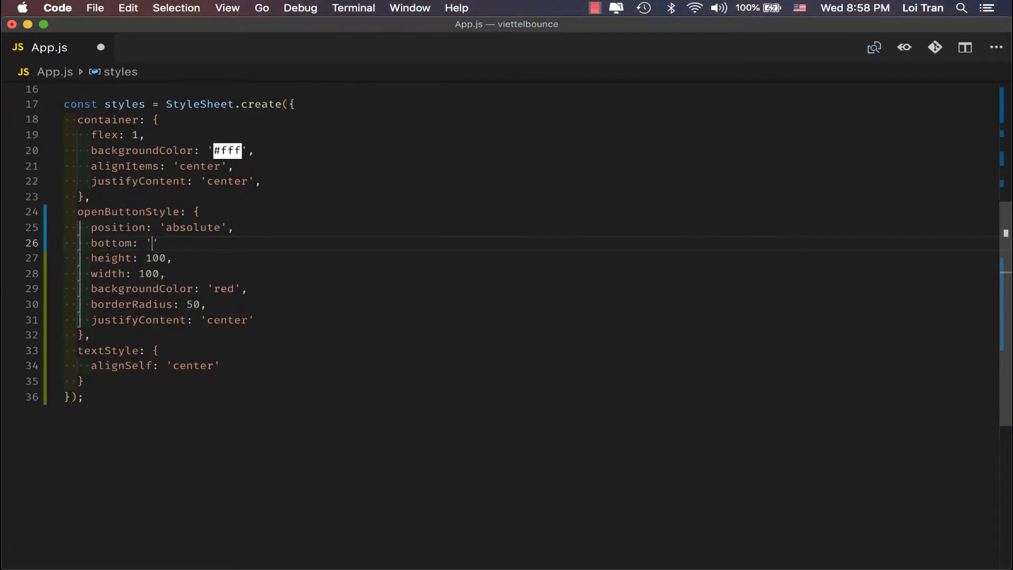
text(20,)
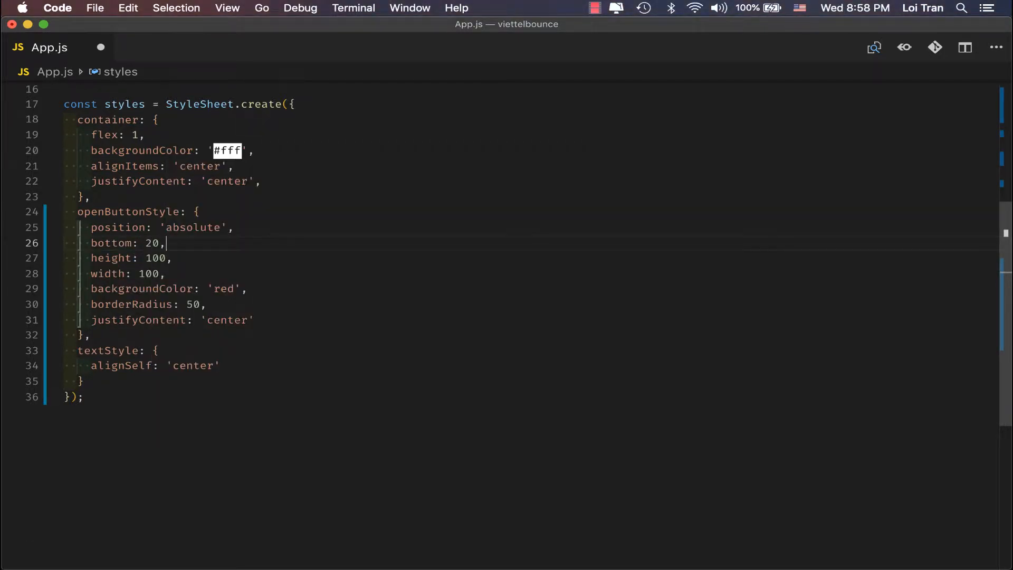
text(right: 20,)
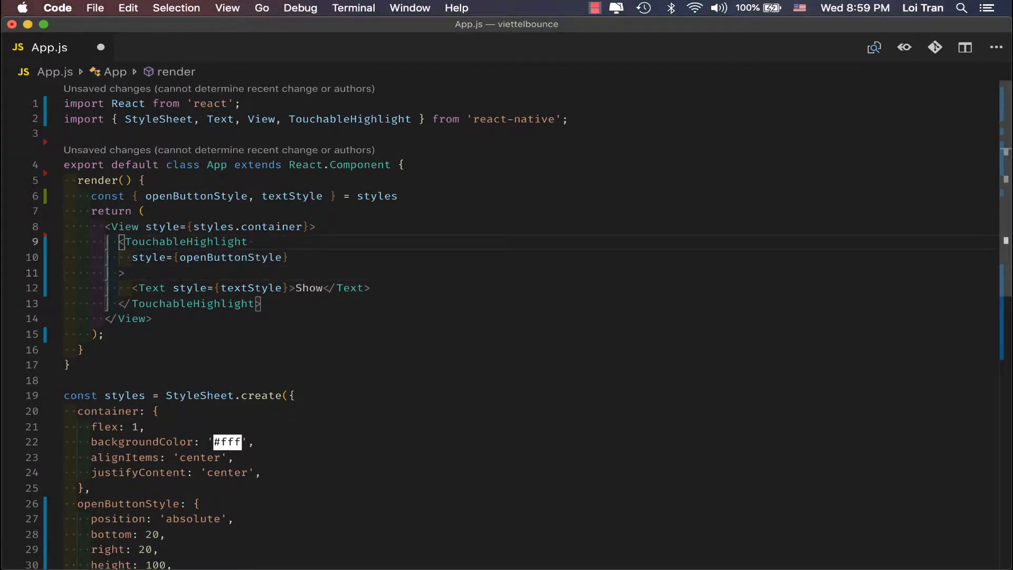
text(onPress={)
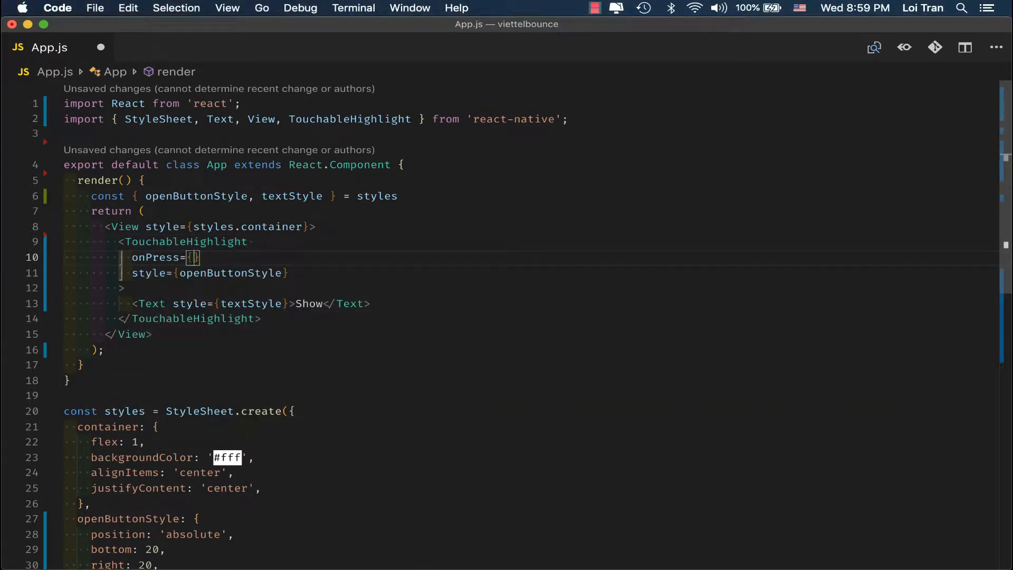
Set onPress to this.openModal and define openModal logging 'Opening Modal', then switch to Simulator
text(this.)
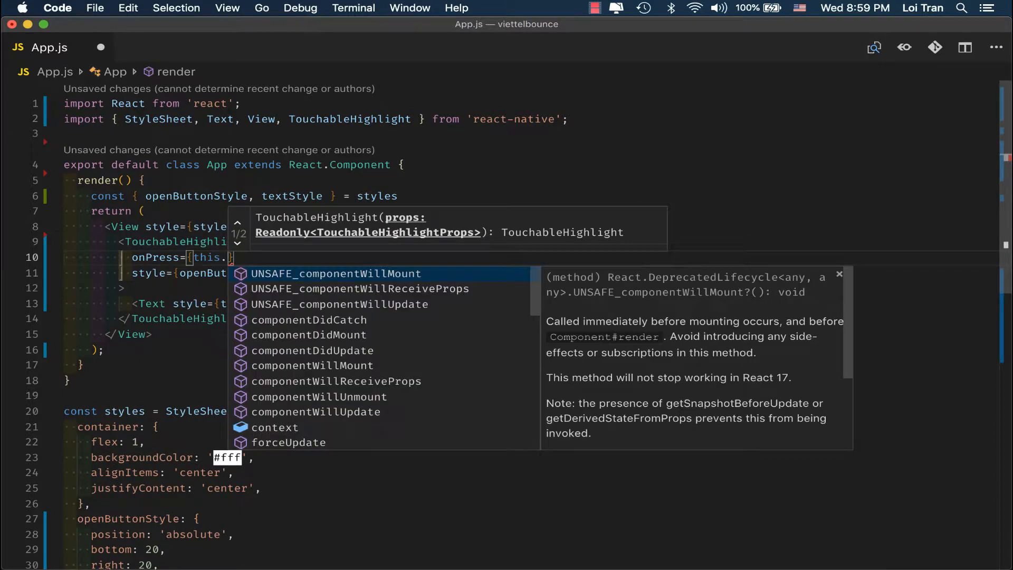
text(openModal)
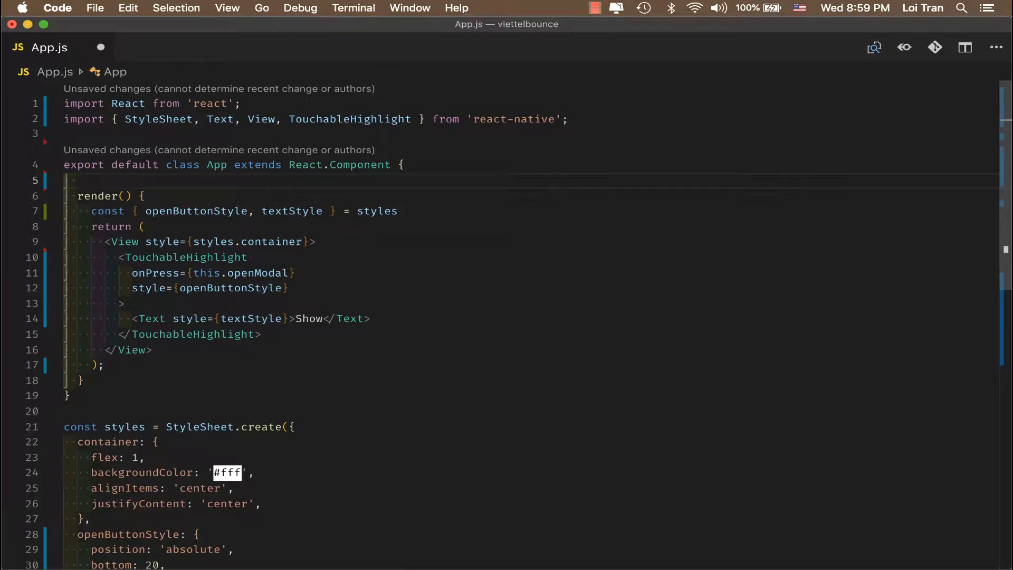
text(openModal = () => {)
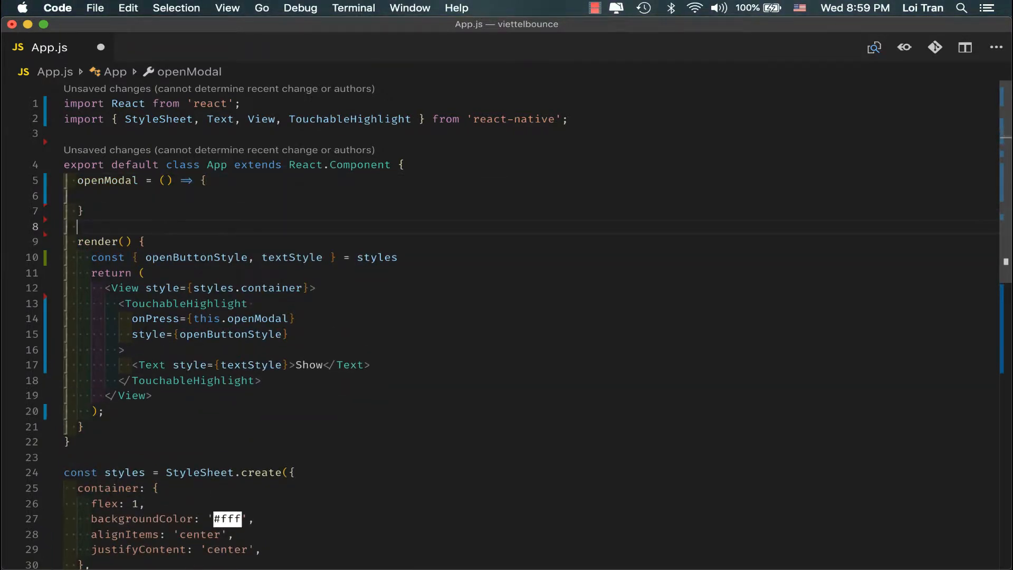
text(console.log('Opening Modal')
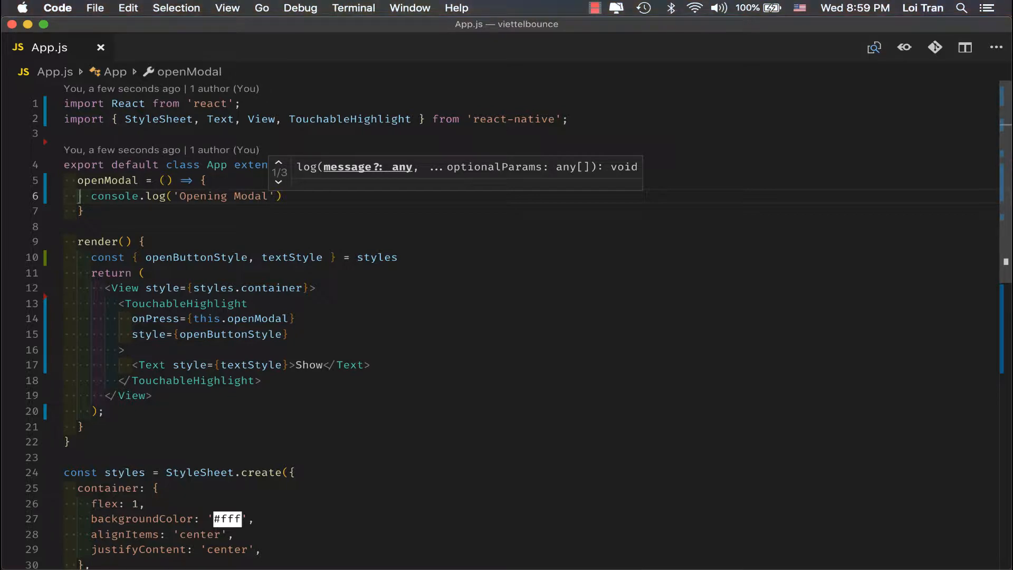
key(cmd+tab)
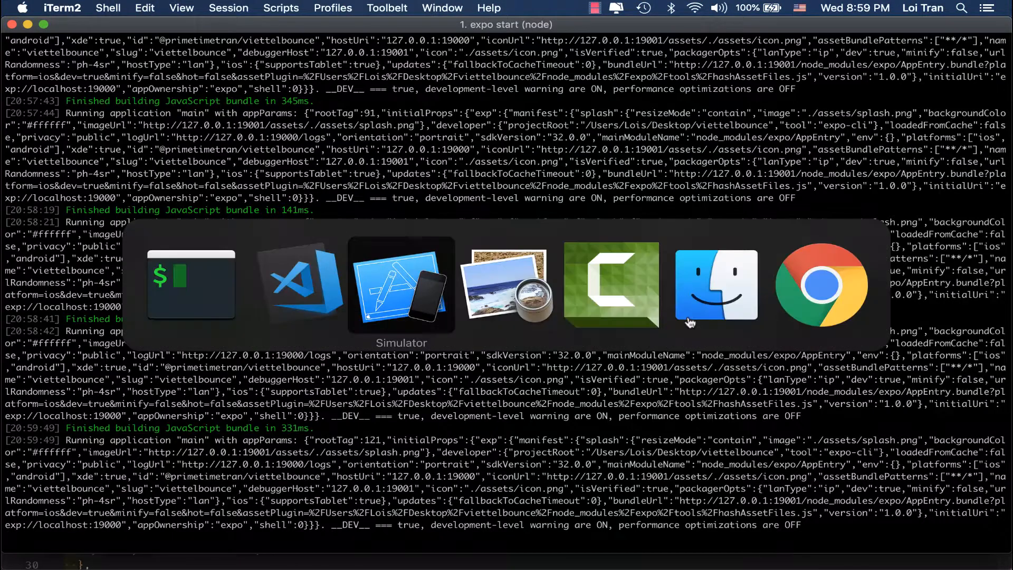
Press the red Show button repeatedly so 'Opening Modal' logs each time
click(401, 286)
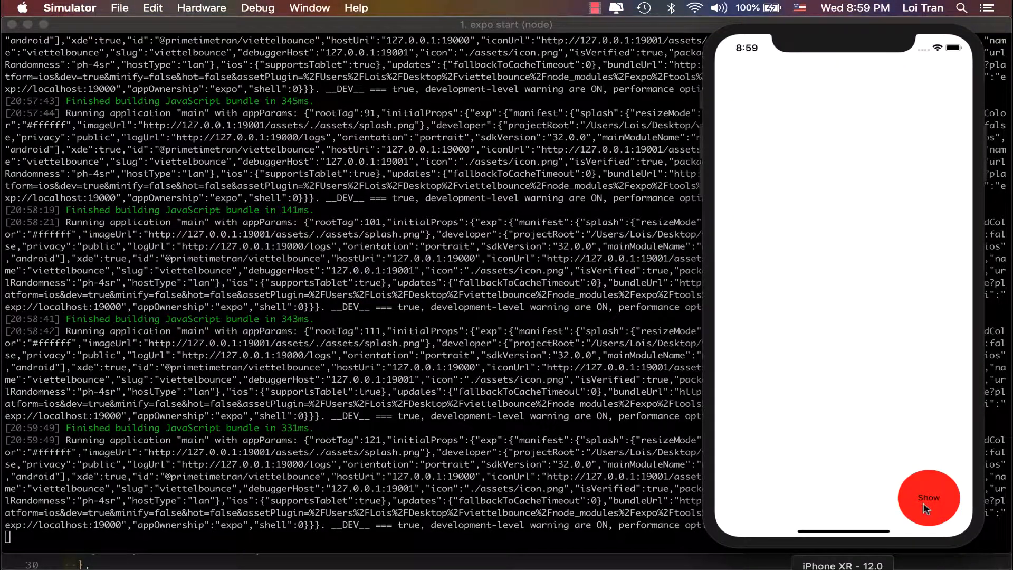
click(929, 497)
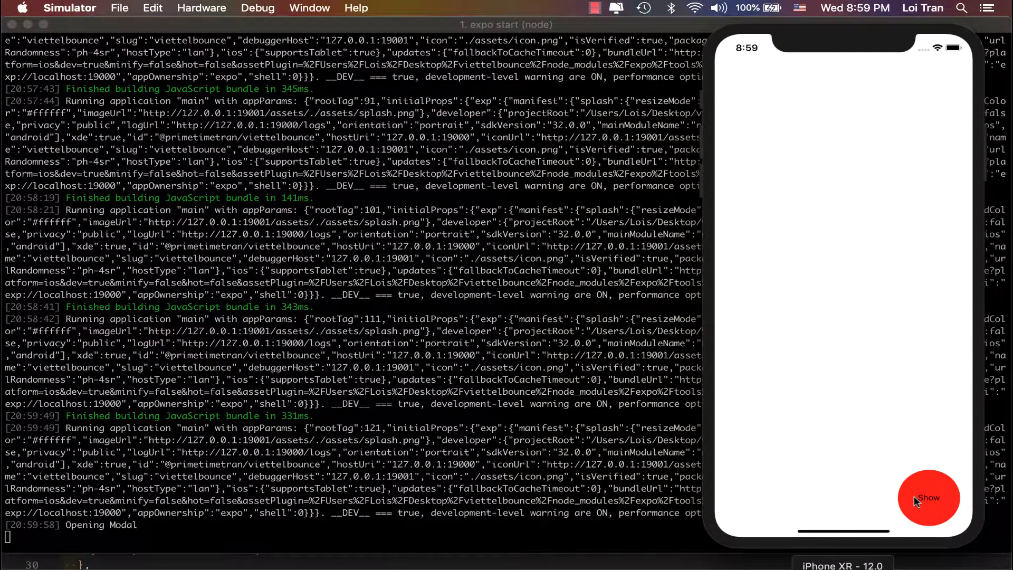
click(928, 497)
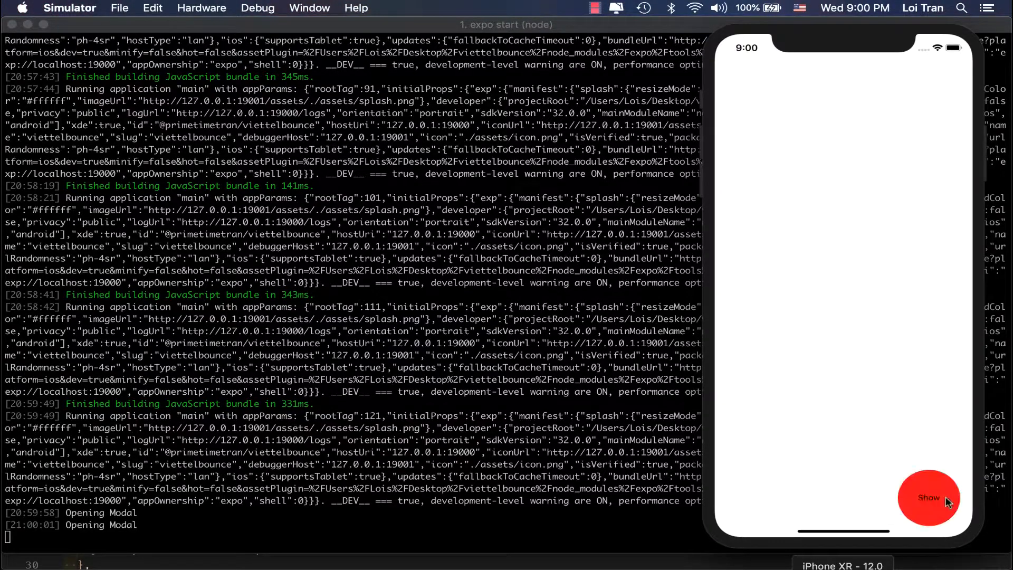
click(928, 497)
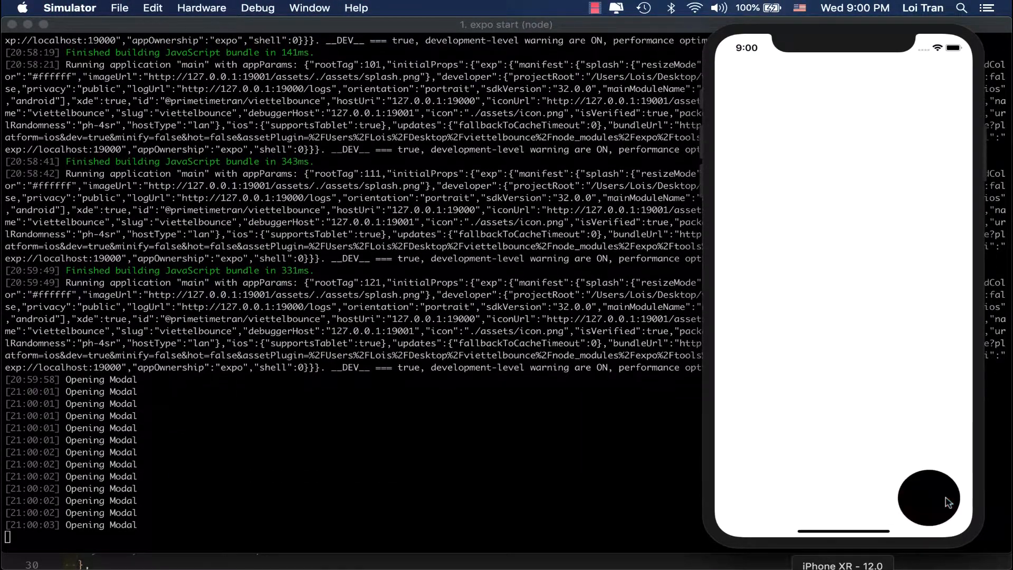
click(929, 497)
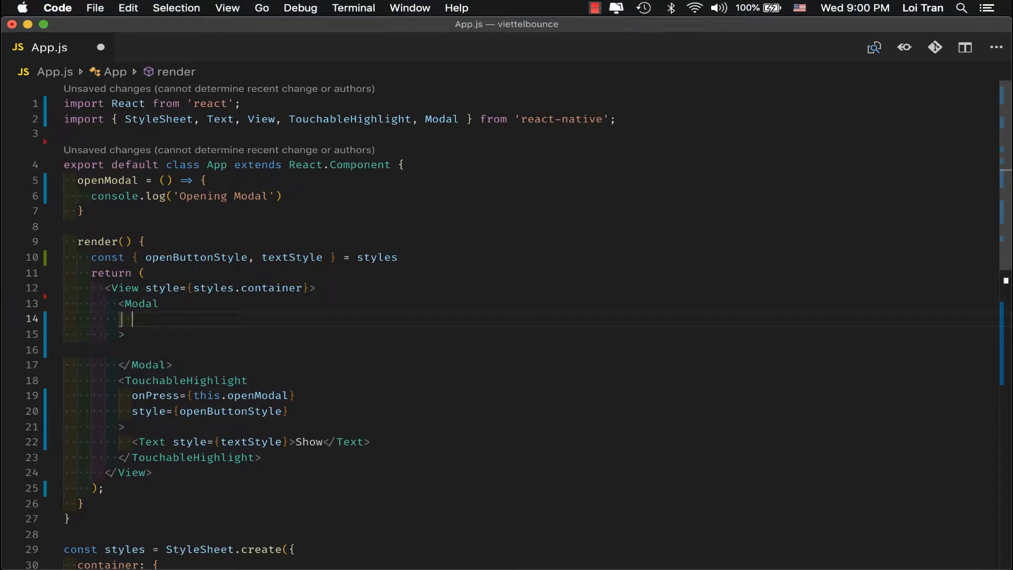
Make the Modal transparent with fade animationType and visible bound to modalVisible
text(transpar)
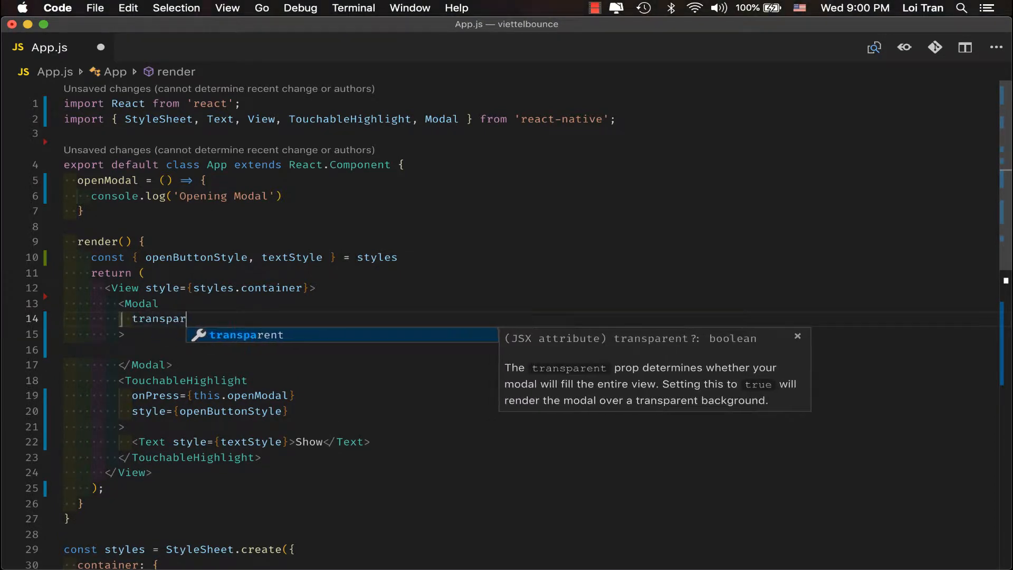
key(Enter)
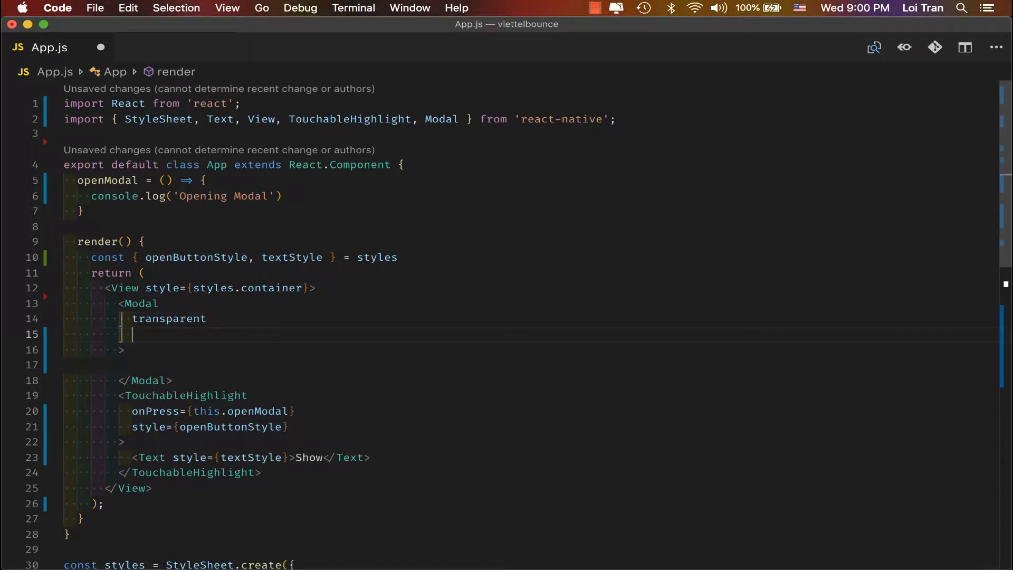
text(animationType="fad)
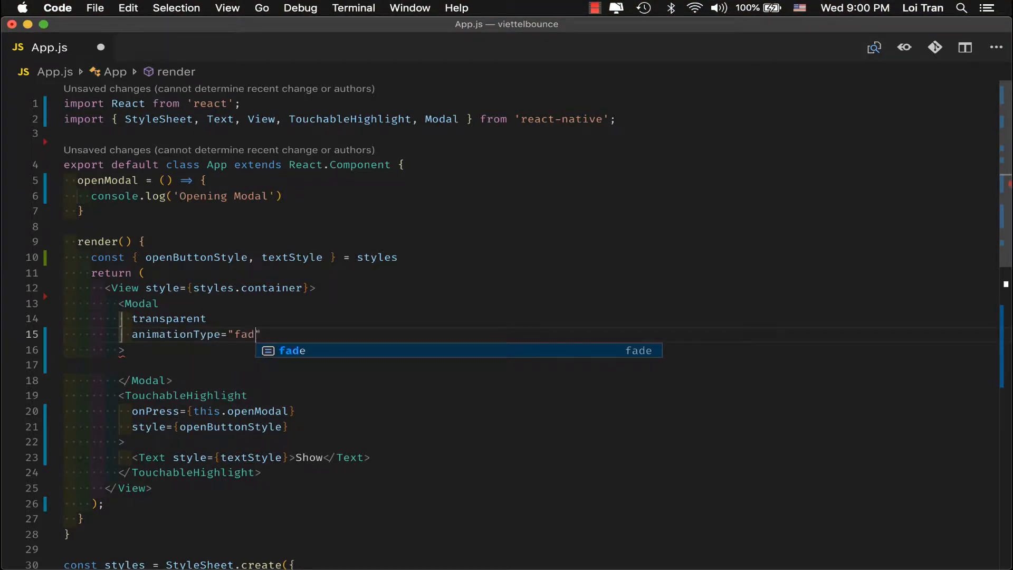
text(visi)
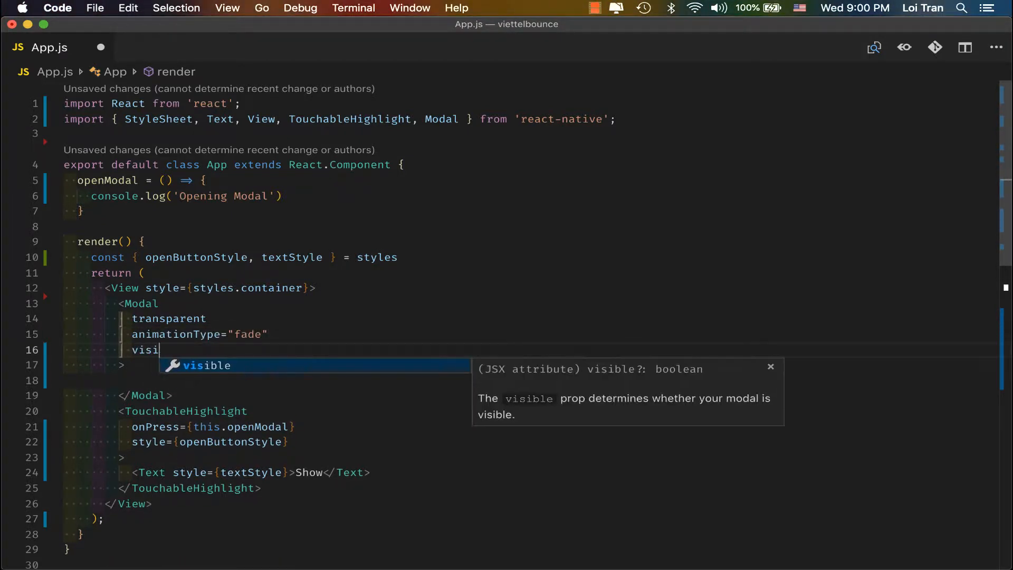
text(ble)
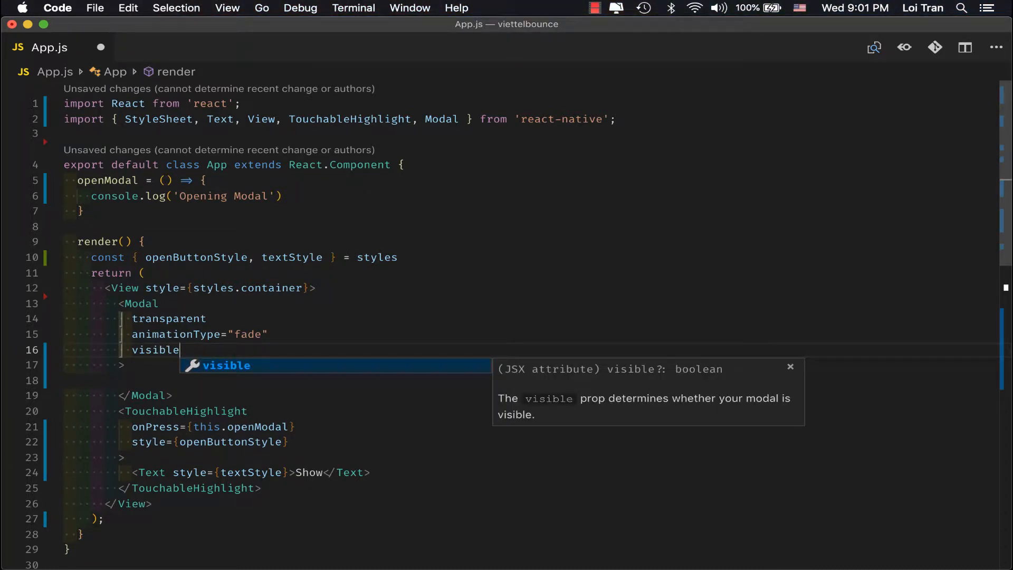
text(={mod)
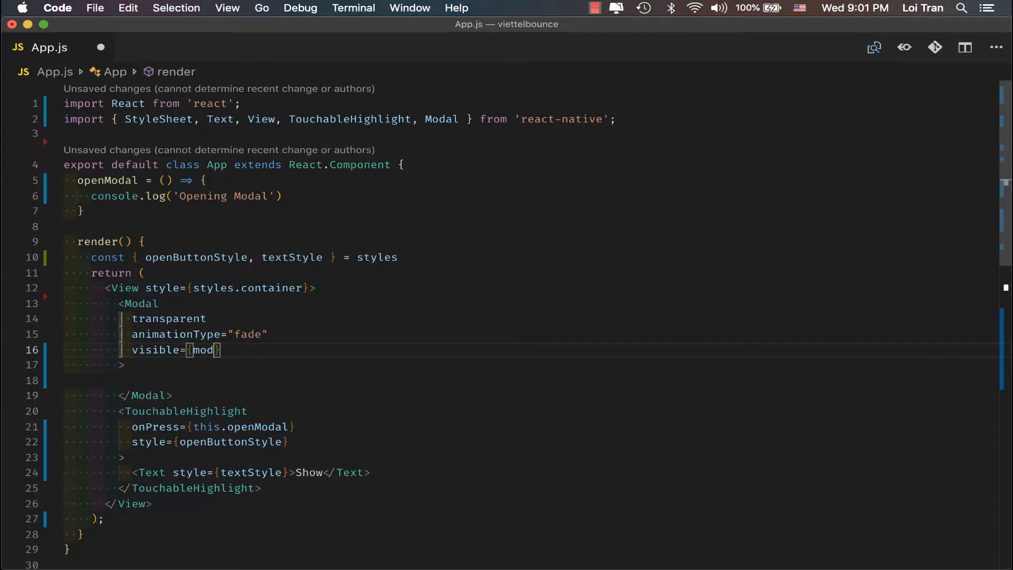
text(alVisib)
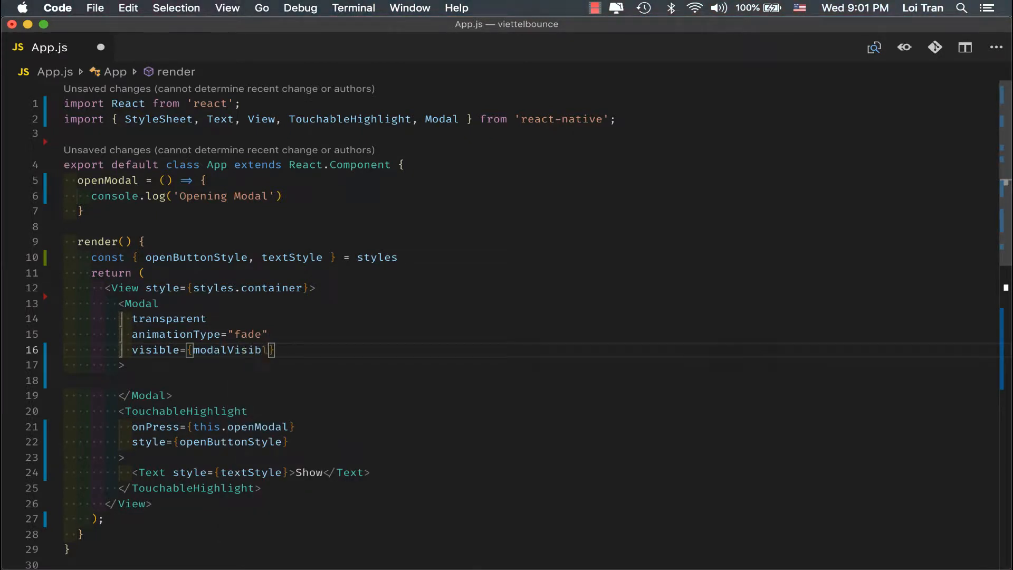
text(le)
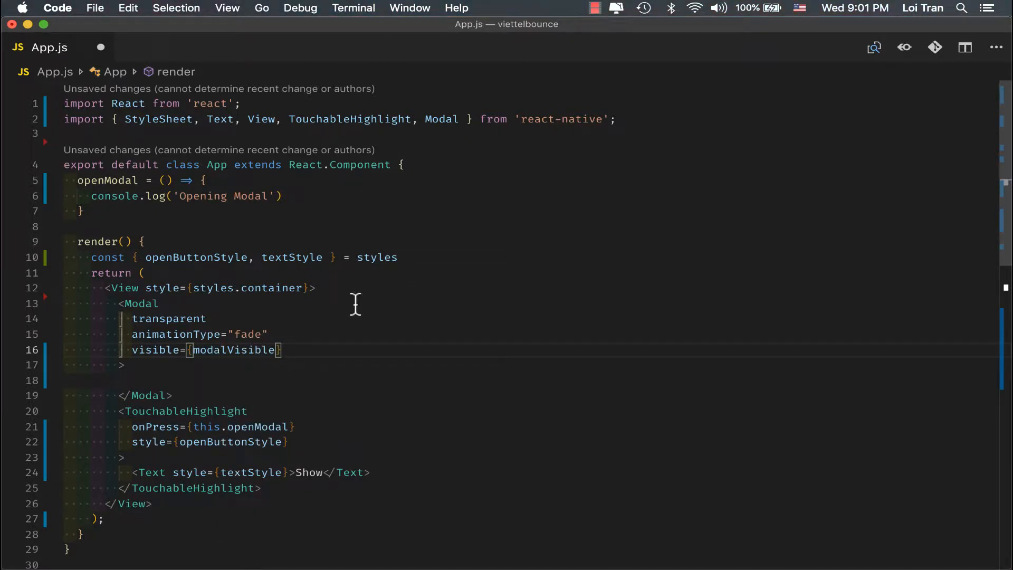
Destructure modalVisible from this.state in render and add state = { modalVisible: false }
double_click(234, 350)
text(const { modalVisible } = this.s)
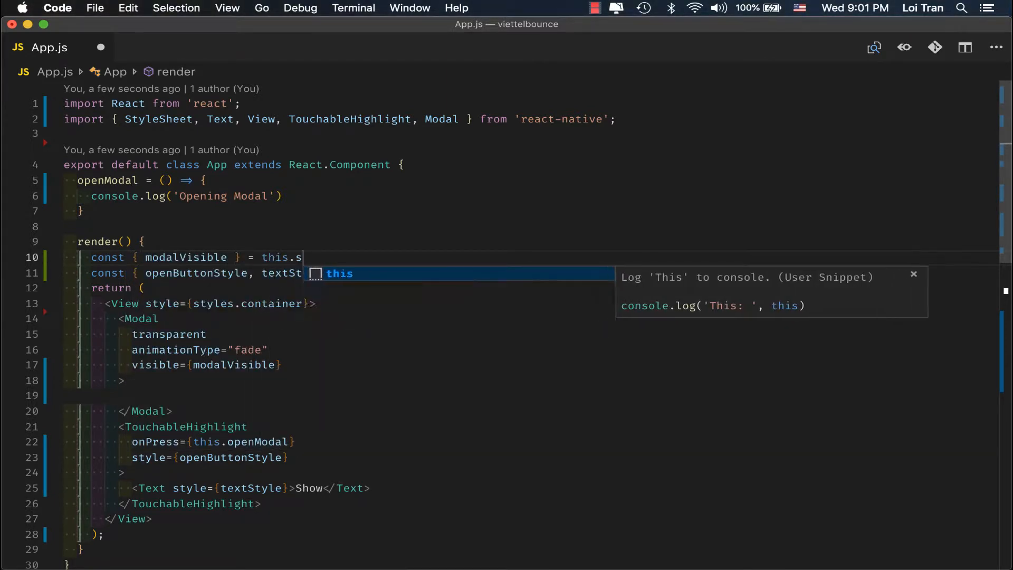
text(tate)
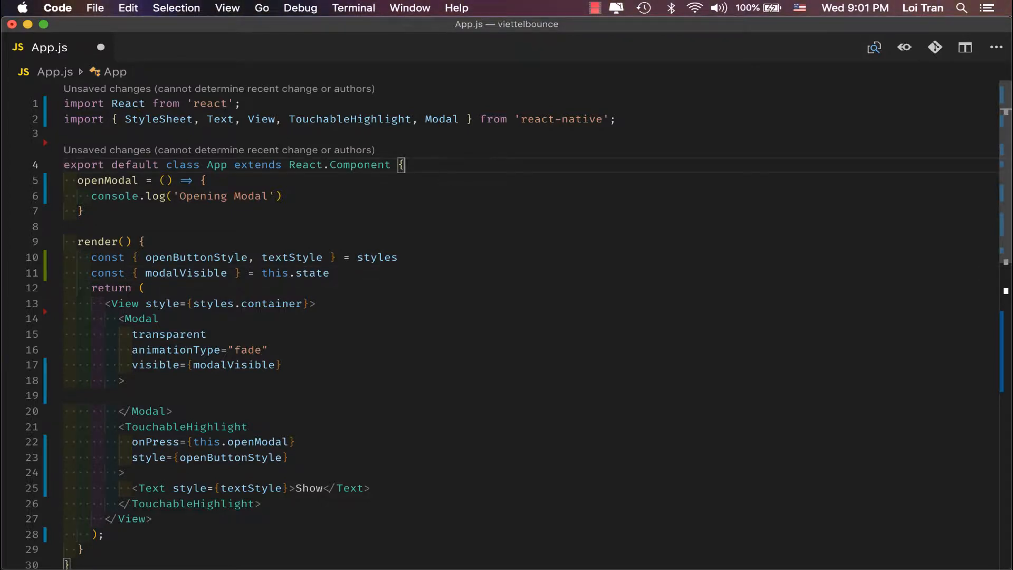
text(state = {)
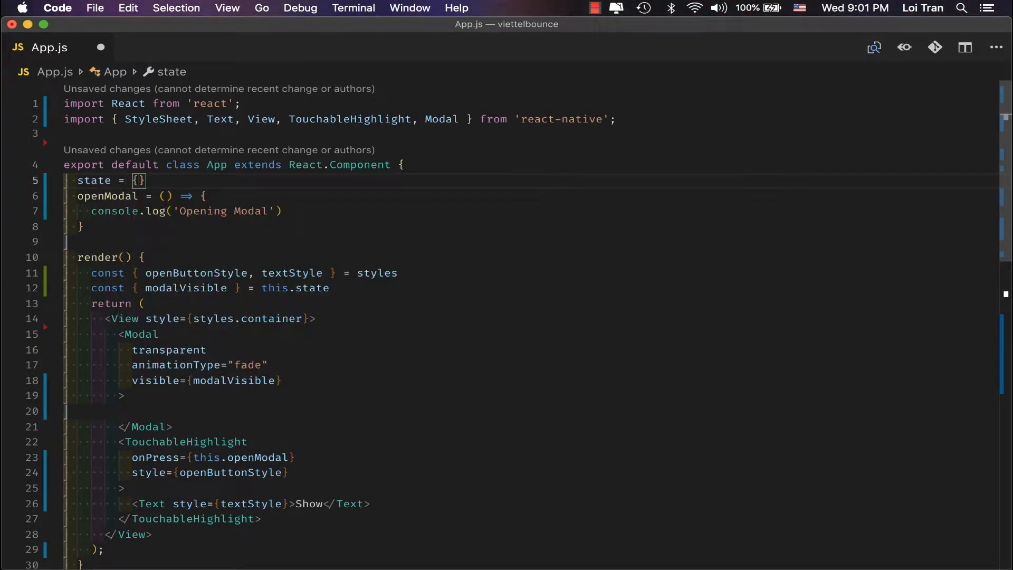
text(modalVisible:)
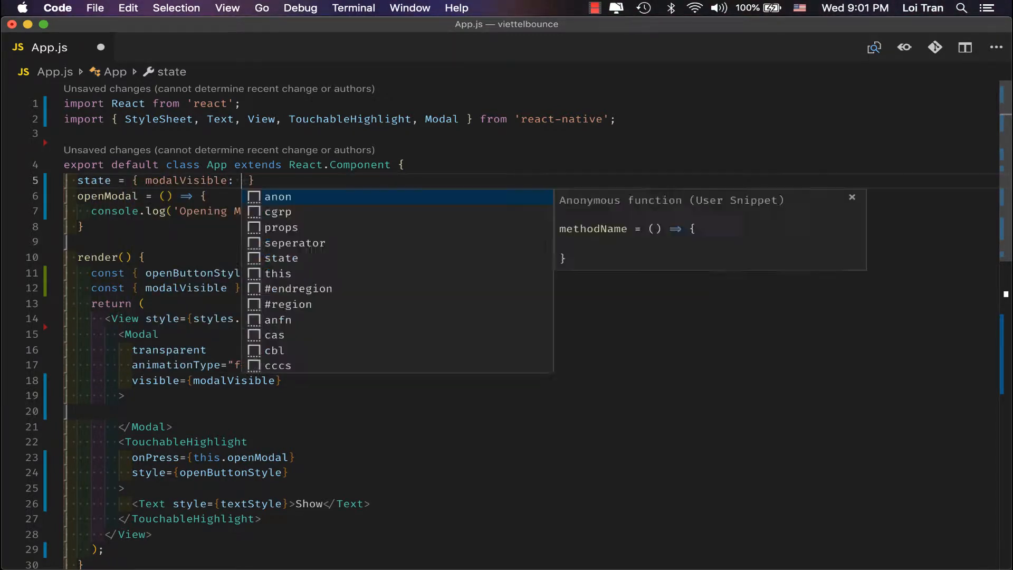
text(false)
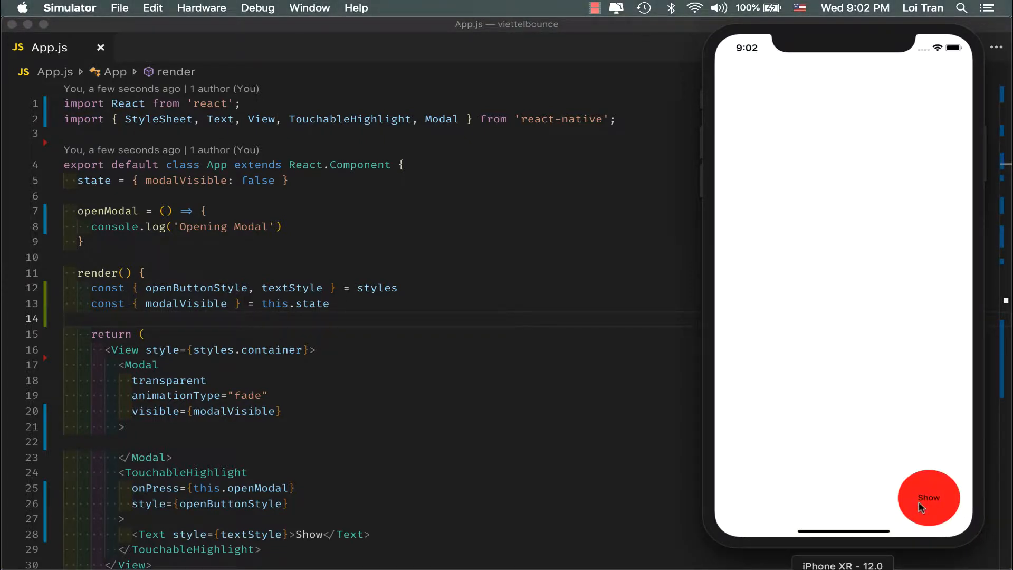
mouse_move(564, 356)
text(<View>)
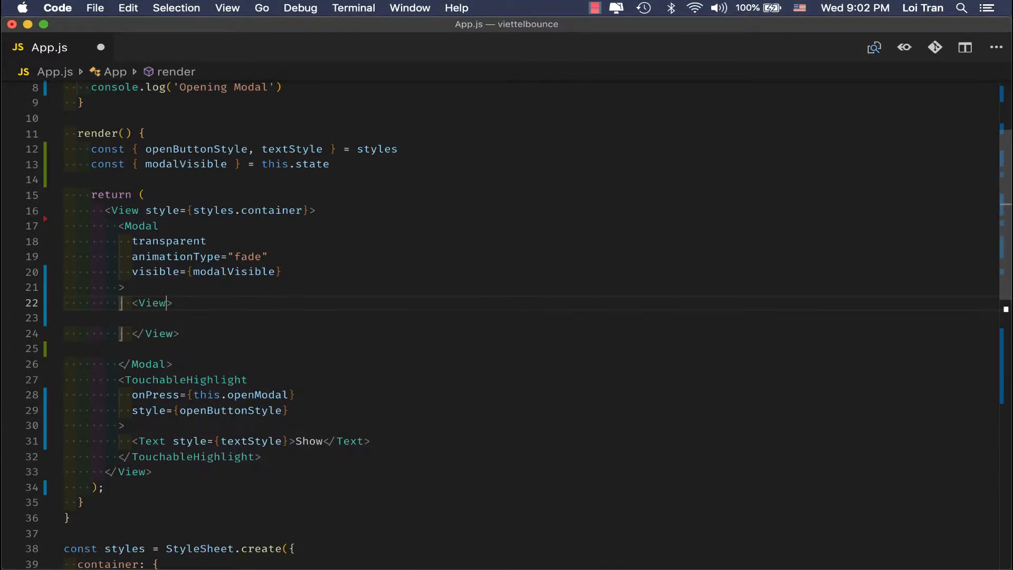
Give the modal's View flex 1 with alignItems and justifyContent 'center'
text(style={{)
text(align)
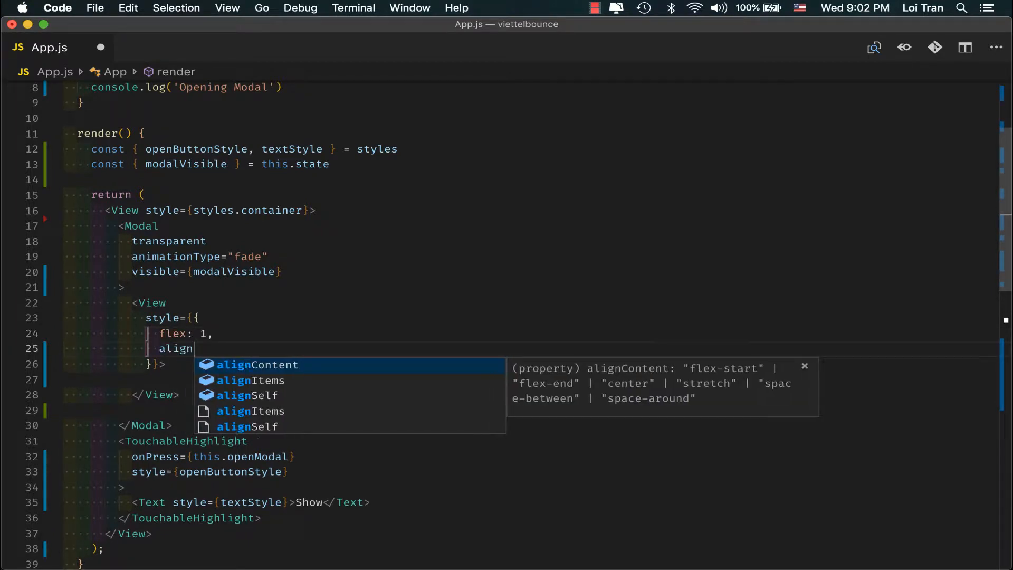
text(Items: 'c)
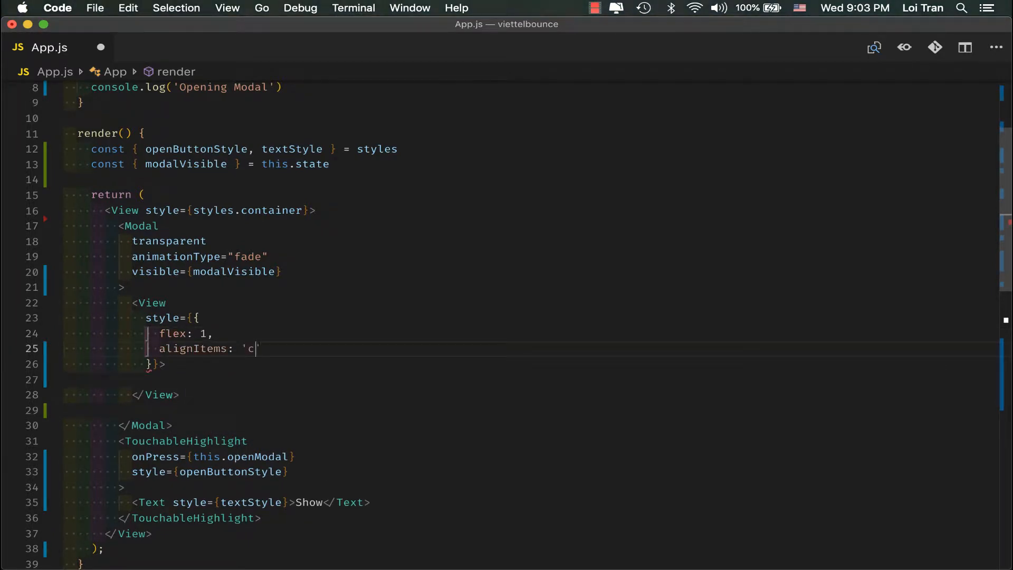
text(enter',)
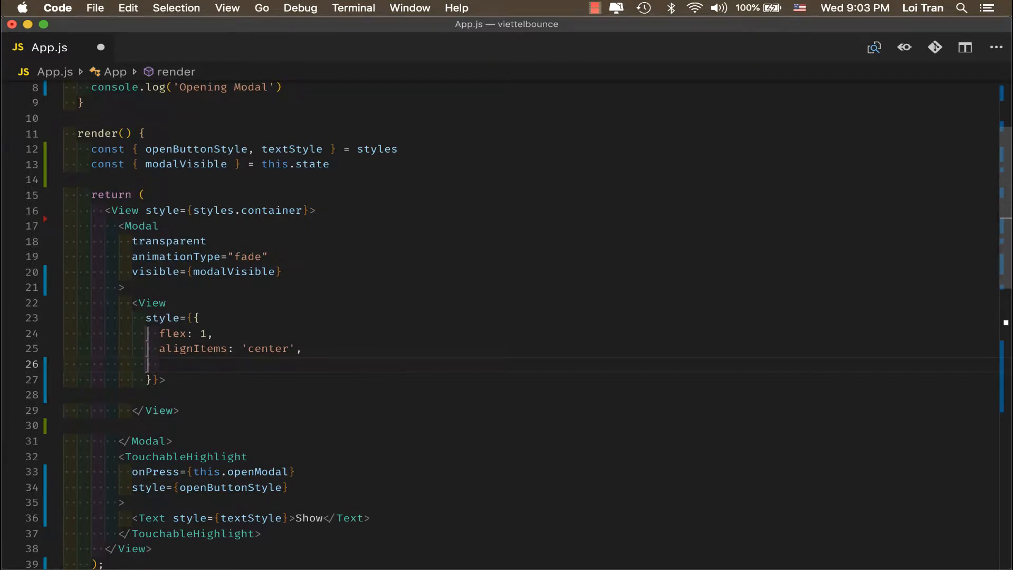
text(justifyContent: 'center)
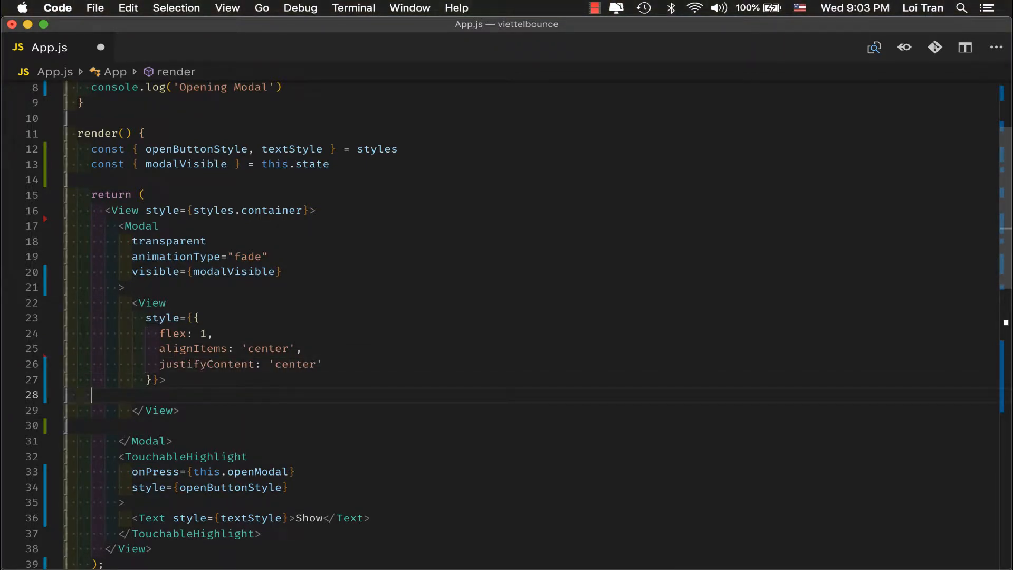
Add a Modal Open Text inside it and make openModal call this.setState({ modalVisible: true })
text(Text)
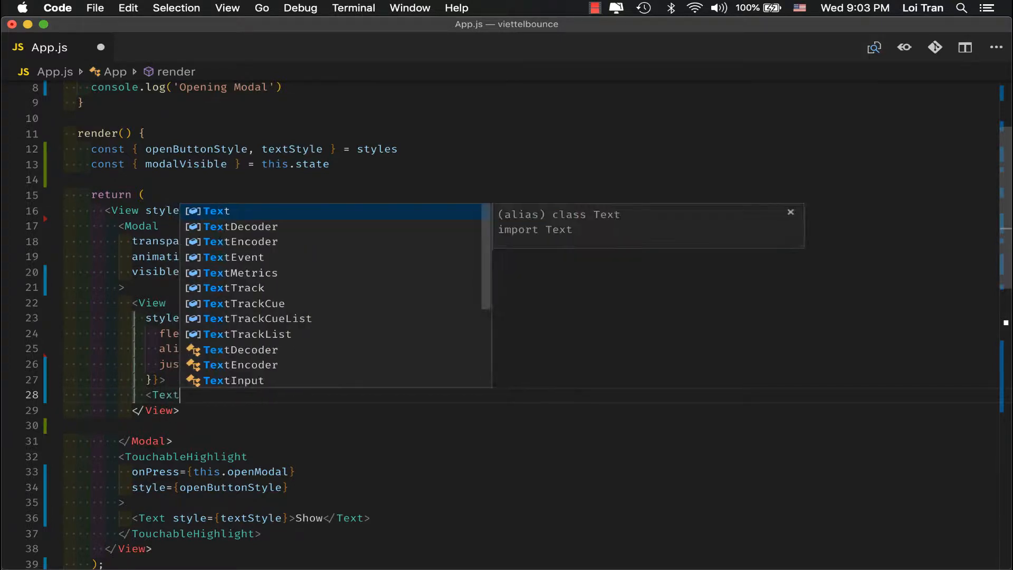
text(>Modal Open</Text>)
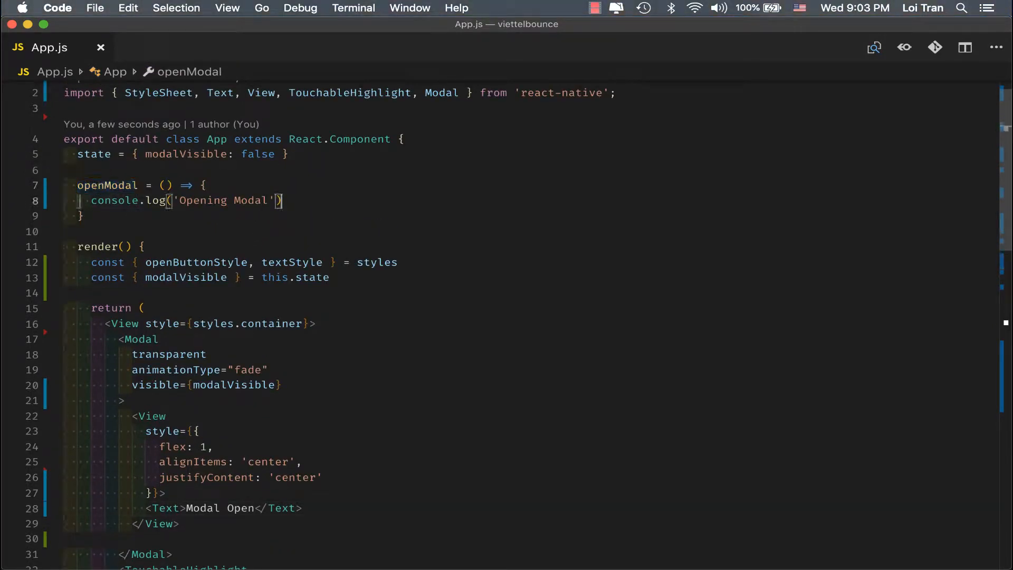
text(this.setState)
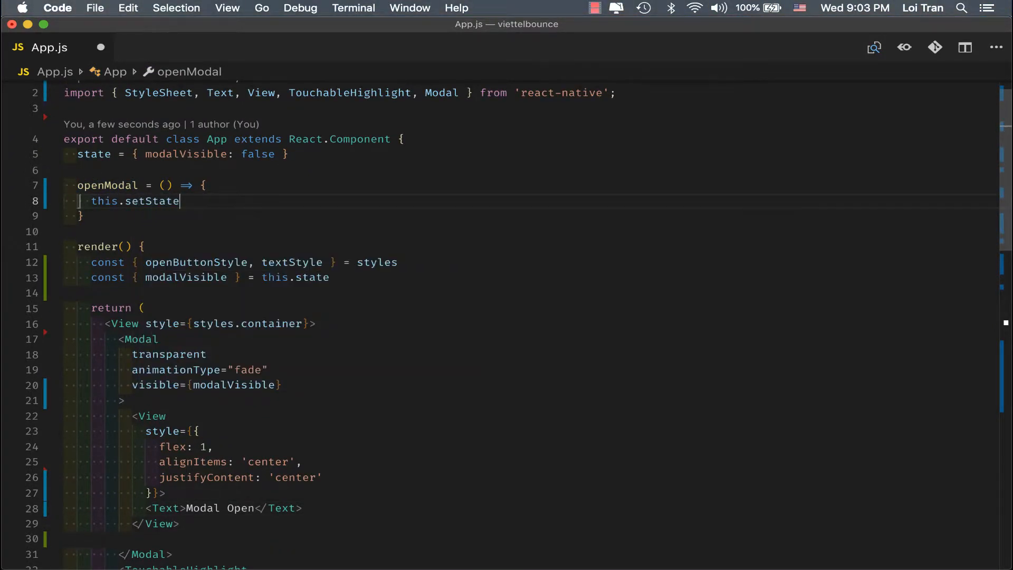
text(({ modalVisible: true)
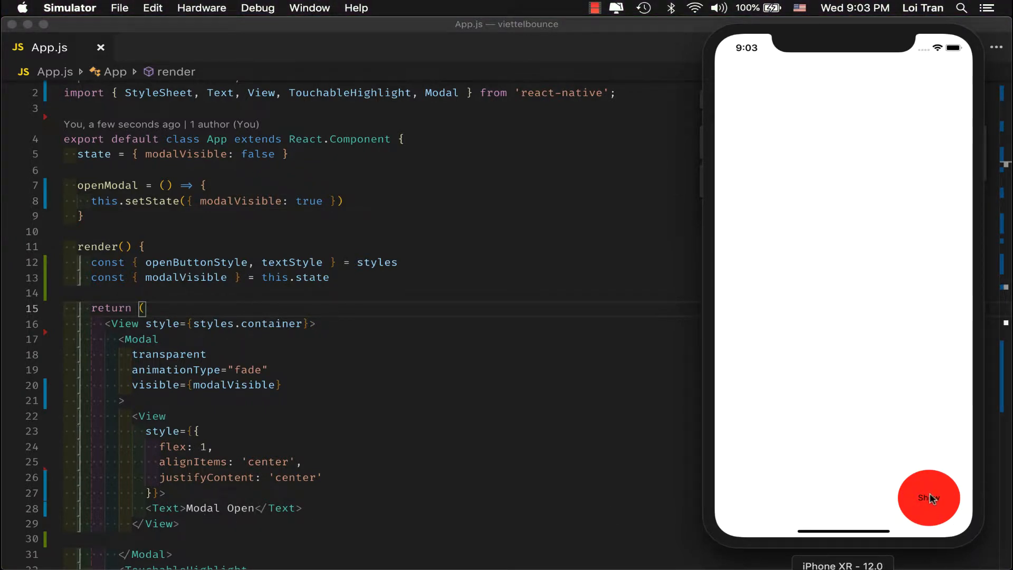
Try the Show circle in Simulator, then return to App.js to start a backgroundColor property
click(929, 497)
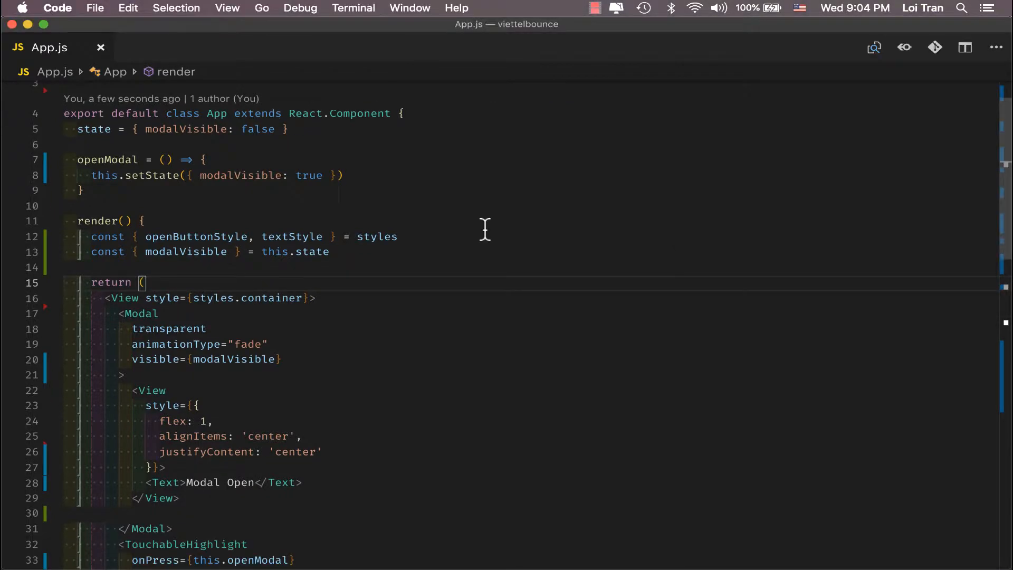
mouse_move(423, 349)
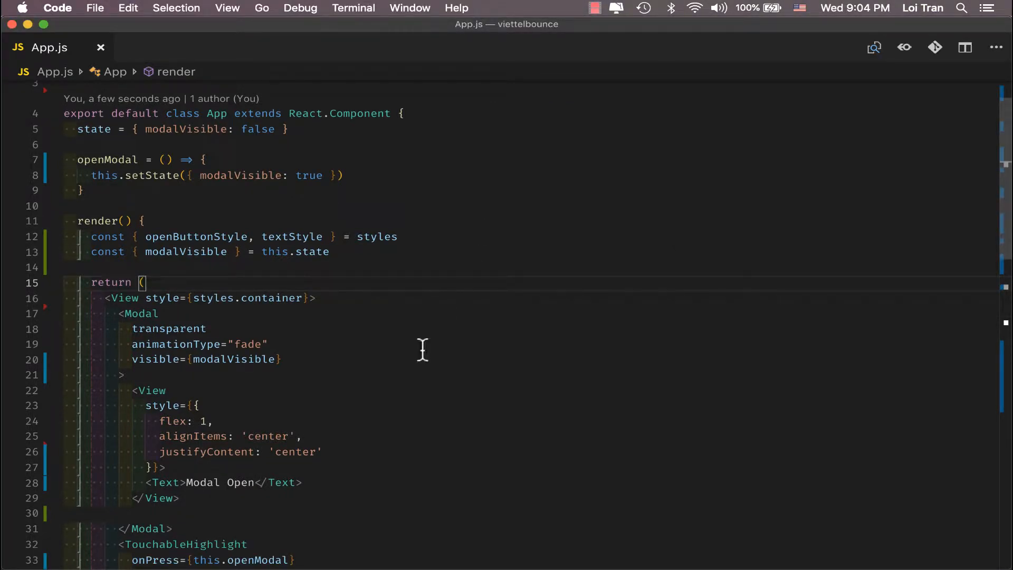
text(ackgroundColor: 'rg)
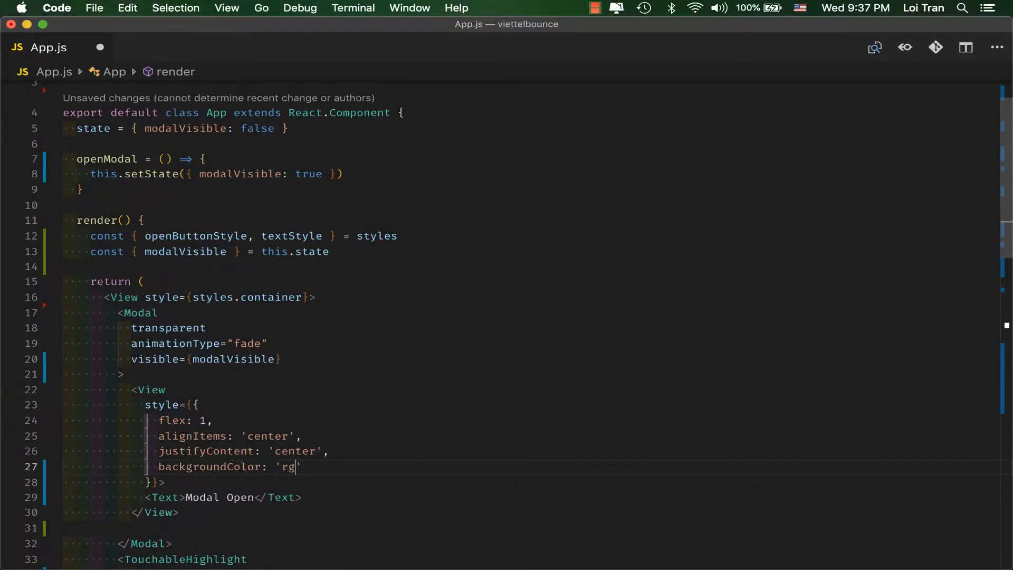
Set the modal View's backgroundColor to 'rgba(0,0,0,0.5)', fixing a stray quote
text(ba('0,)
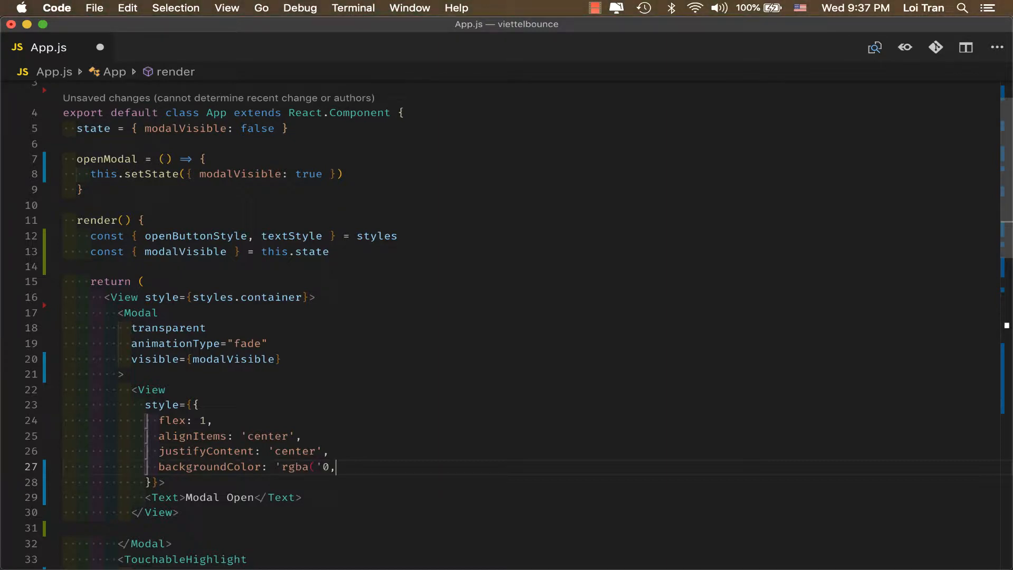
key(Backspace)
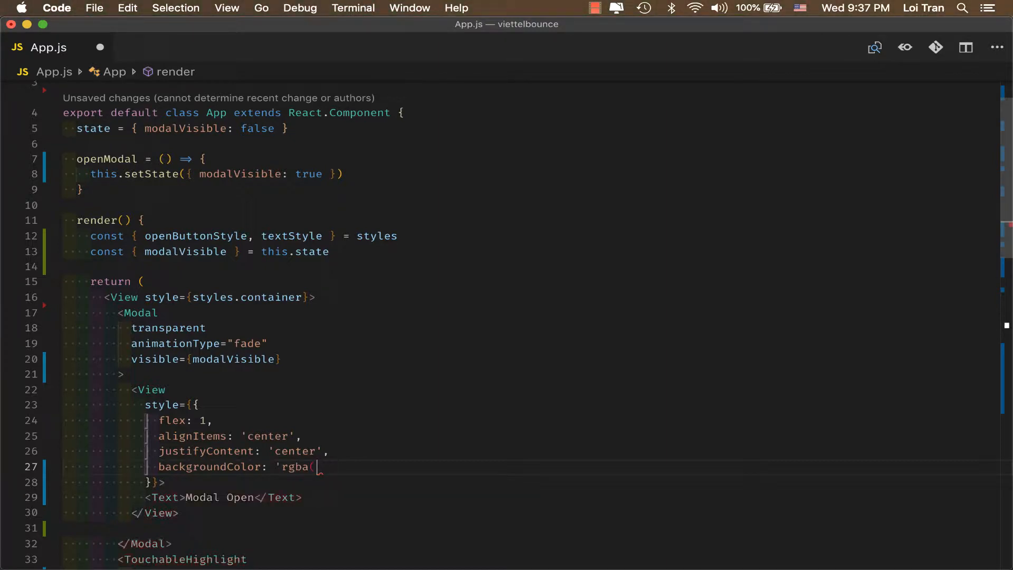
text(0,0,0,)
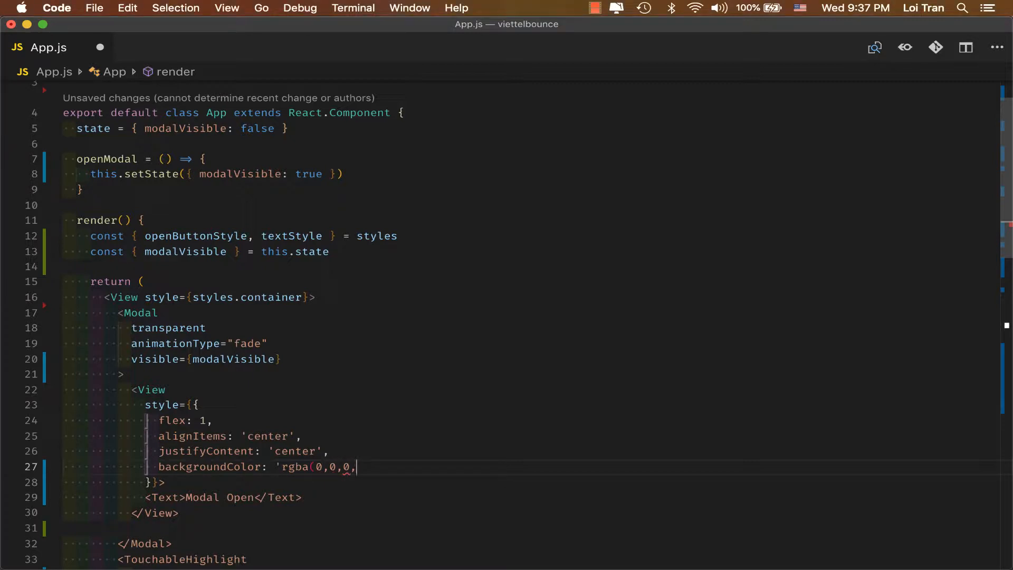
text(0.5)')
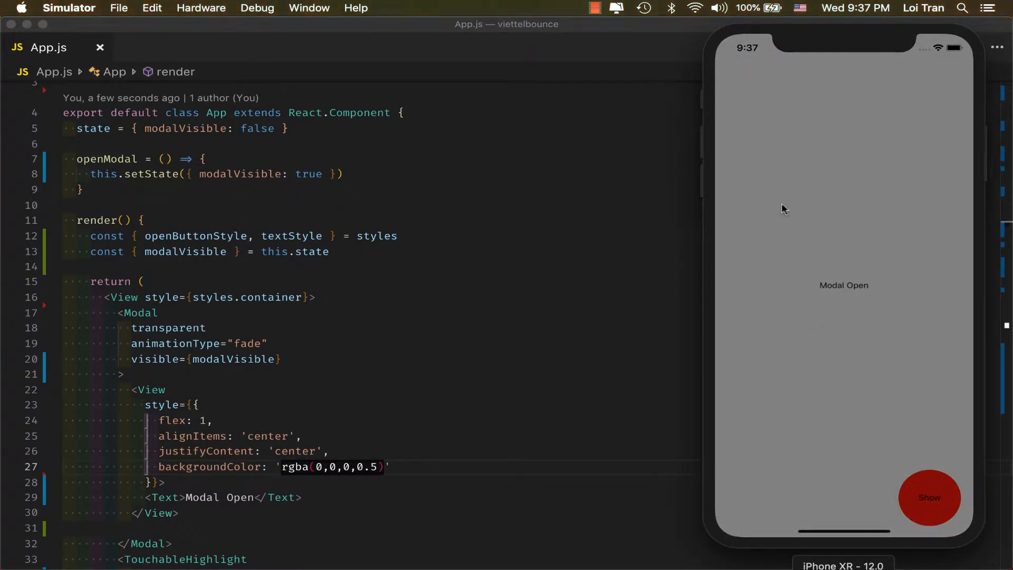
mouse_move(893, 419)
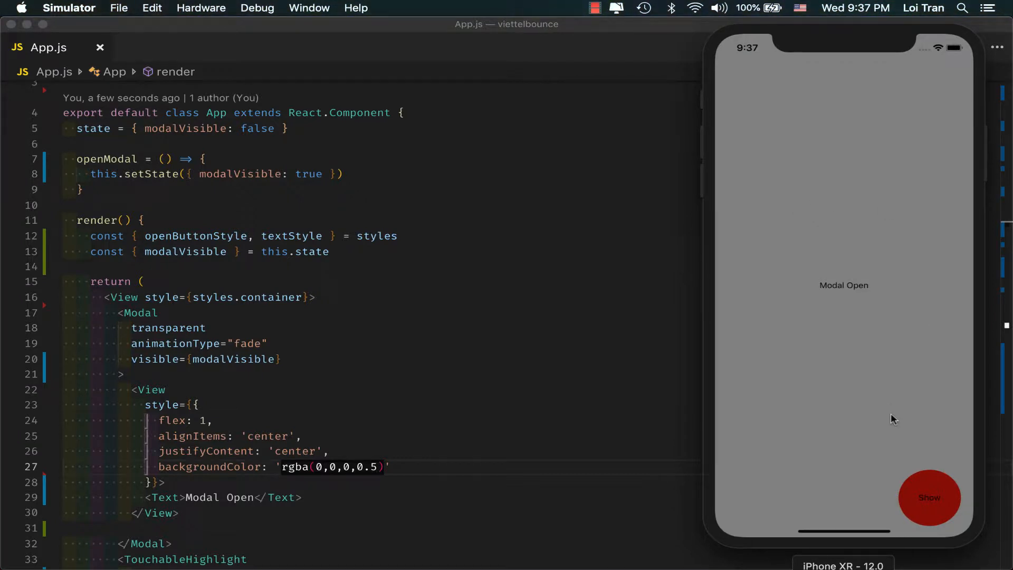
mouse_move(893, 436)
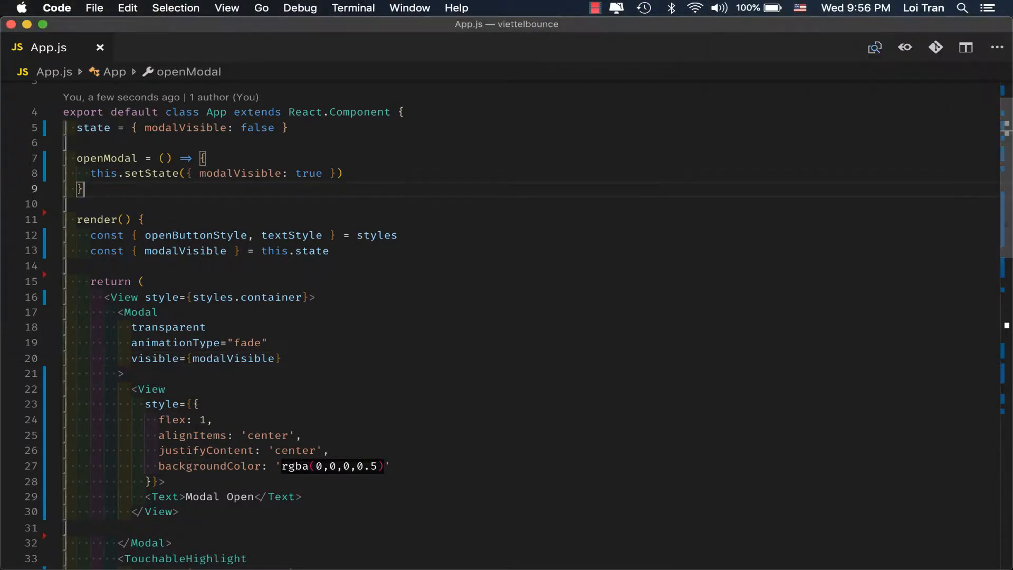
Write closeModal = () => { this.setState({ modalVisible: false }) } below openModal
text(closeModal =)
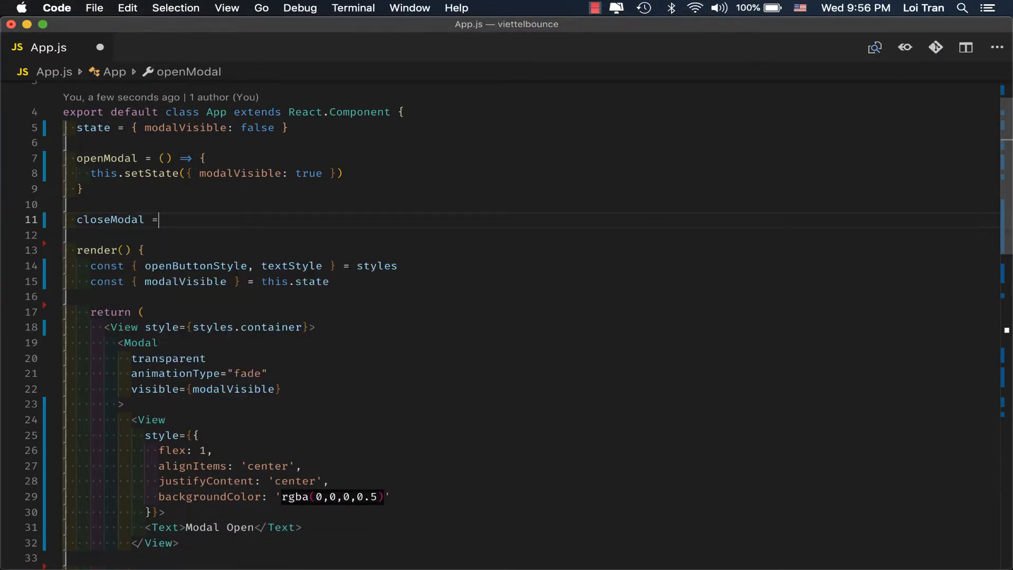
text(())
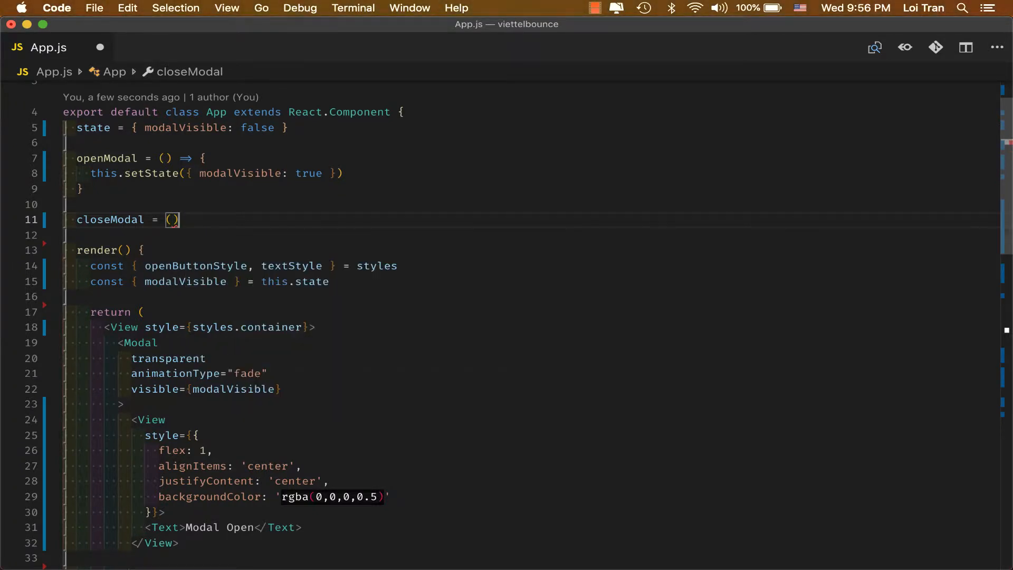
text(=> {)
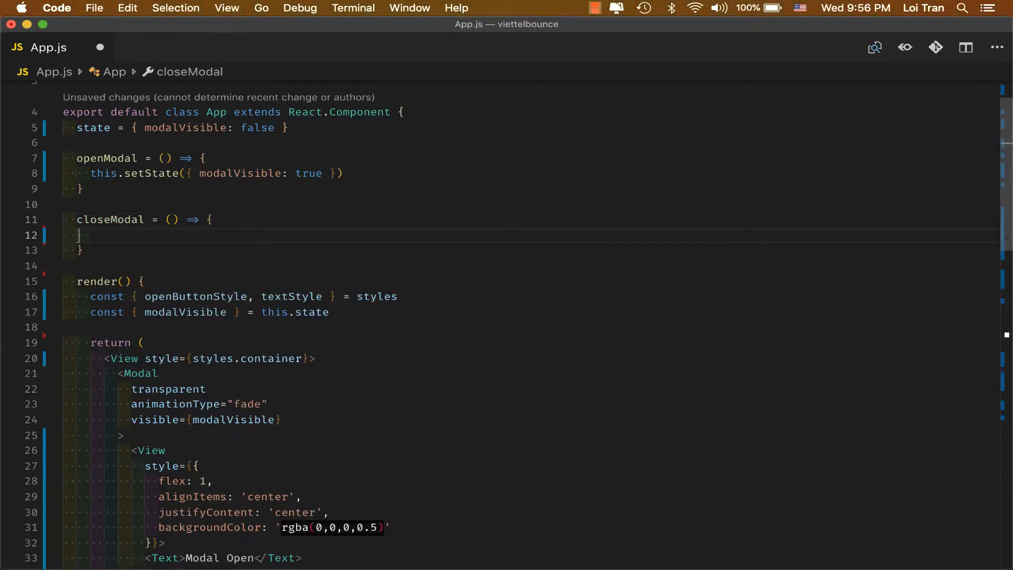
text(this.setSt)
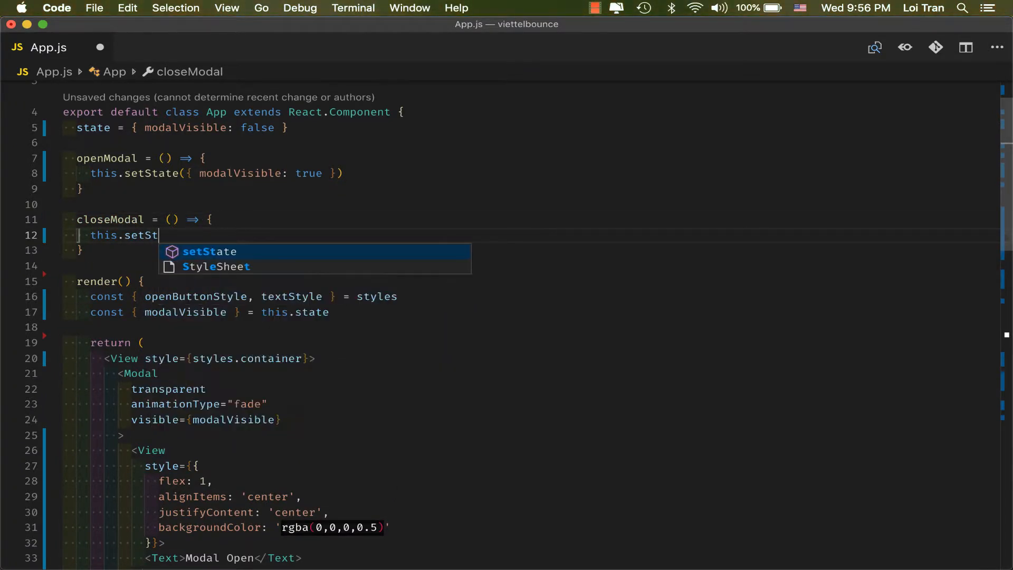
text(ate({ moda)
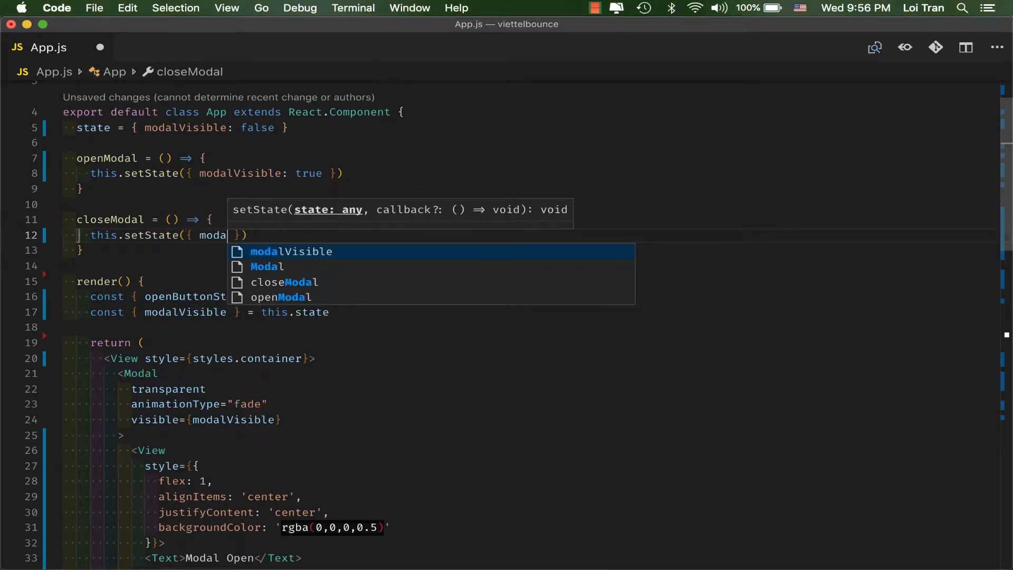
text(lVisible: false)
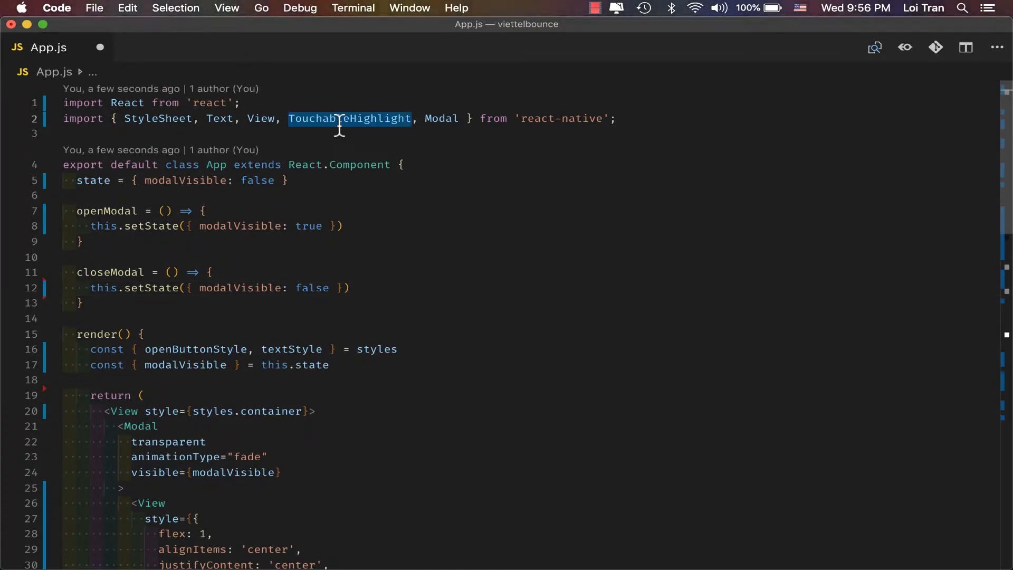
Wrap the modal's 'Modal Open' text in a TouchableHighlight
scroll(down, 3)
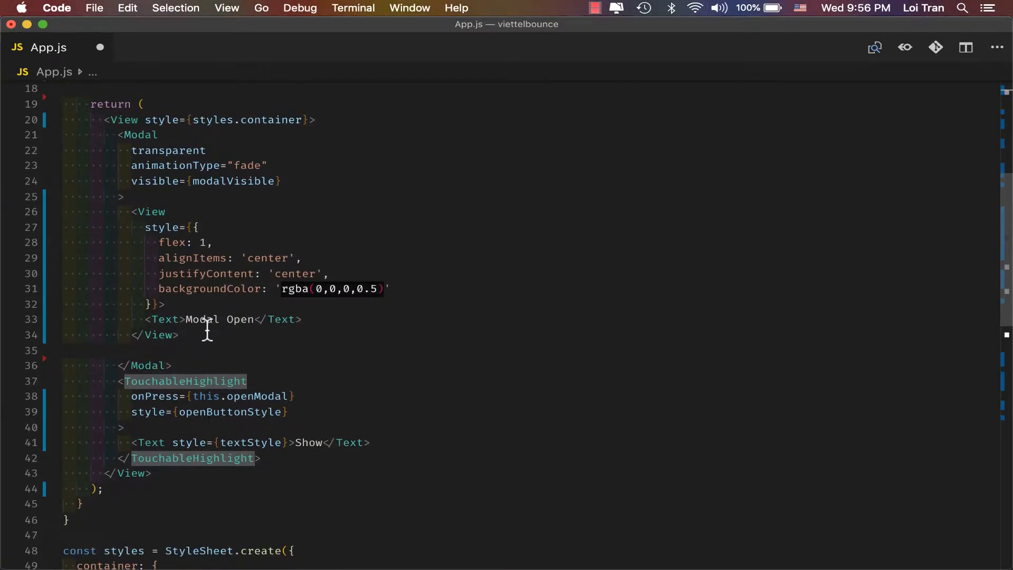
text(<TouchableHighlight>)
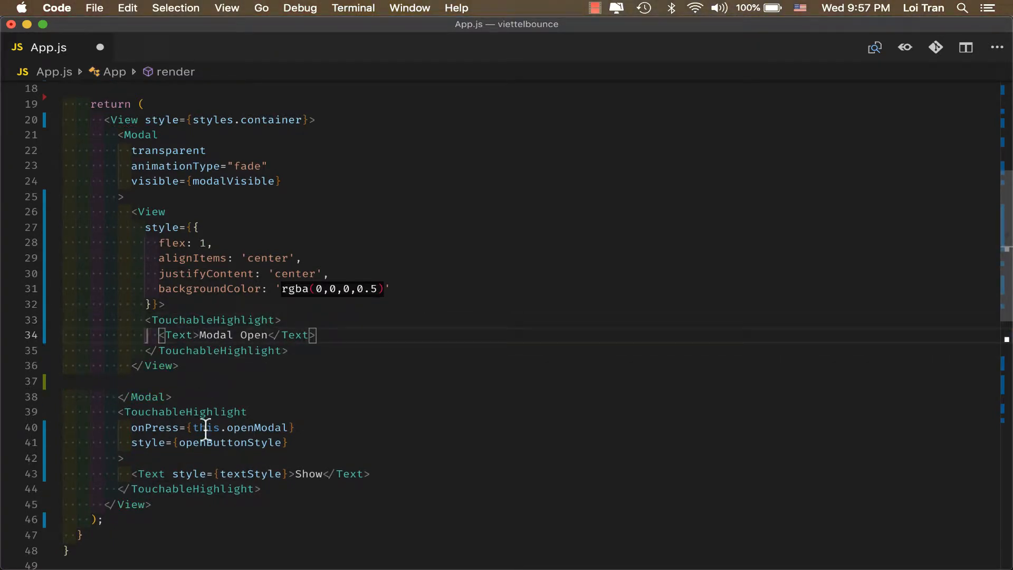
double_click(231, 442)
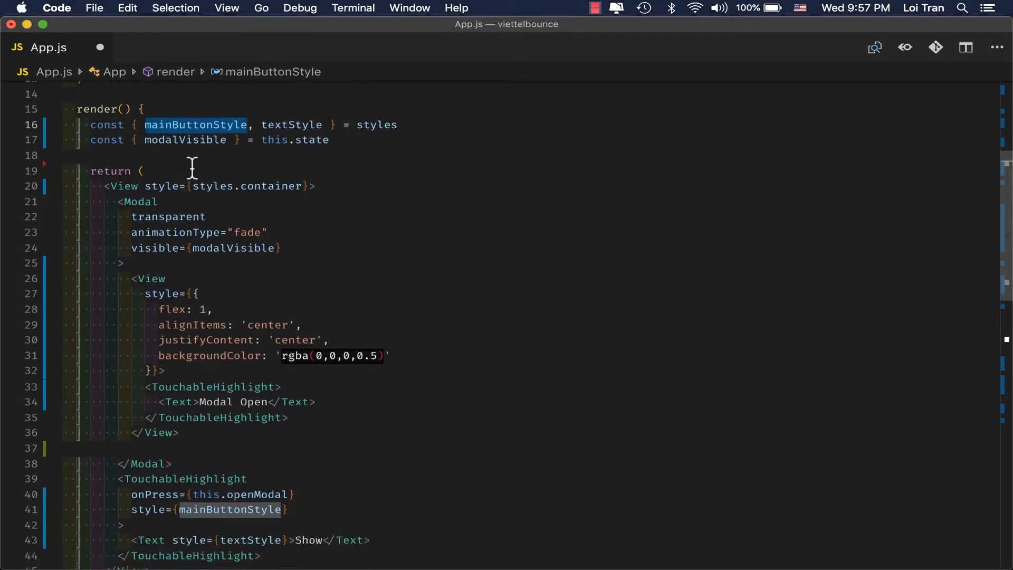
scroll(down, 3)
text( style=)
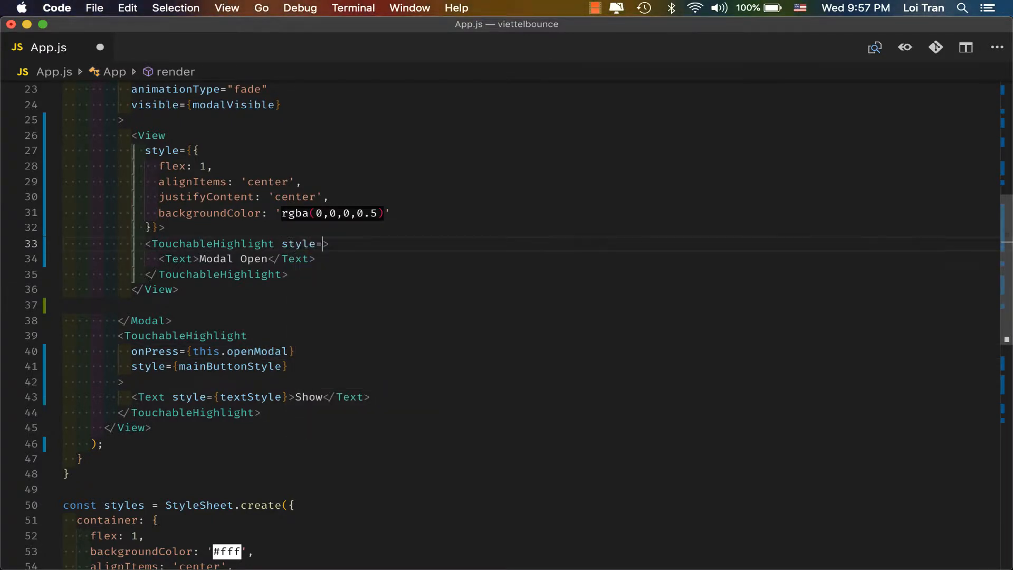
Give that TouchableHighlight style={mainButtonStyle} and its Text style={textStyle}, then save
text({mainButtonStyle})
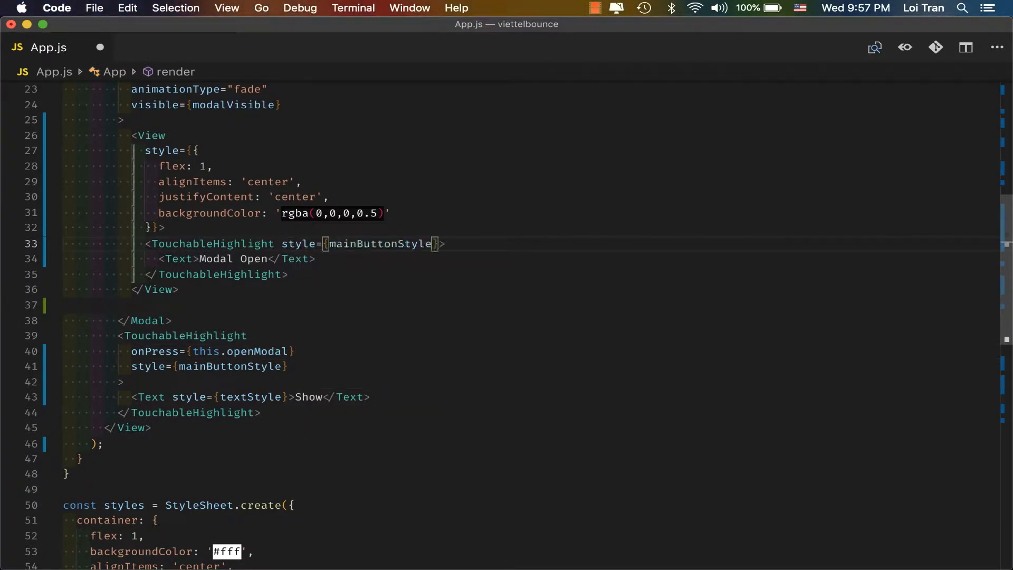
text(s)
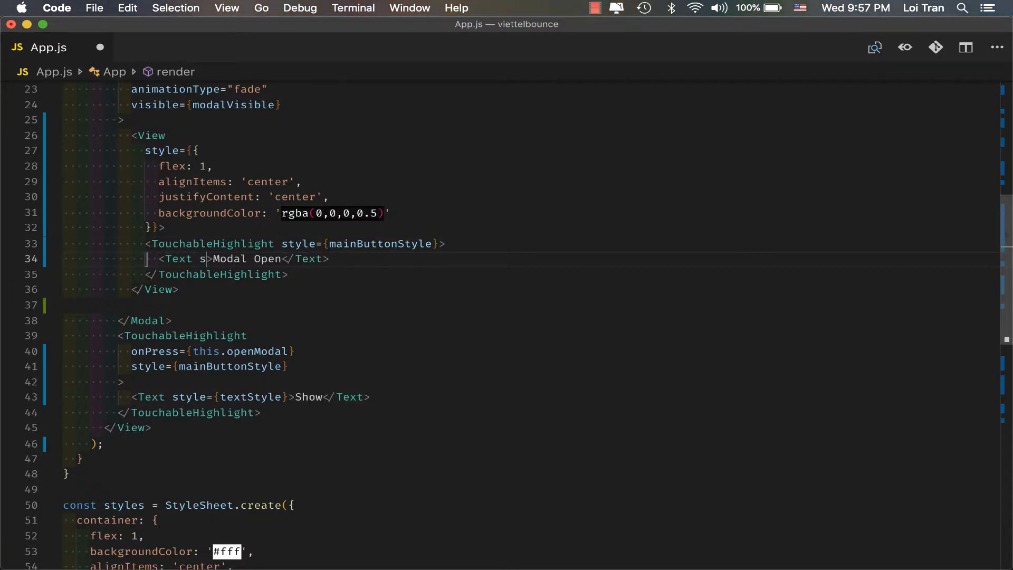
text(tyle={})
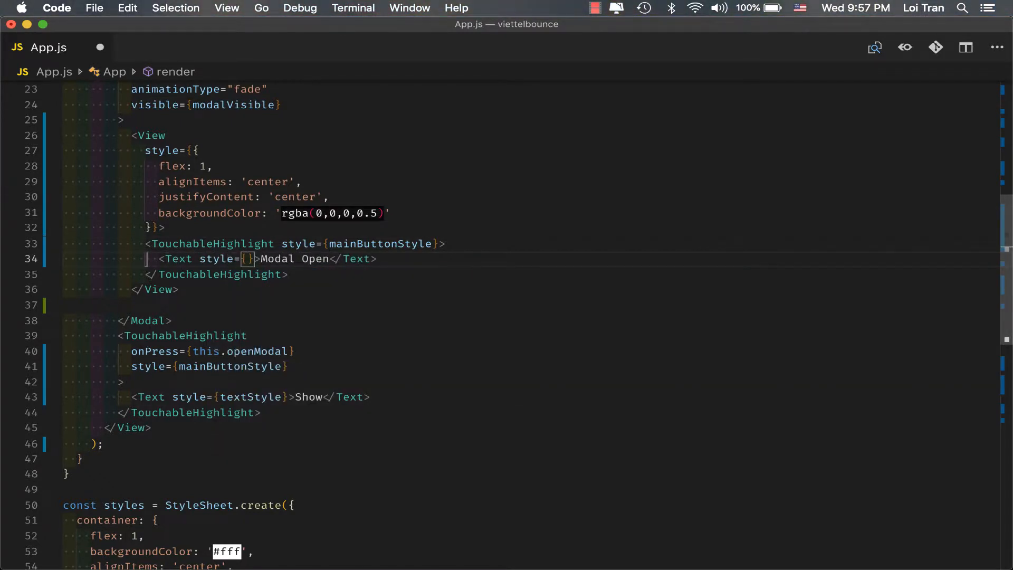
text(textStyle)
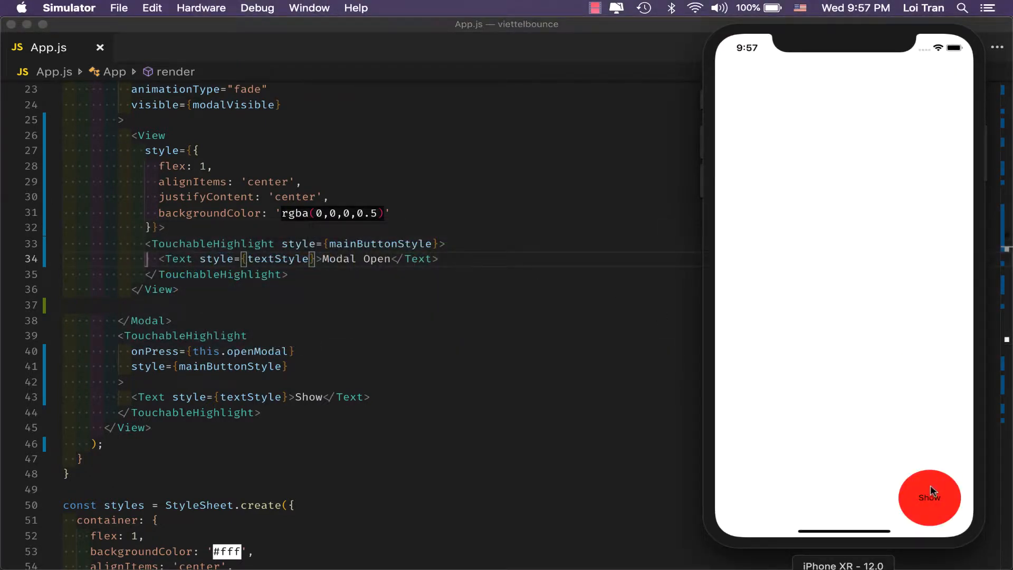
Add onPress={this.closeModal} to the modal button and test opening and closing the modal
click(928, 497)
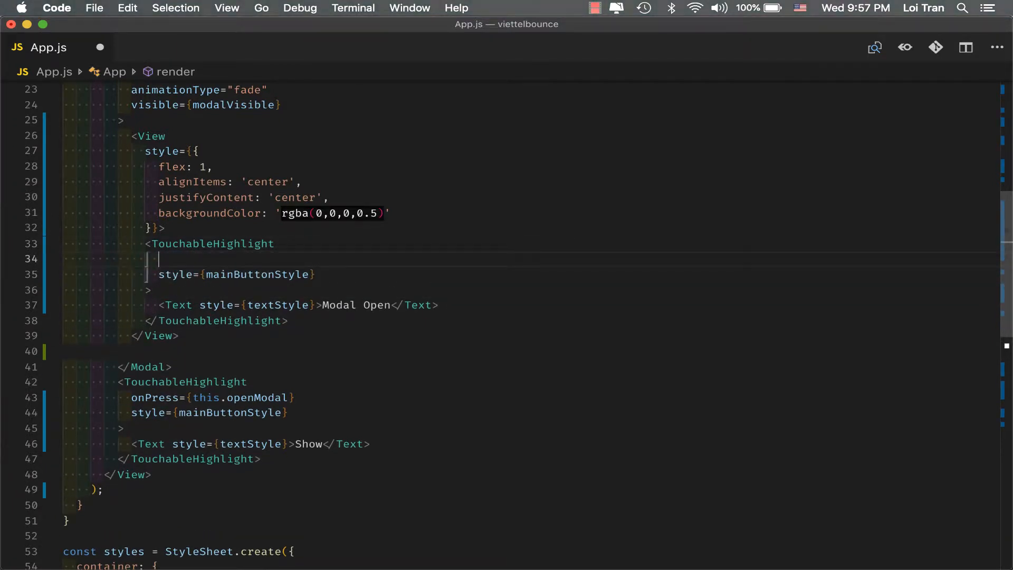
text(onPress={this.closeModal)
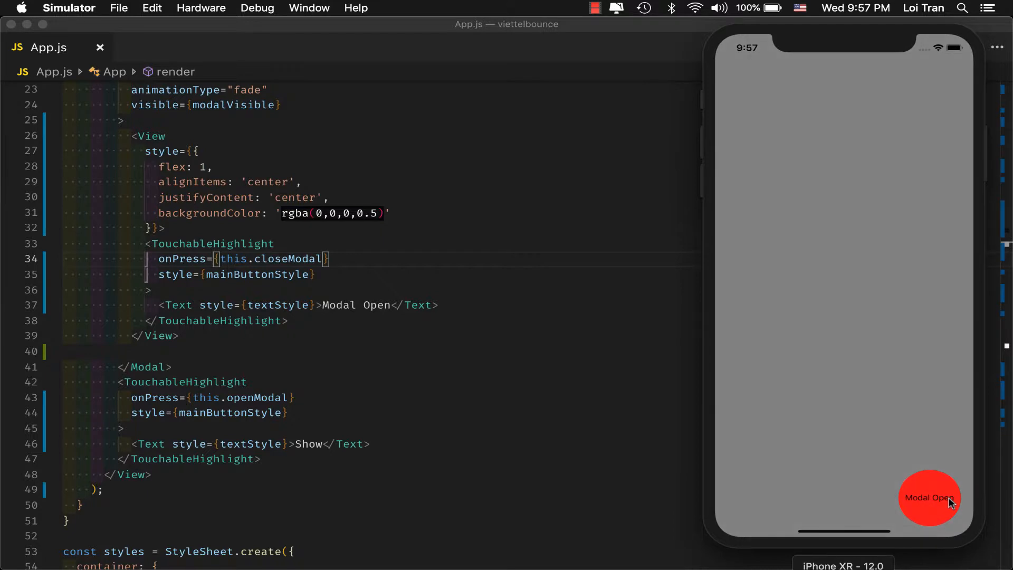
click(929, 497)
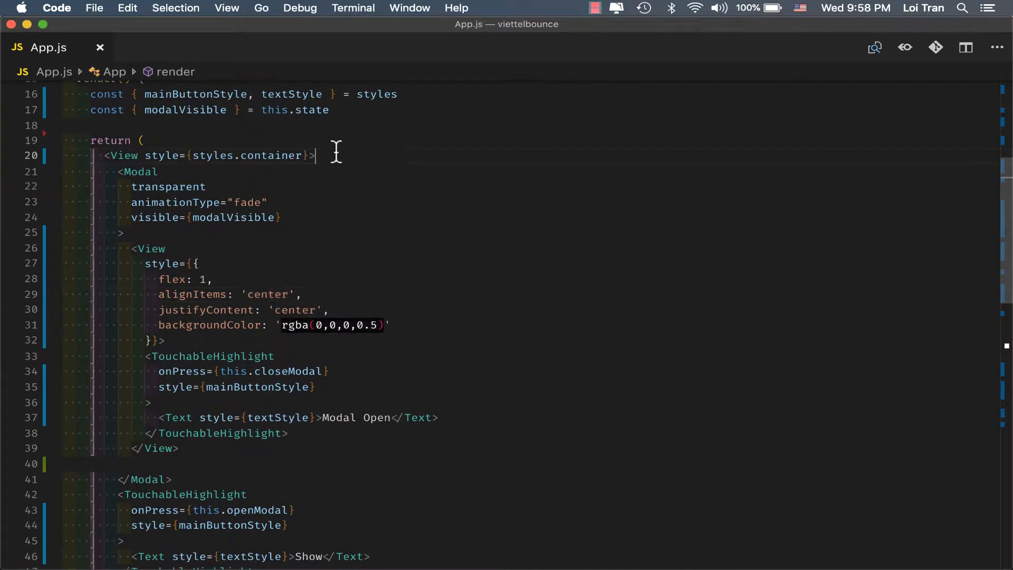
Insert a <Text>Background Text</Text> element above the Modal and save
text(<Text></Text>)
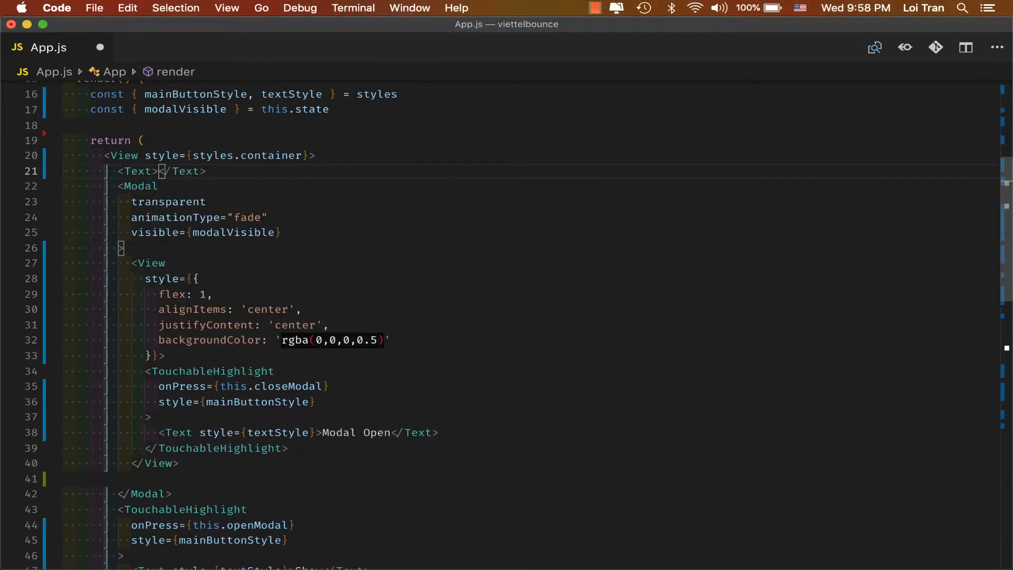
text(Bc)
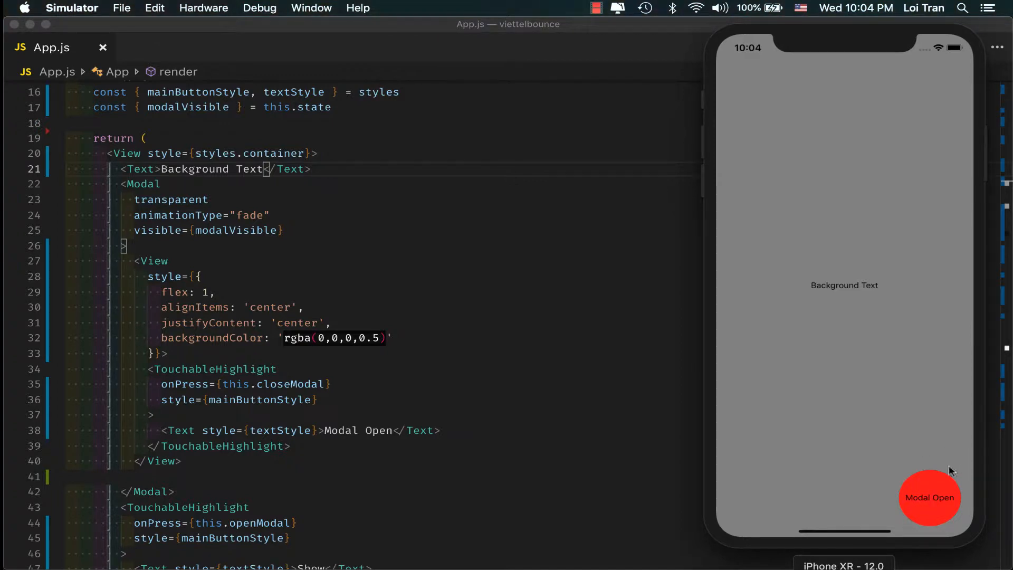
mouse_move(937, 459)
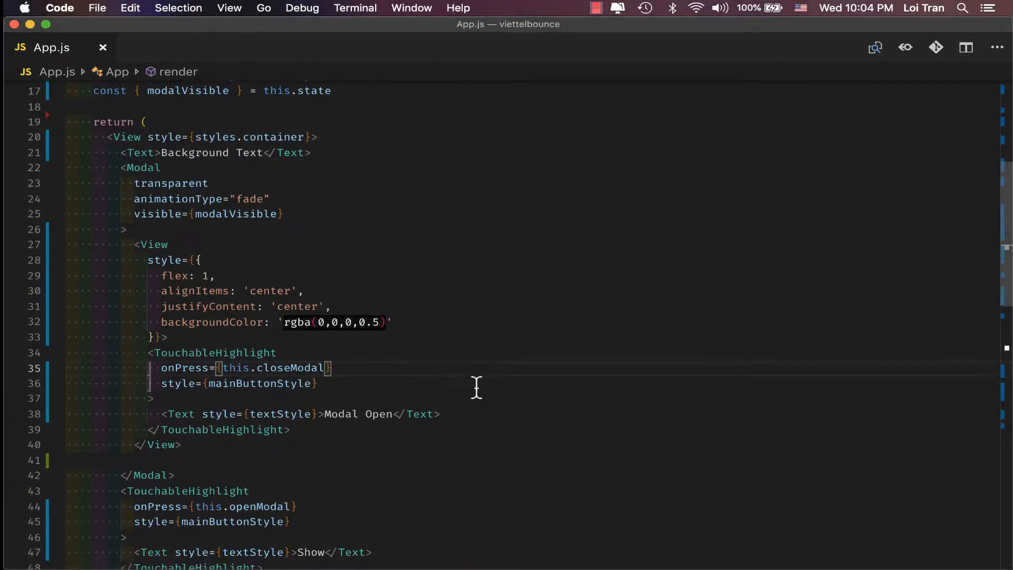
Duplicate the modal button block, give the copy style={littleButton}, and add a littleButton style entry
scroll(down, 3)
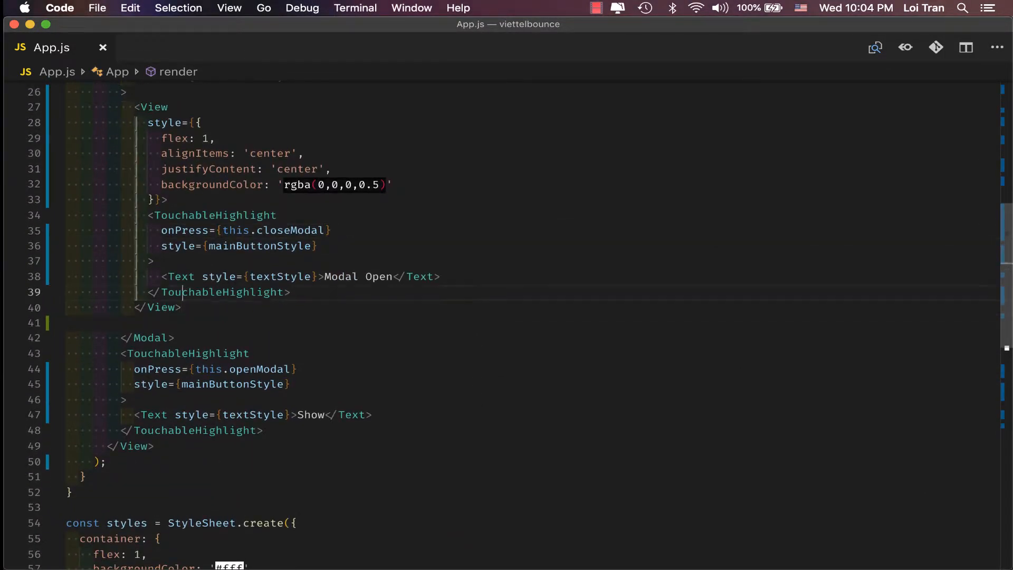
drag(149, 215, 290, 293)
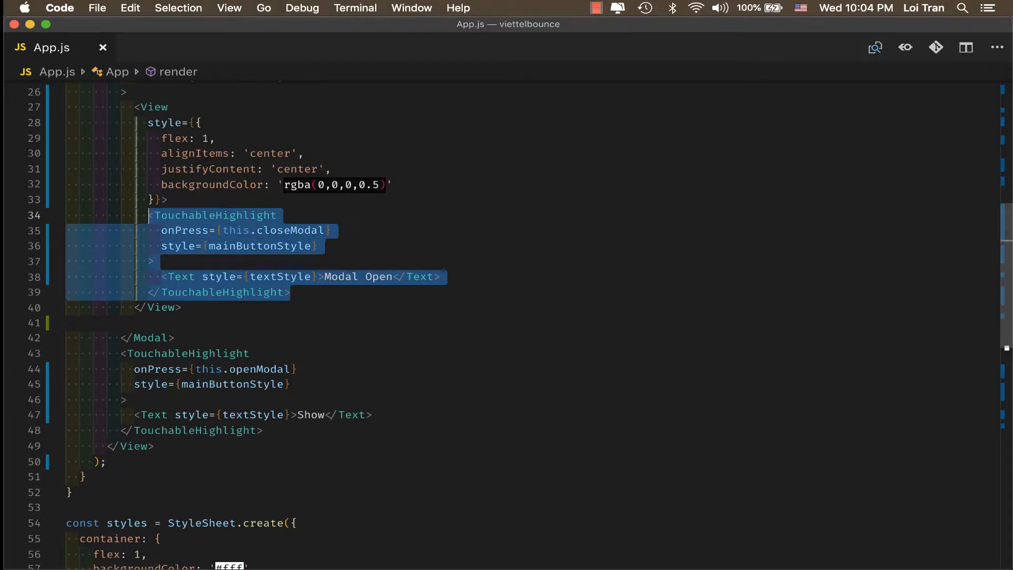
key(cmd+v)
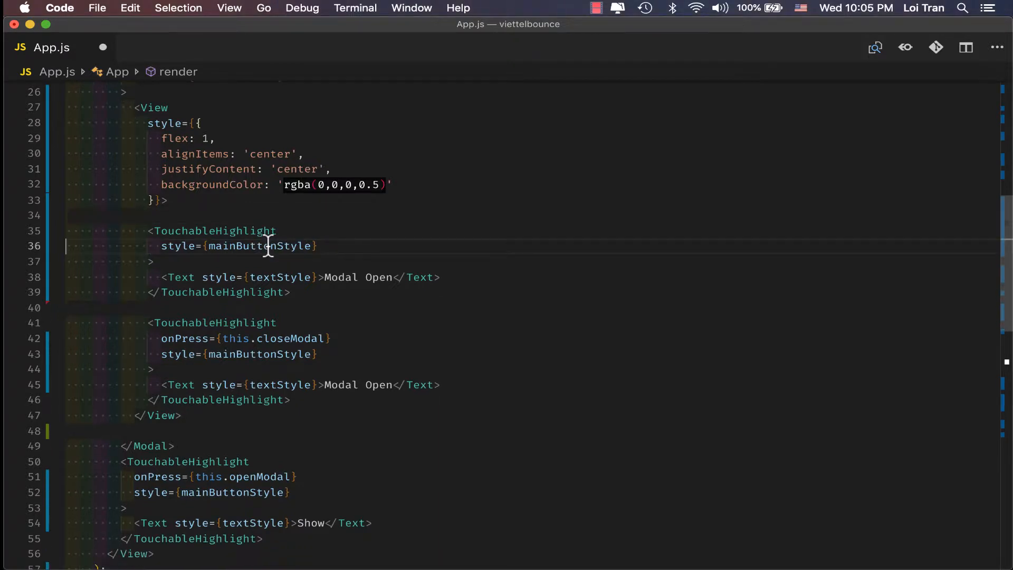
text(le={l)
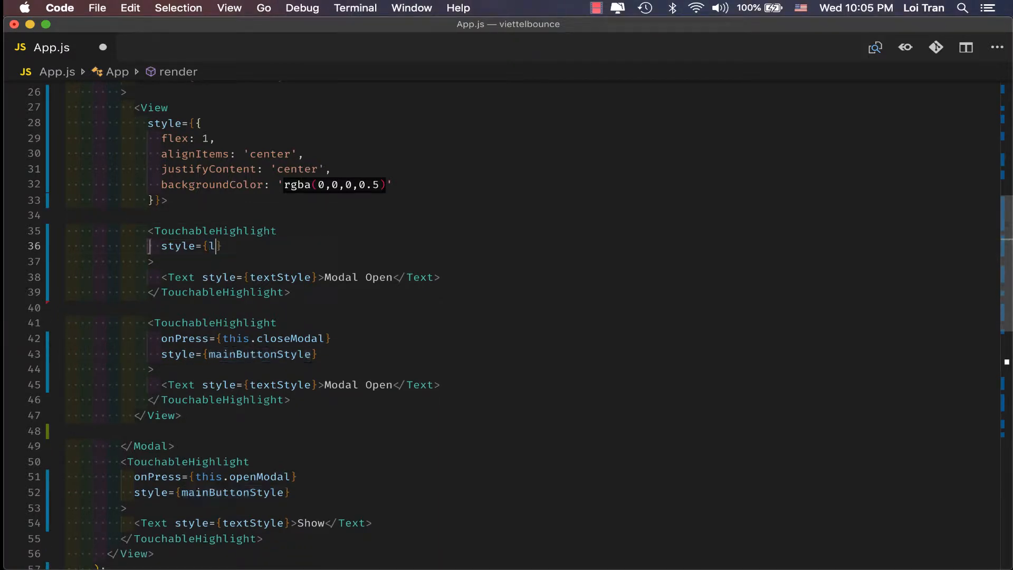
text(ittleButton)
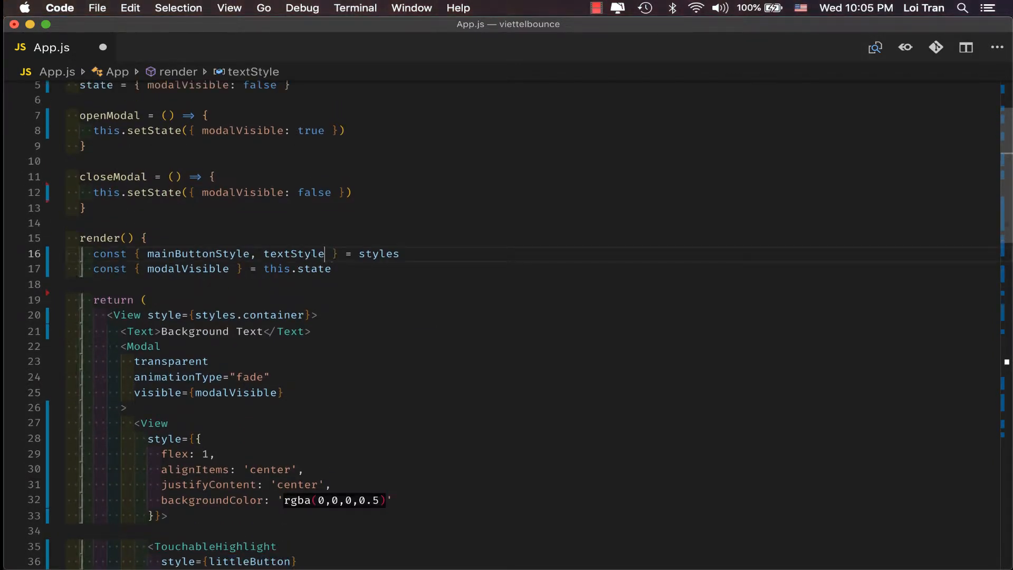
text(, littleButton)
text(littleButton: {)
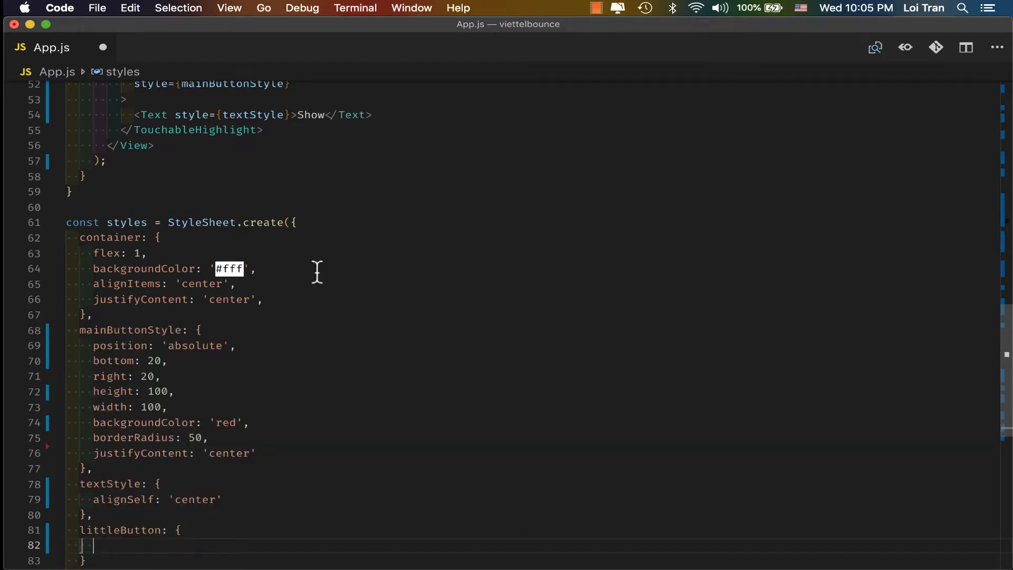
double_click(119, 346)
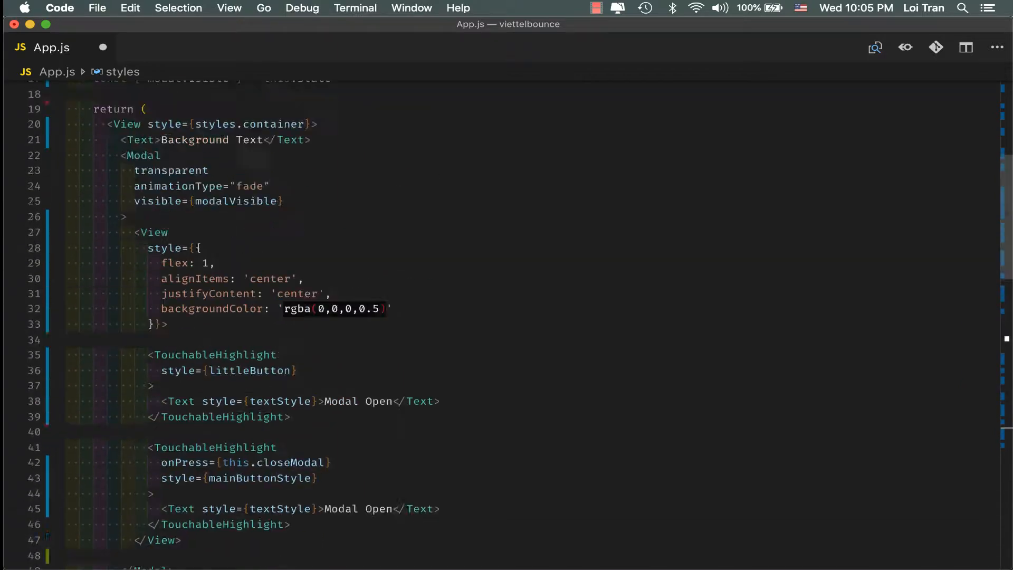
Relabel the new button Info and the original button Close
scroll(down, 3)
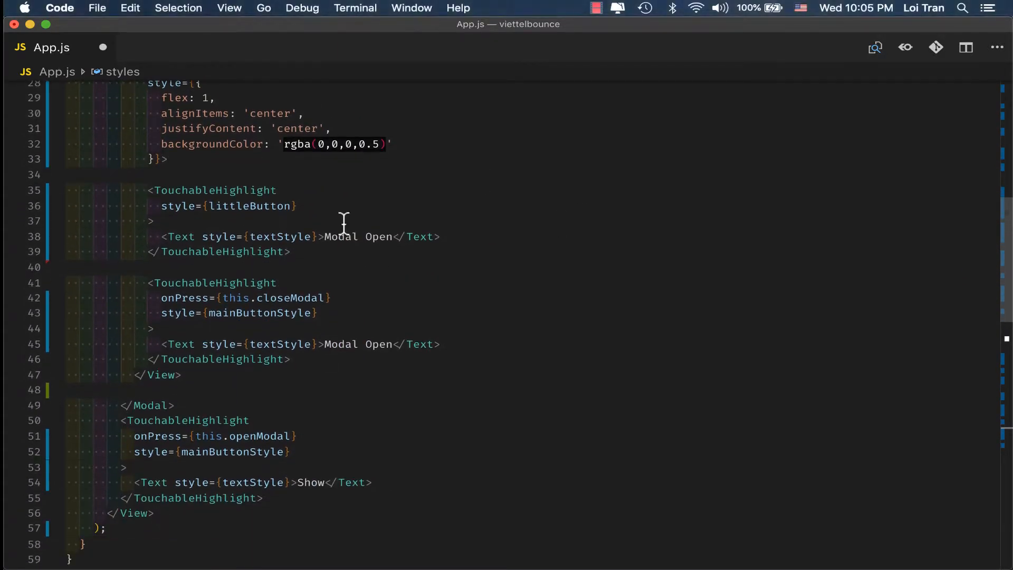
double_click(362, 236)
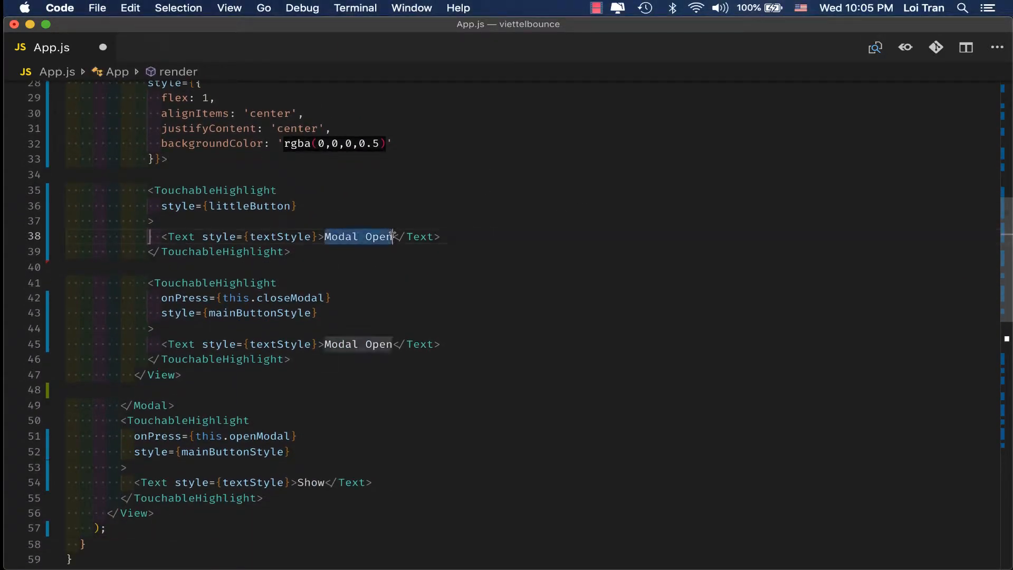
text(Info)
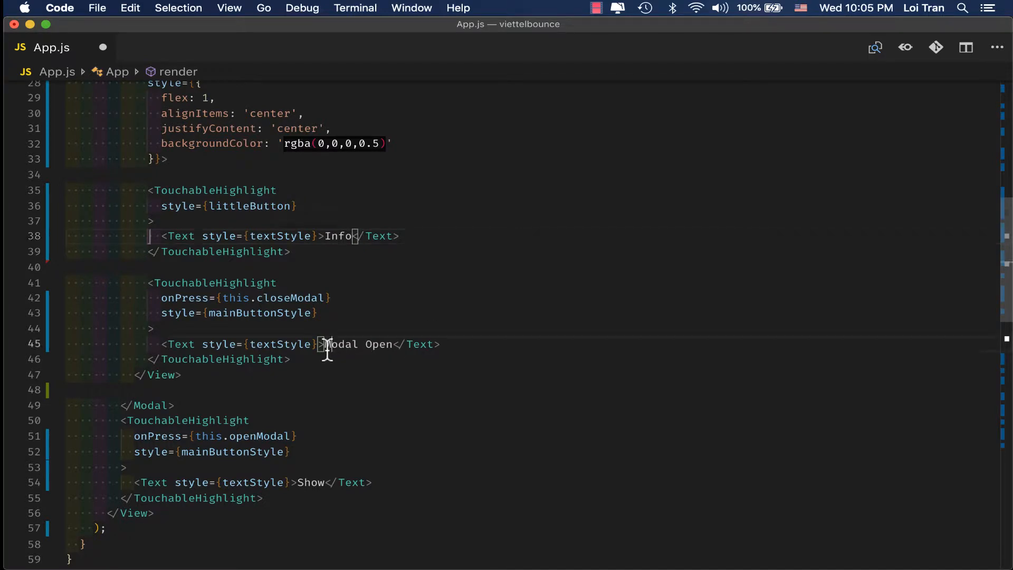
text(Clos)
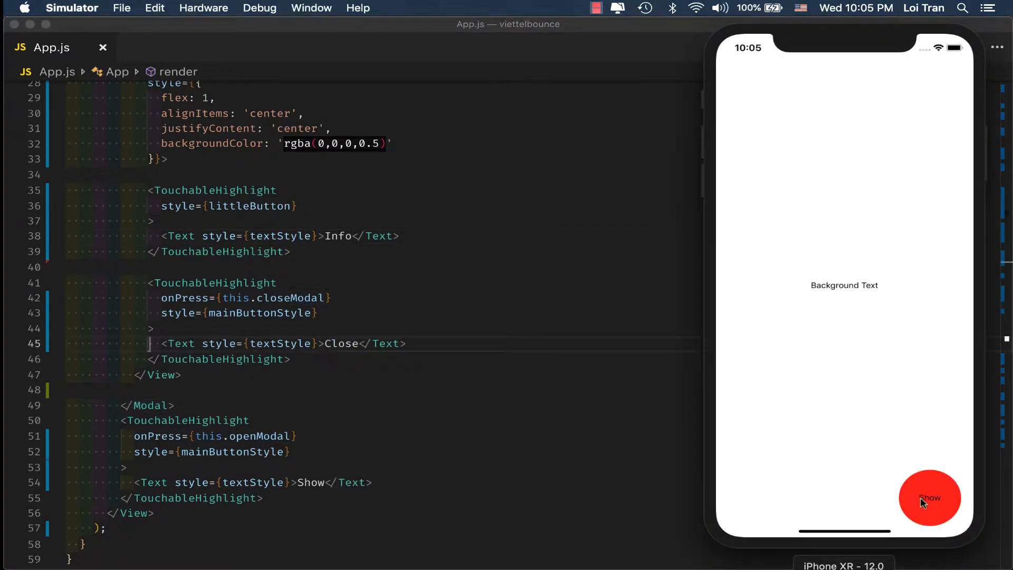
Open the modal with Show in Simulator to see the Close button
click(929, 499)
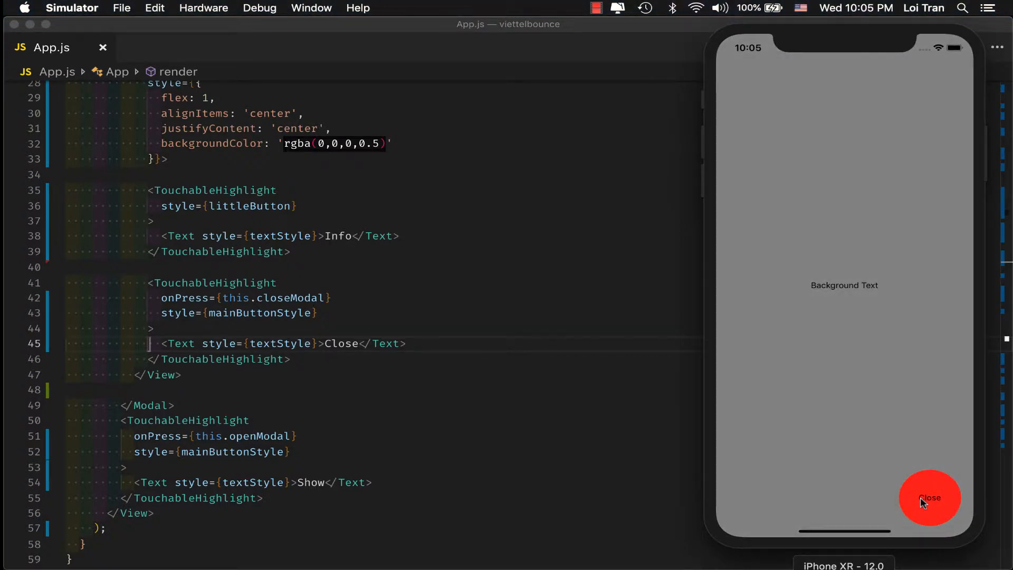
mouse_move(916, 502)
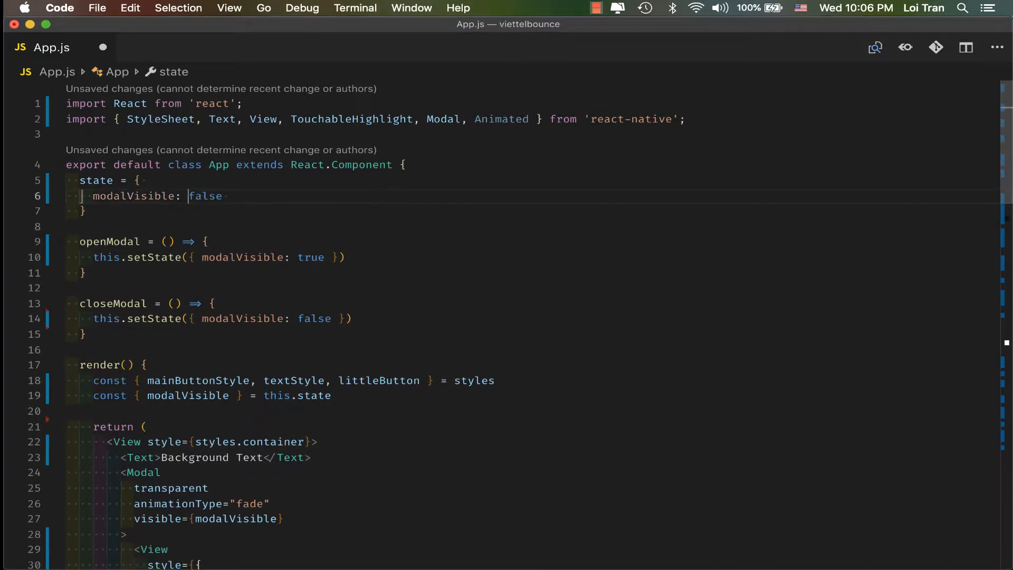
Import Animated and add animatedY: new Animated.Value(0) to the state
text(Animated)
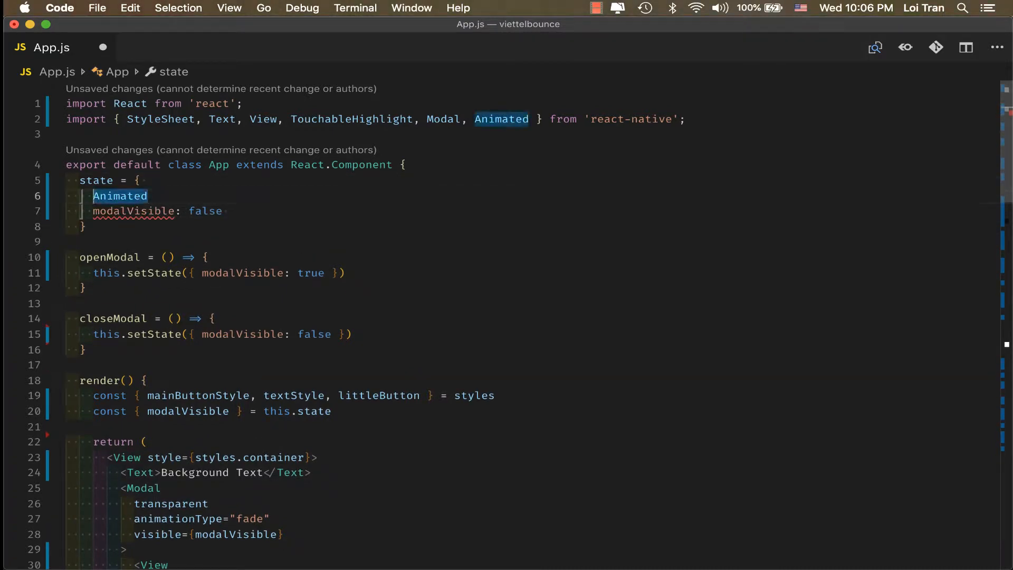
text(animatedY)
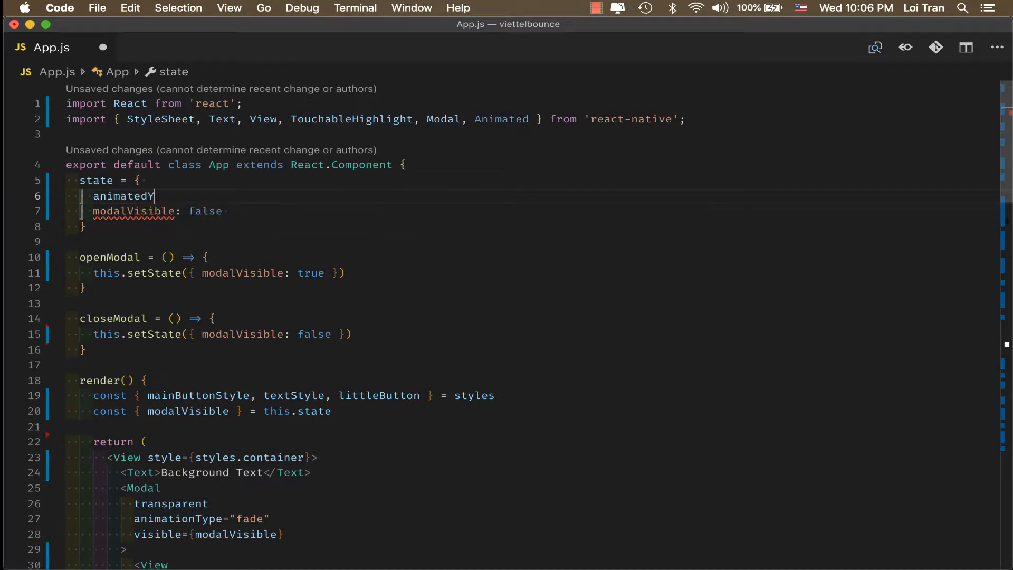
text(: new)
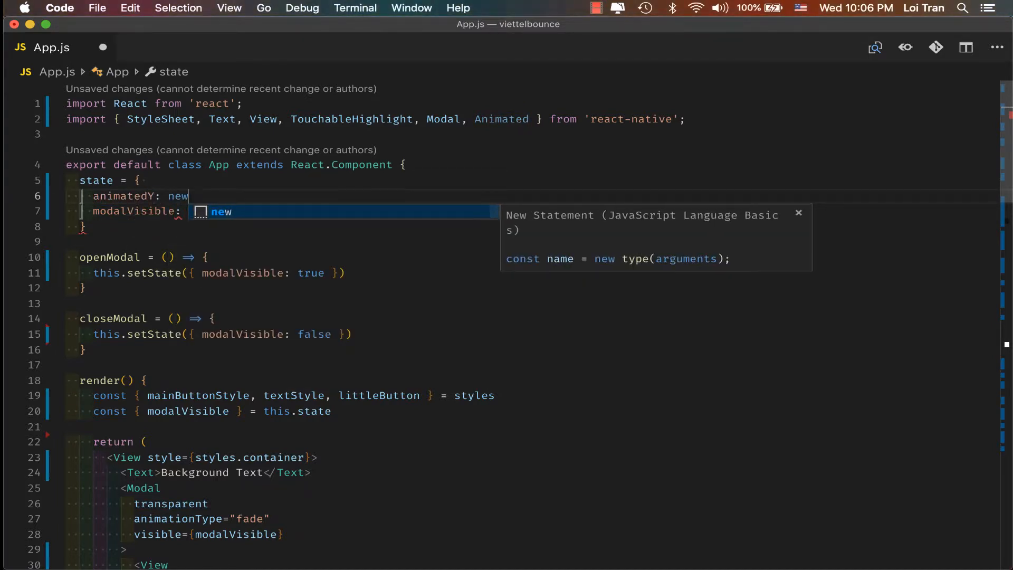
text(Animated.value(0)
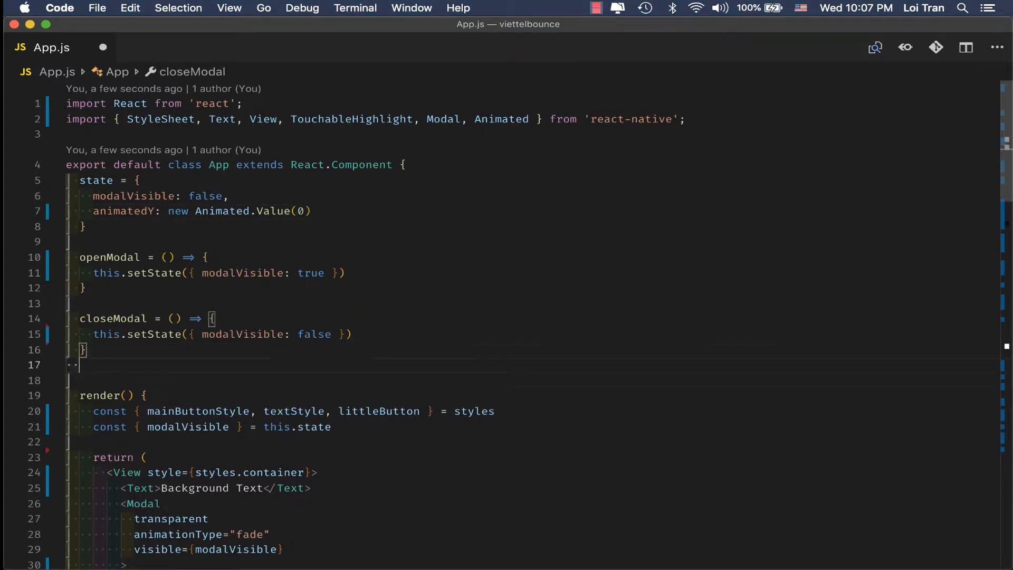
Start an openAnimation arrow function destructuring animatedY and calling Animated.timing on it
text(openAnimation)
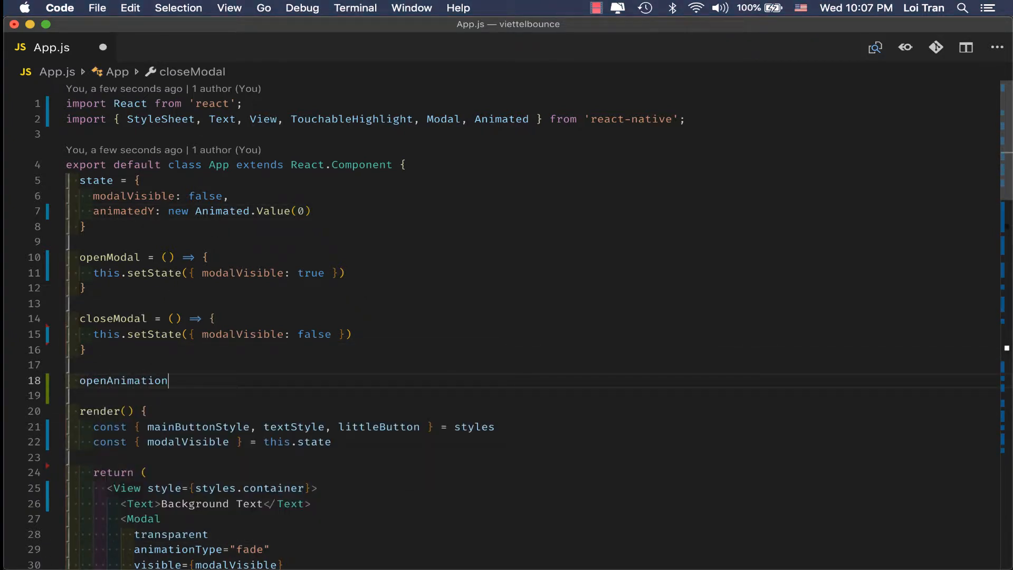
text(= () =>)
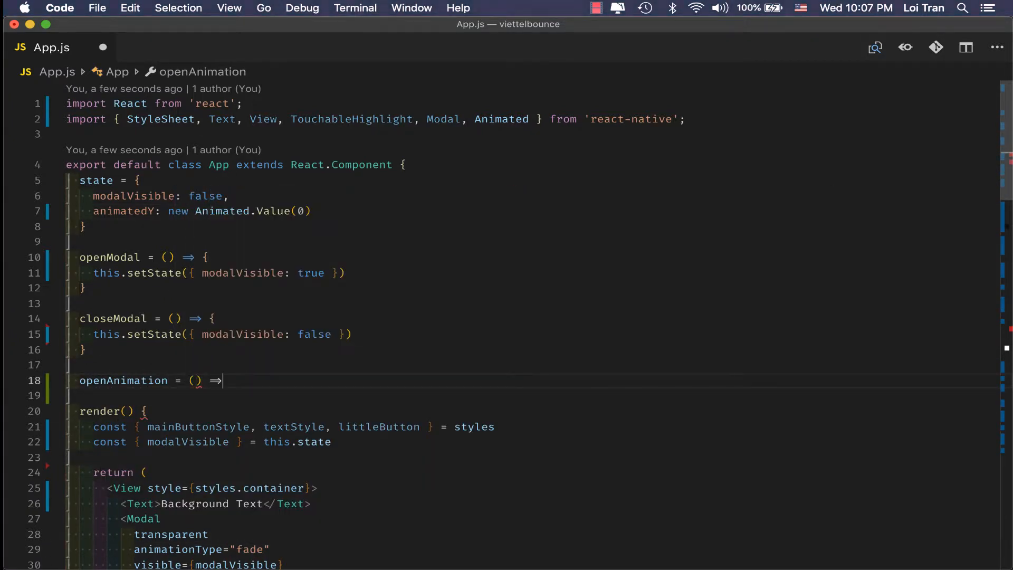
text({)
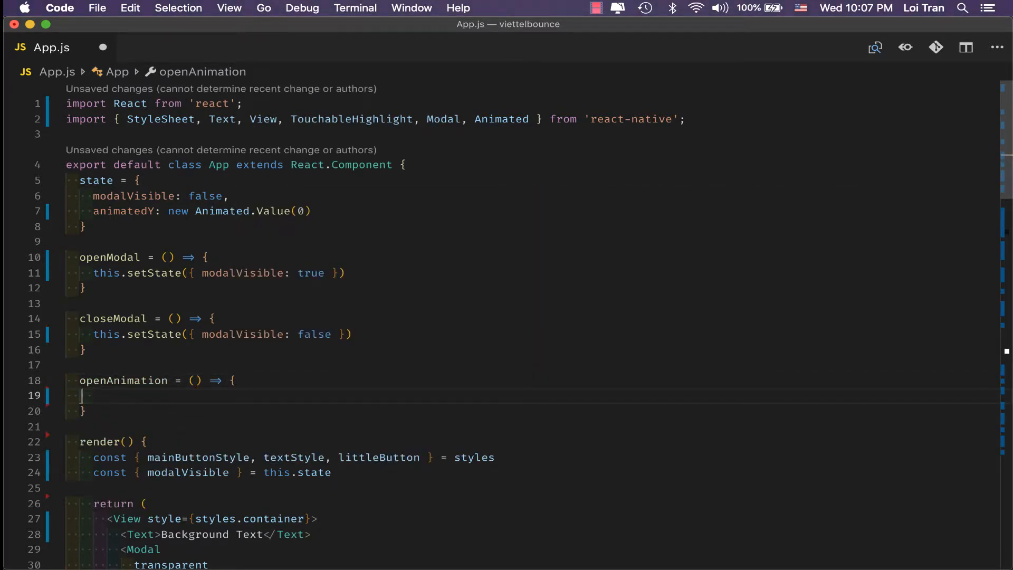
text(const { animatedY } = this.state)
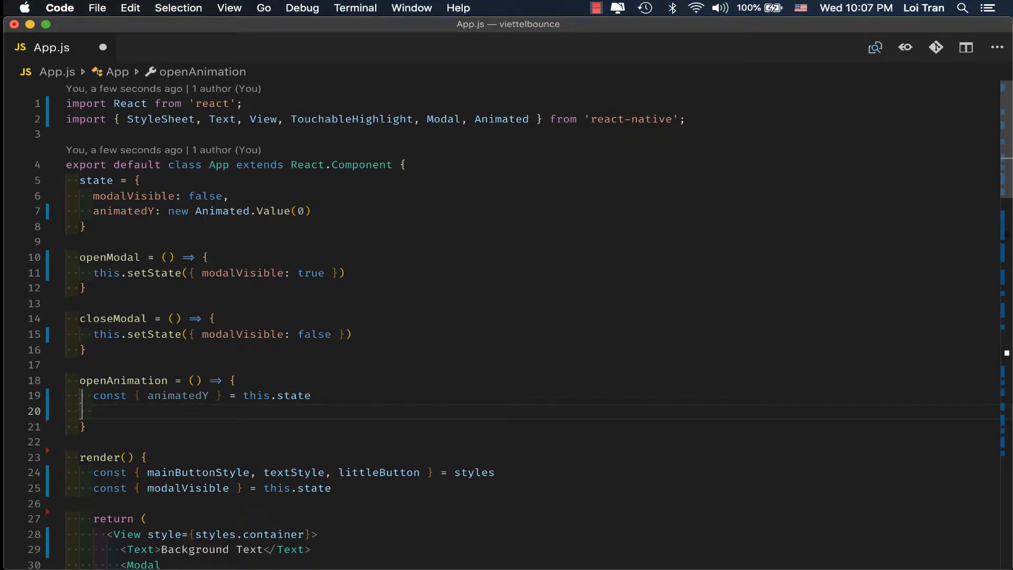
text(Animated.timing(animatedY,)
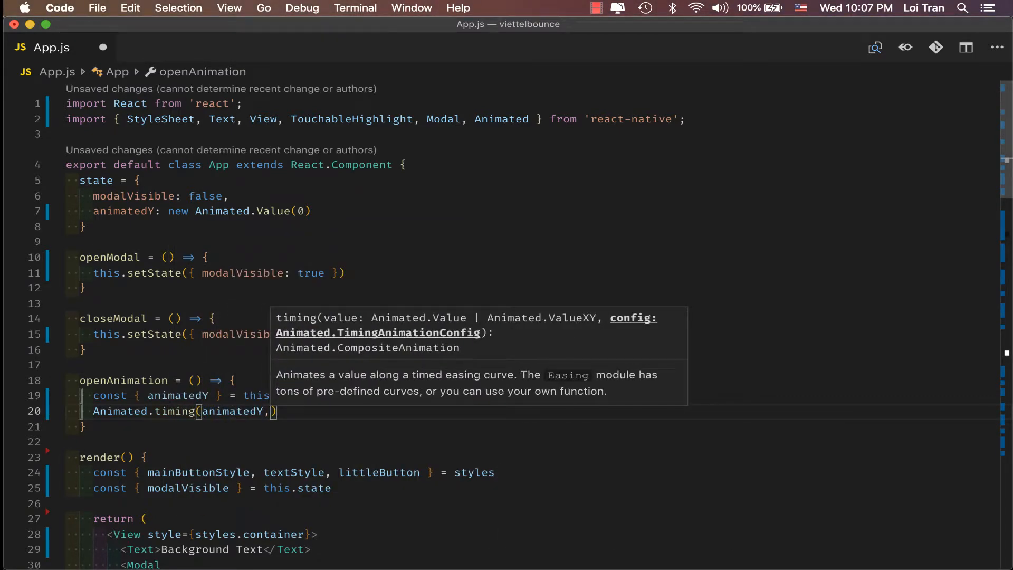
key(cmd+s)
text(toValue: -10)
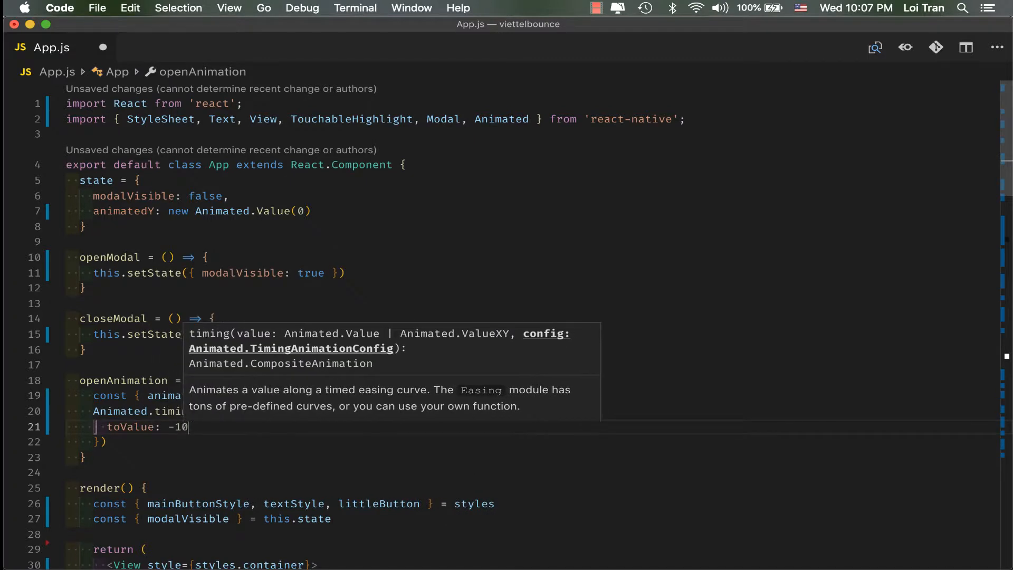
Configure the timing with toValue -100, duration 250, Easing.elastic(1.5), and call .start()
text(duratio)
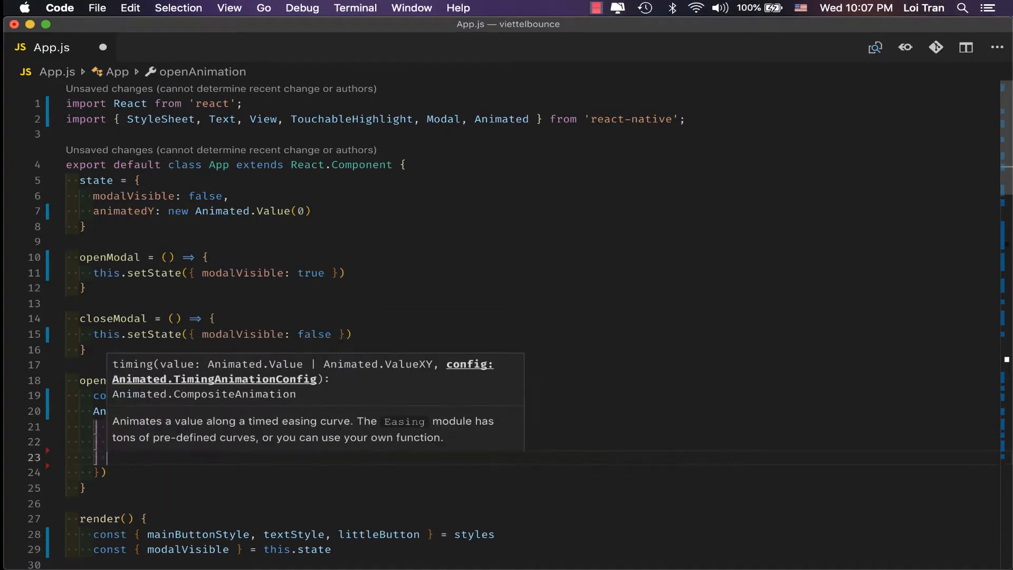
text(easing: Easing.elastic()
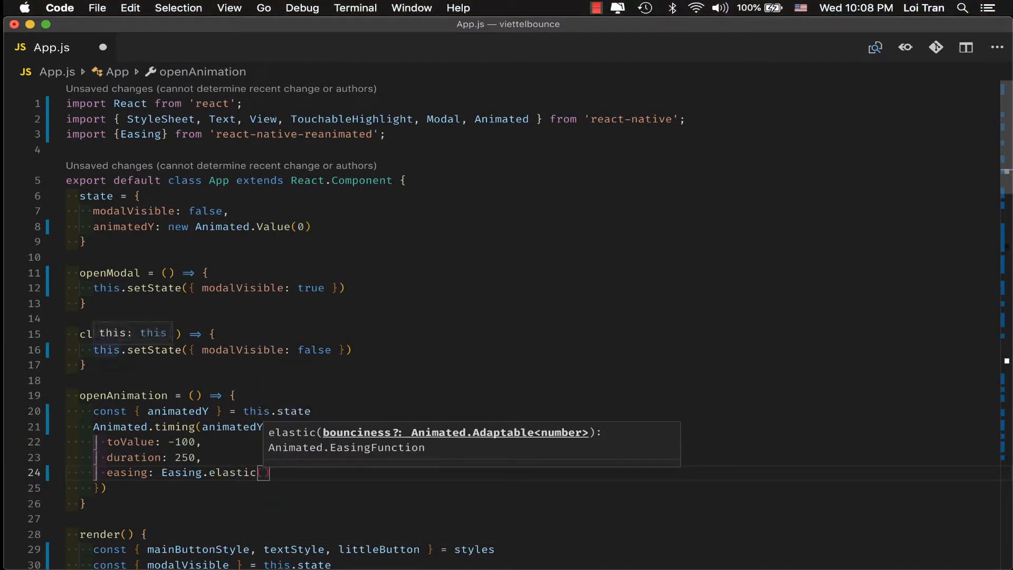
text(1.5)
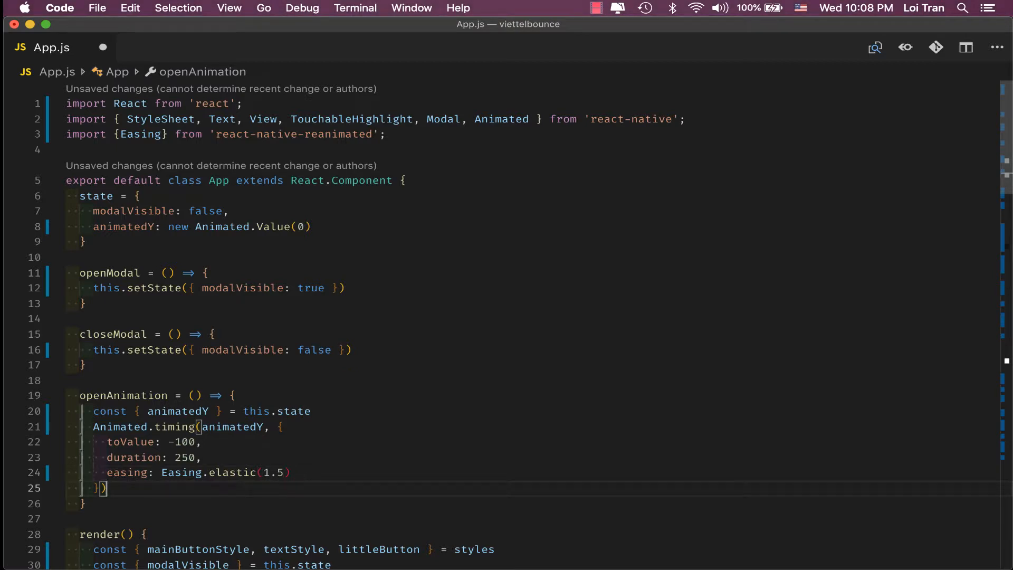
text(.start())
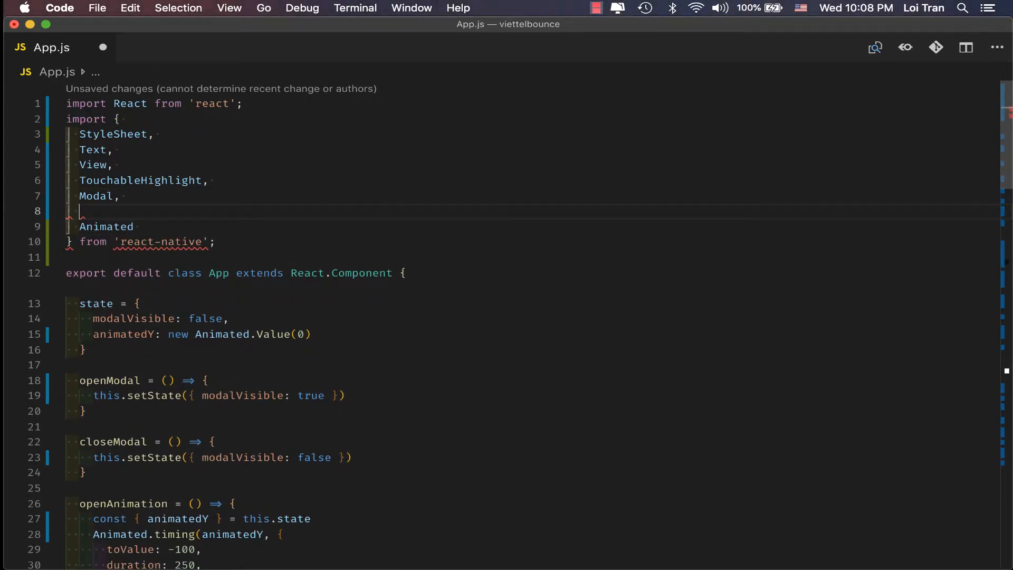
Add Easing to the multi-line react-native import list and save App.js
text(Easing)
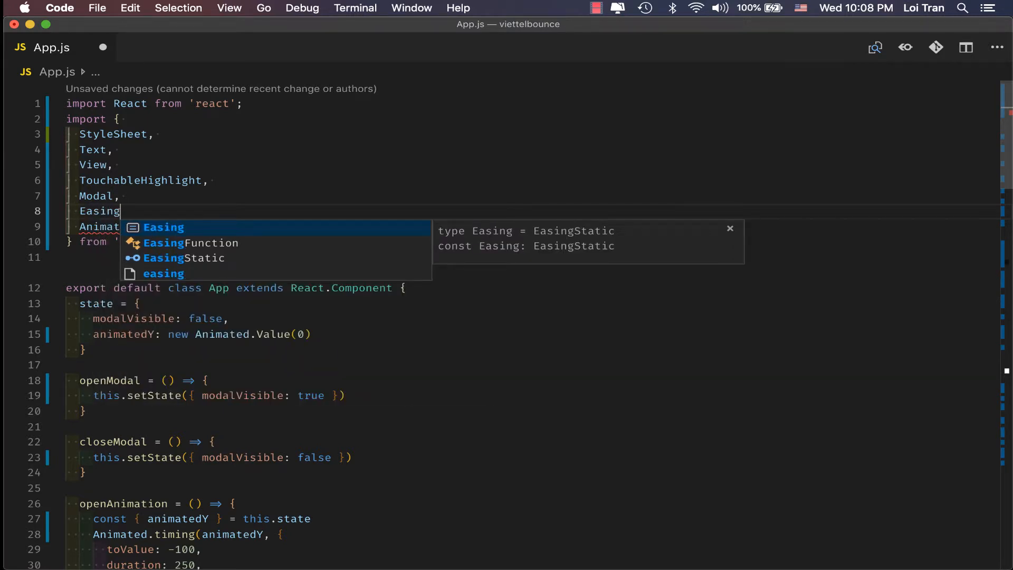
text(,)
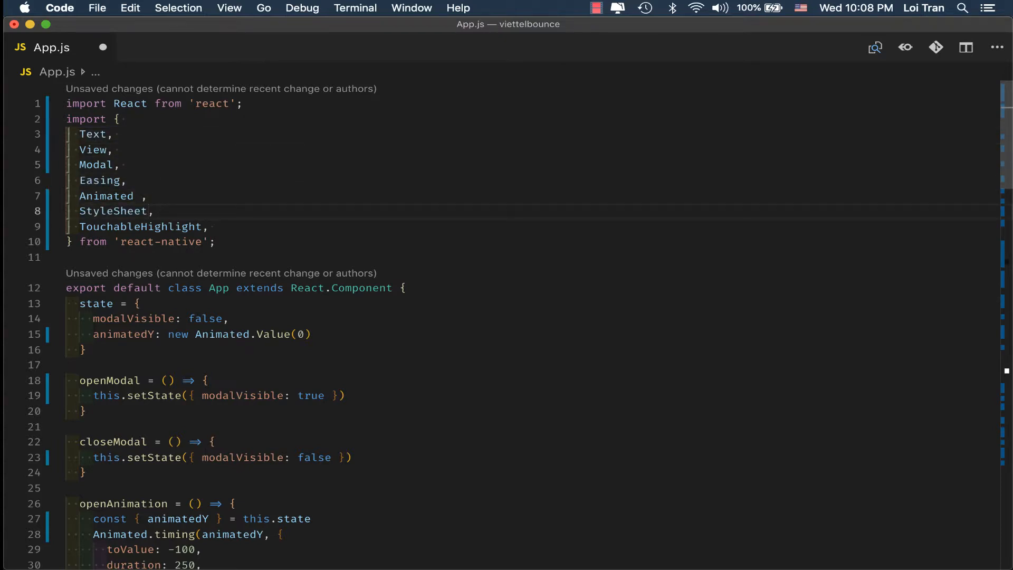
key(cmd+tab)
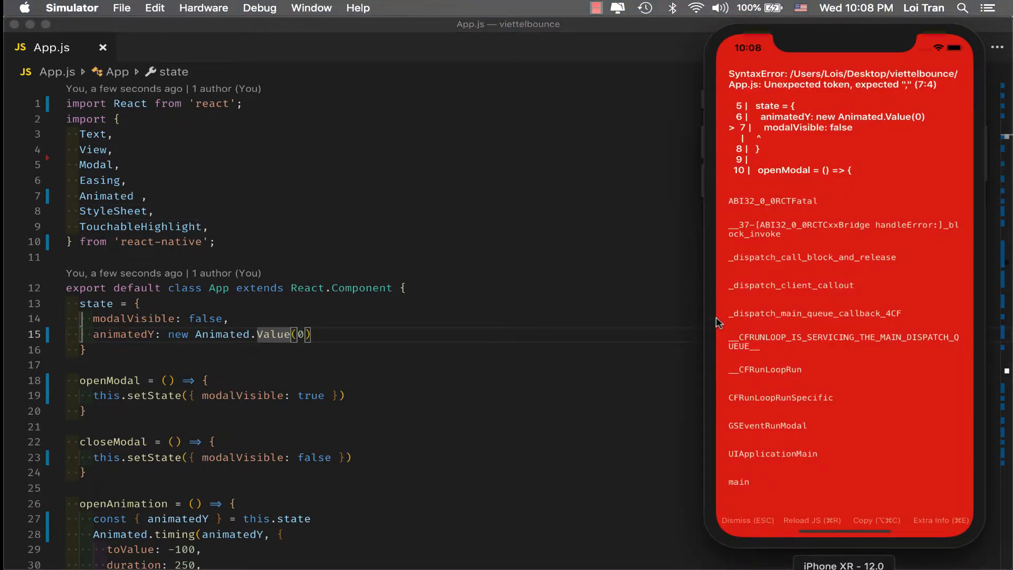
mouse_move(798, 343)
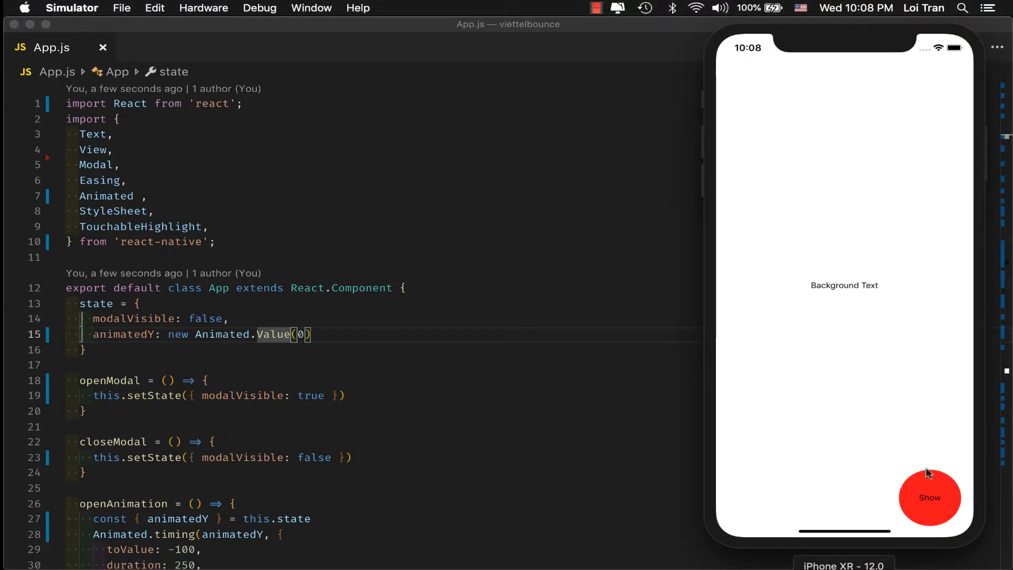
Tap Show and Close twice to confirm the dimmed modal opens and dismisses
click(929, 497)
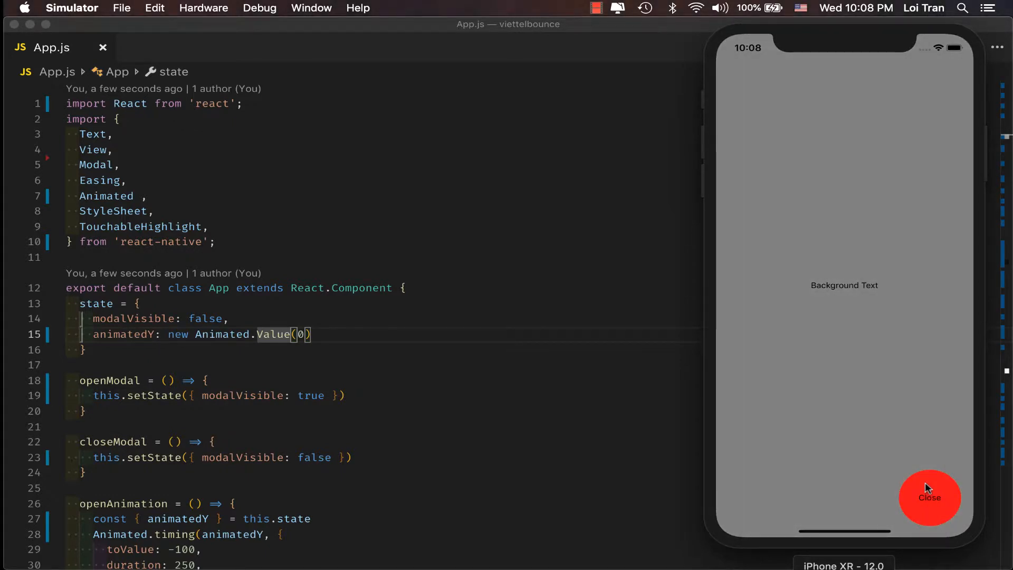
click(928, 497)
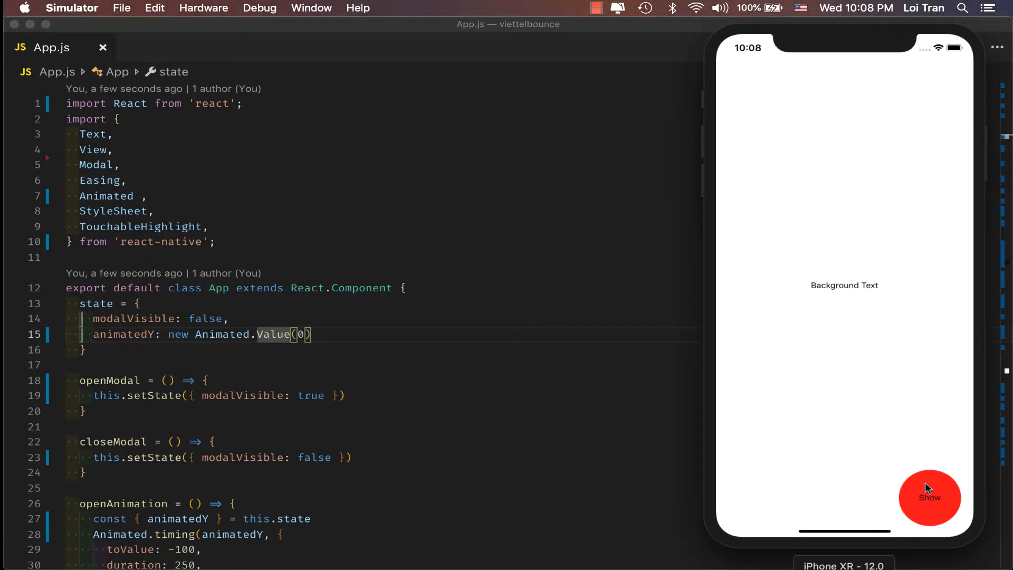
click(929, 497)
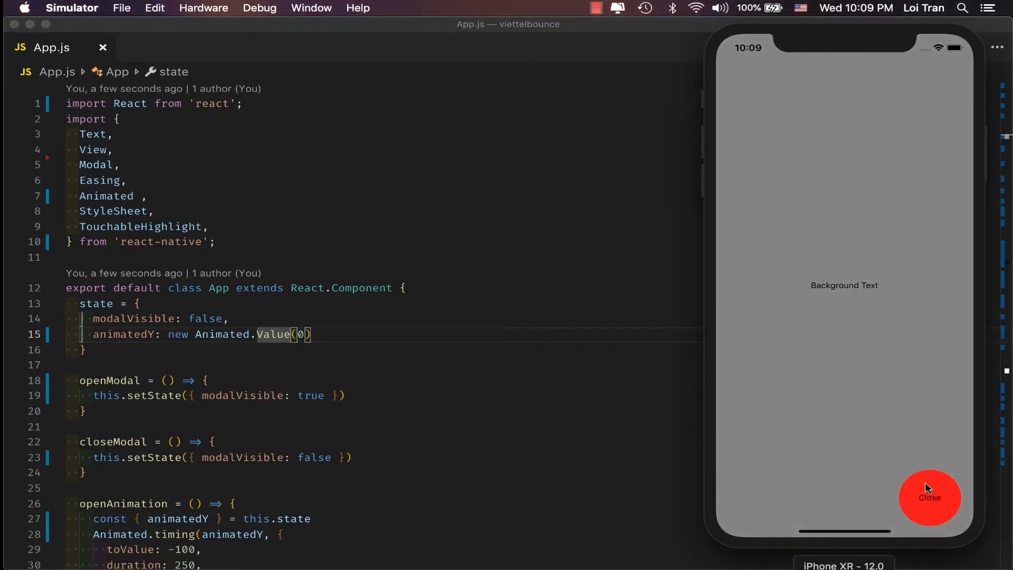
click(928, 497)
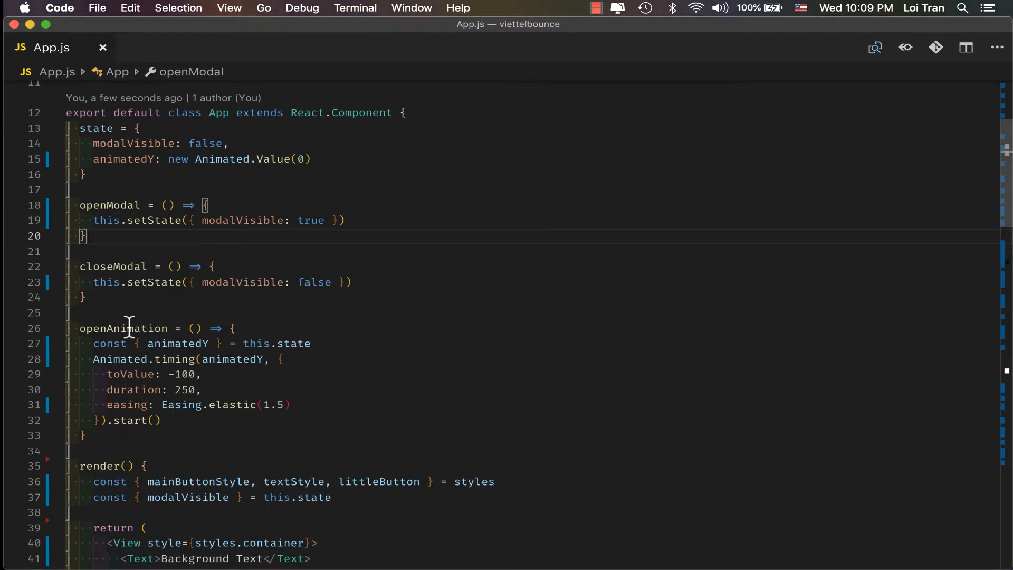
Pass this.openAnimation as the setState callback inside openModal
double_click(122, 328)
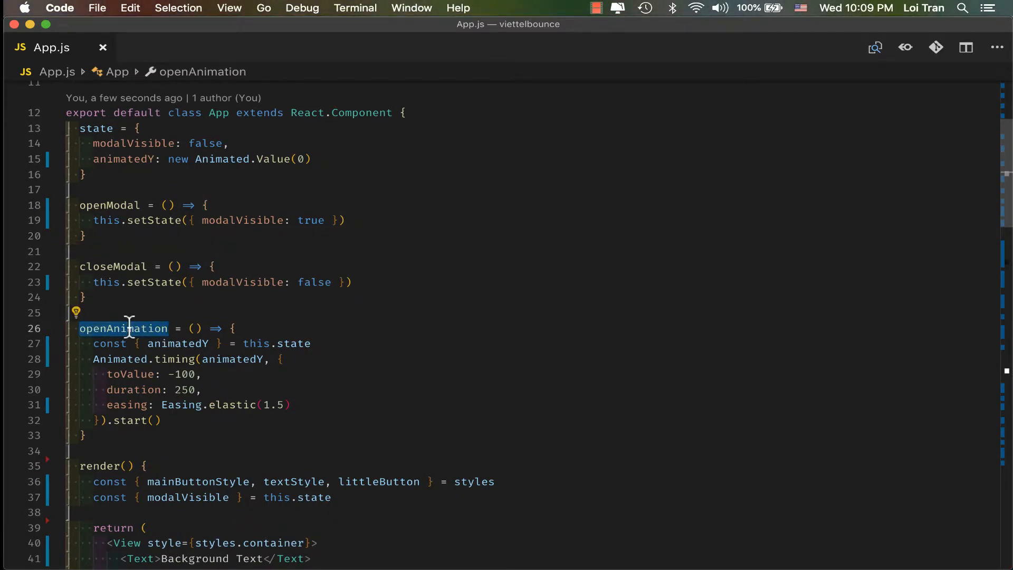
mouse_move(122, 221)
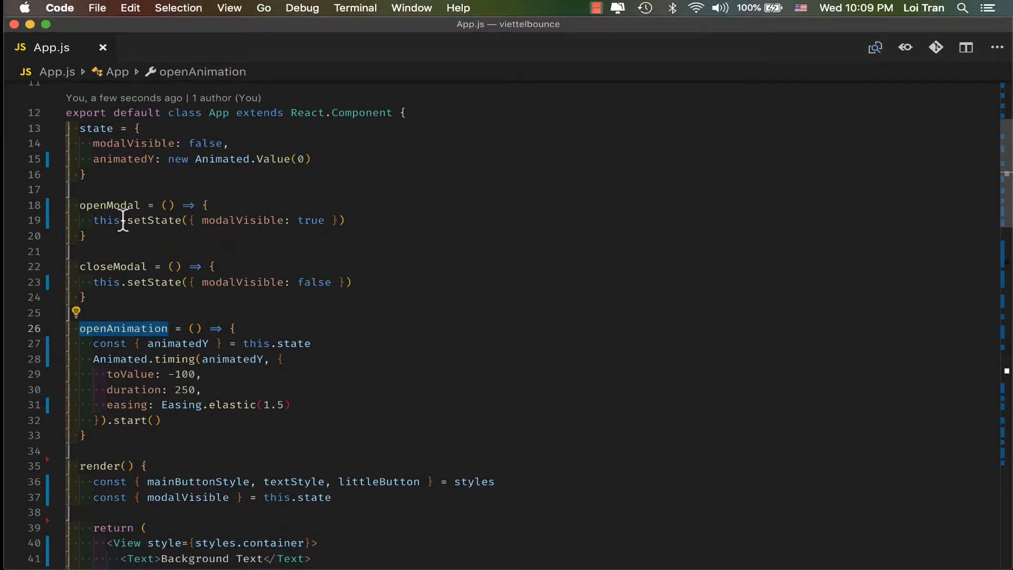
text(, this.openAnimation)
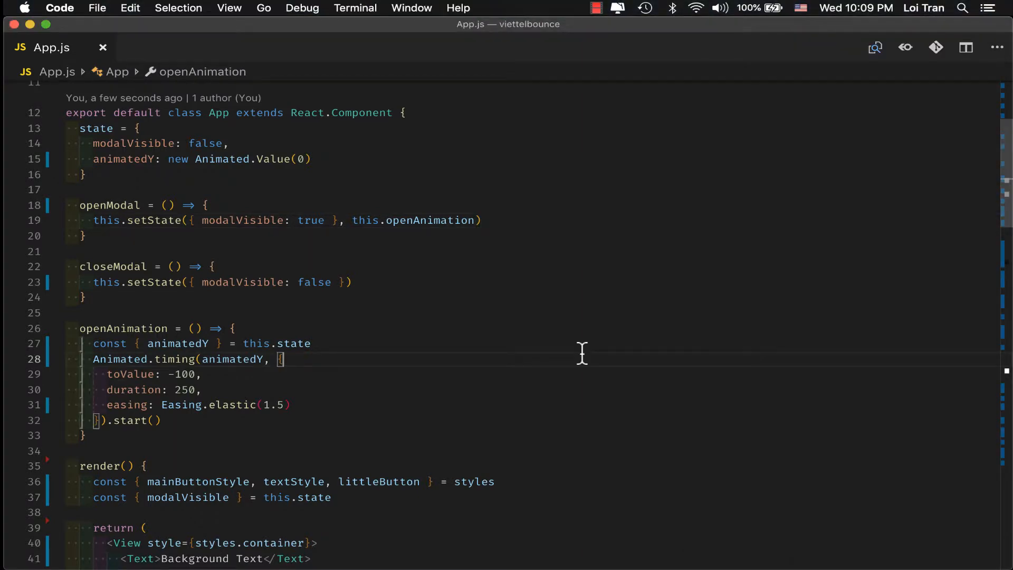
scroll(down, 3)
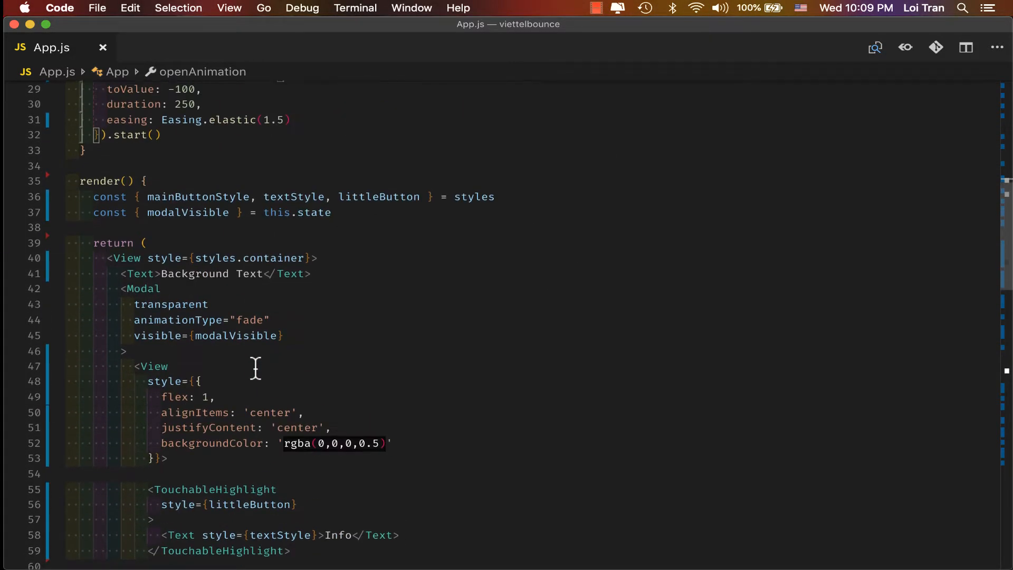
Add animatedY to the state destructuring in render
text(,)
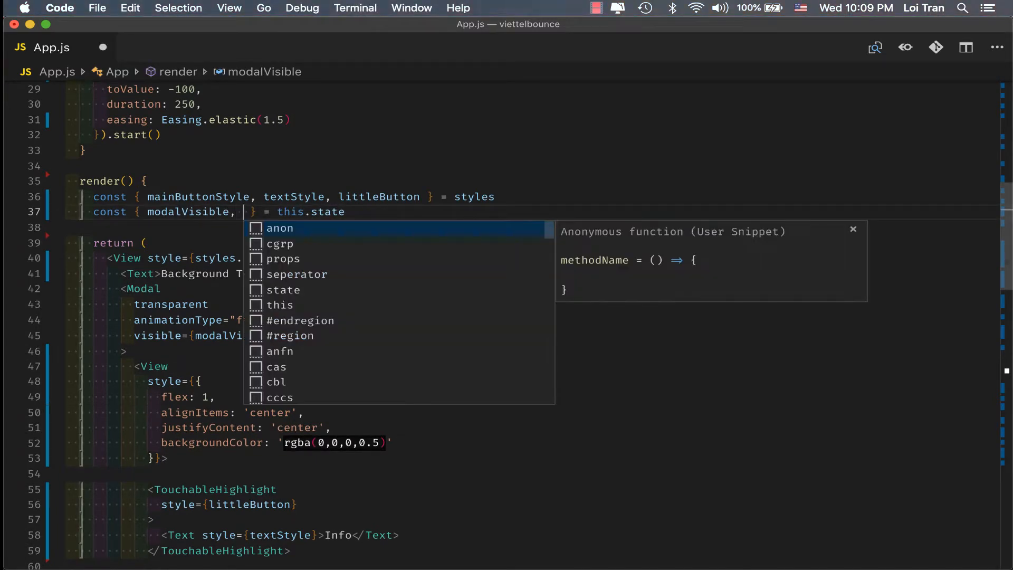
text(animatedY)
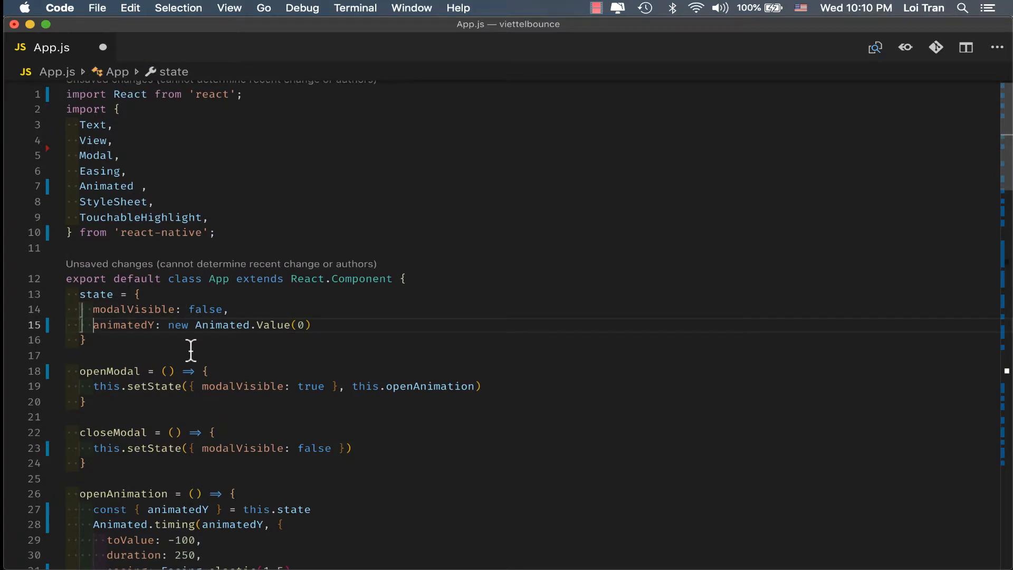
scroll(down, 3)
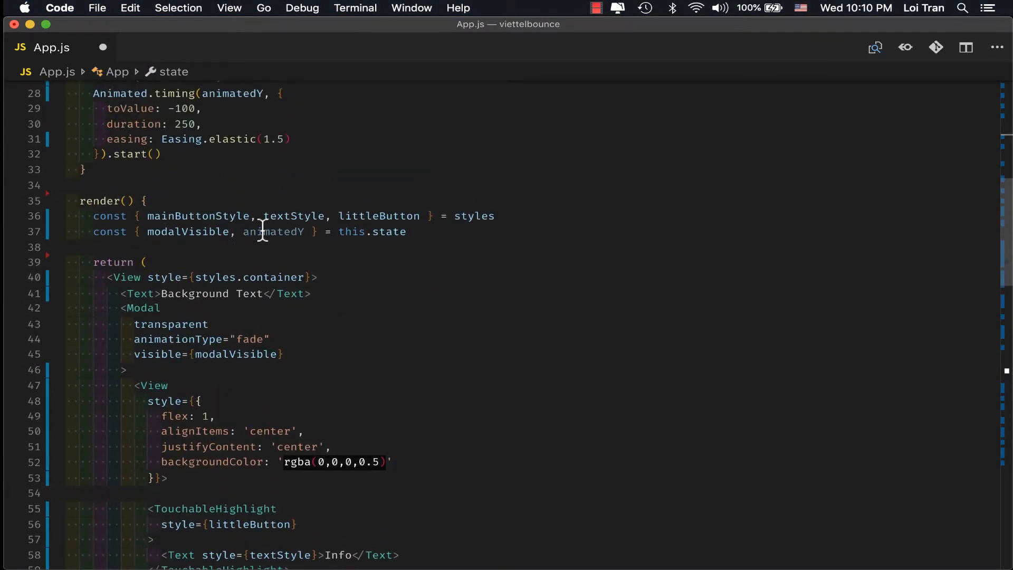
double_click(274, 231)
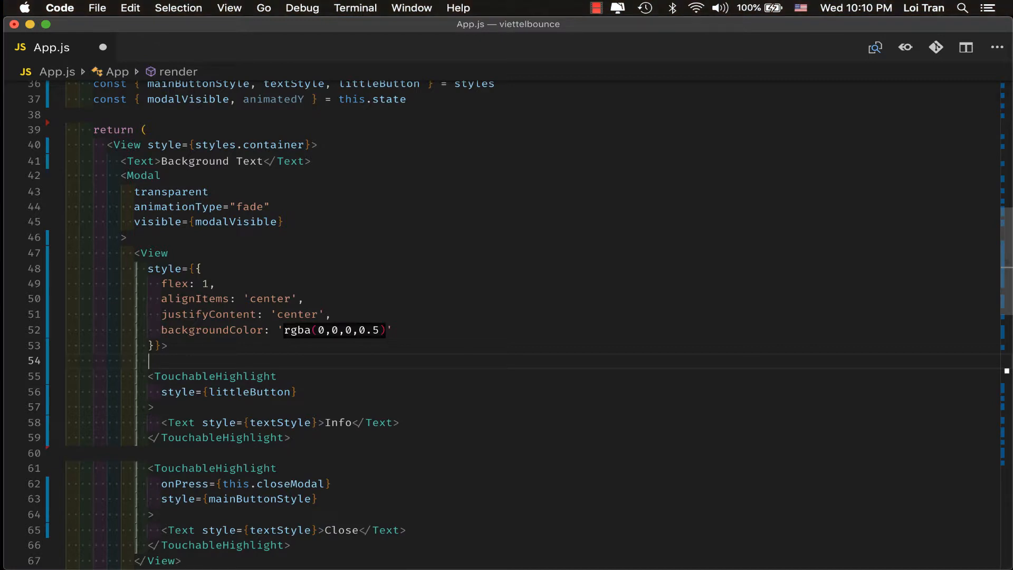
Wrap the Info button in an Animated.View with transform translateY set to animatedY
text(<Animated.View></Animated.View>)
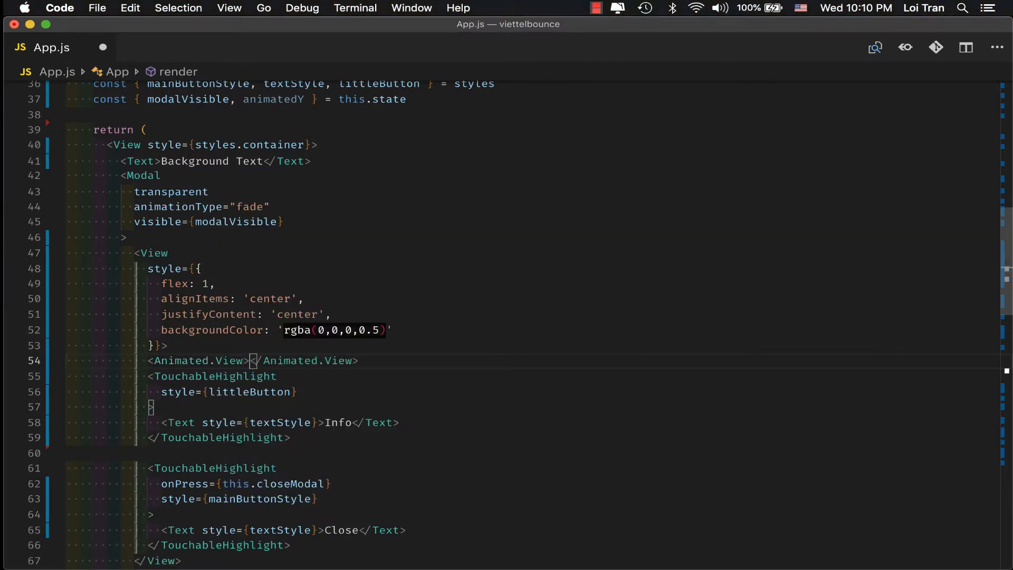
text(s>)
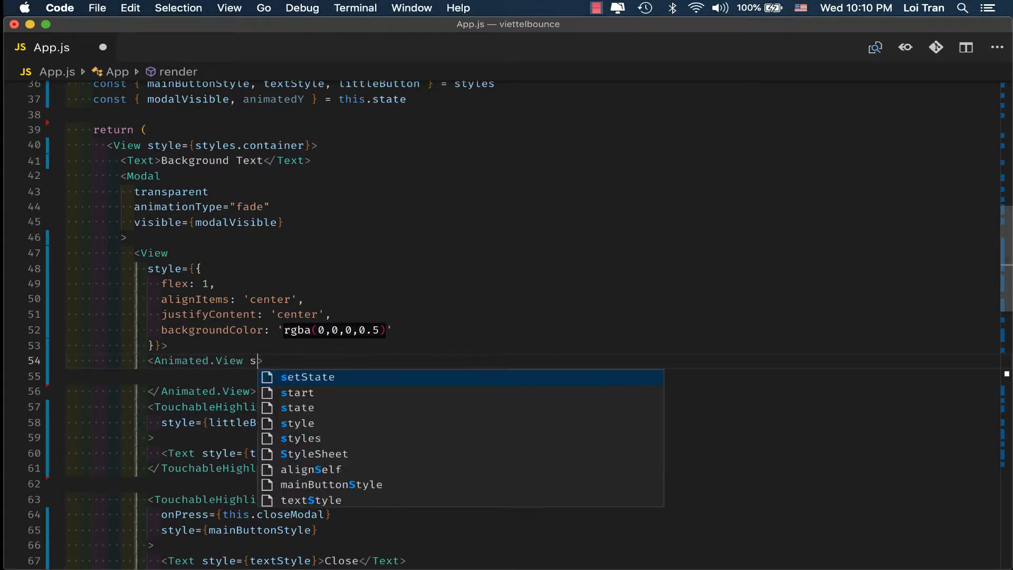
text(tyle={animatedY})
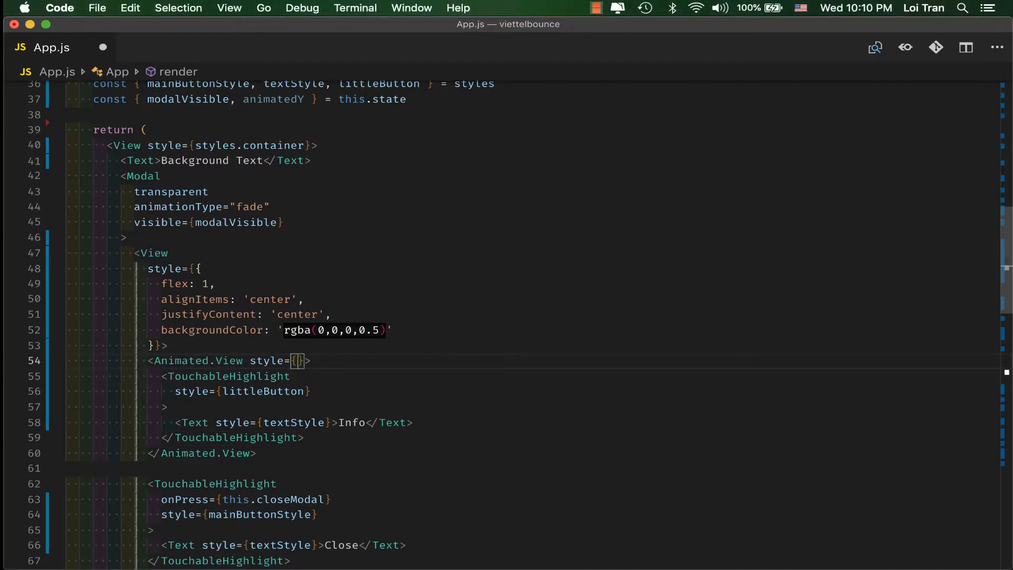
text(transof)
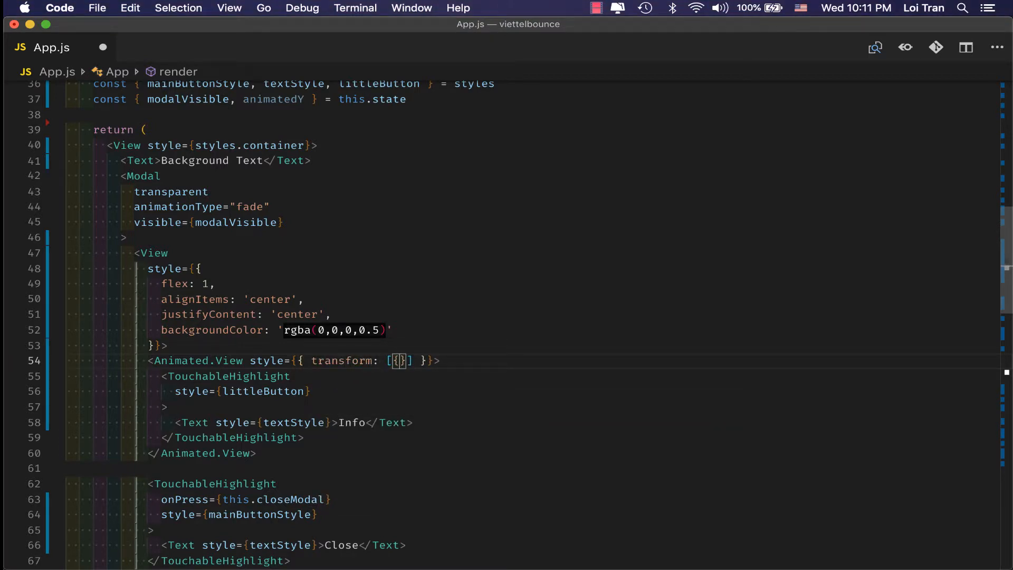
text(translate)
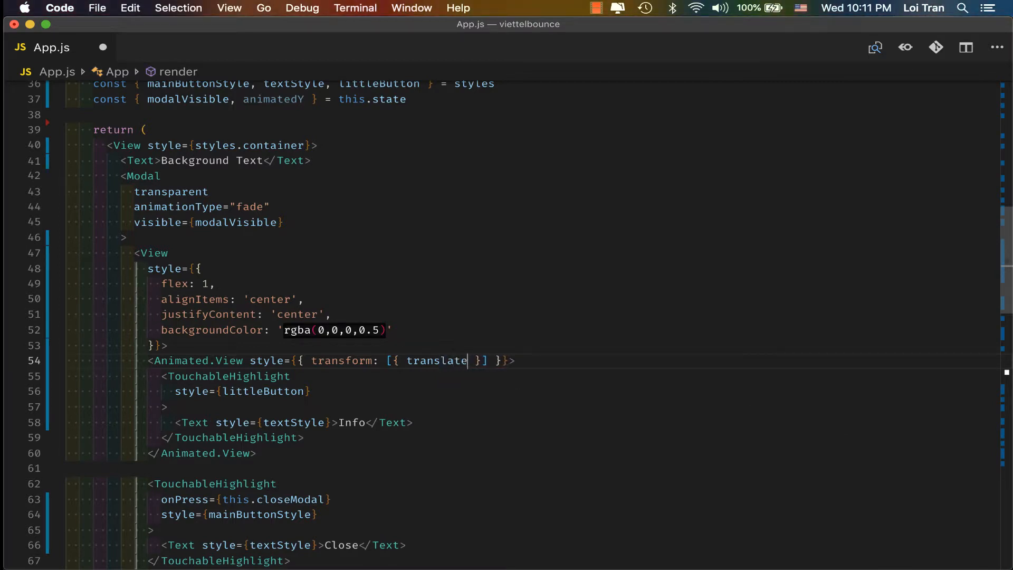
text(Y:)
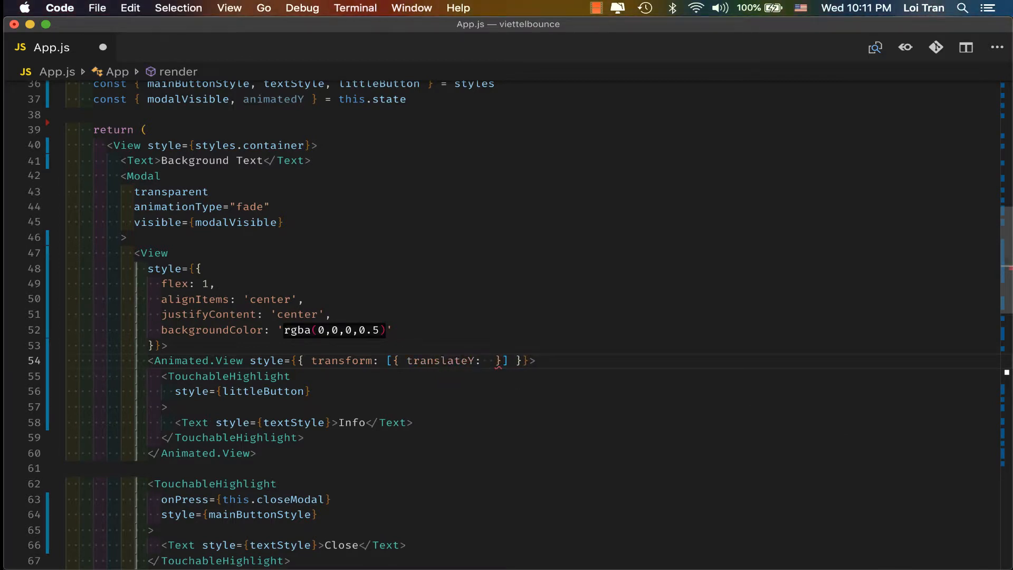
text(animatedY)
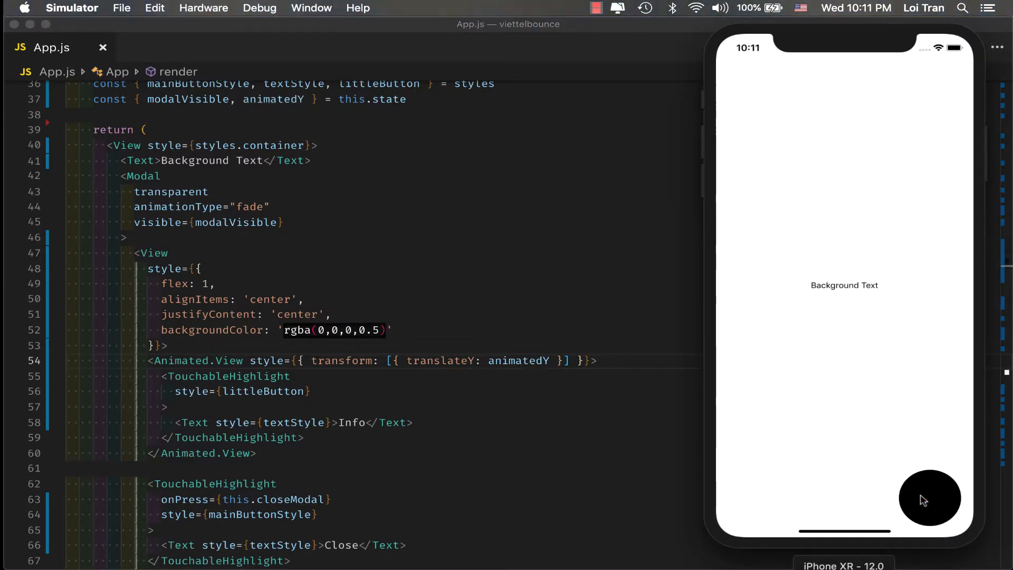
Combine mainButtonStyle with the translateY transform in the Animated.View style array and check the red Info circle
click(929, 497)
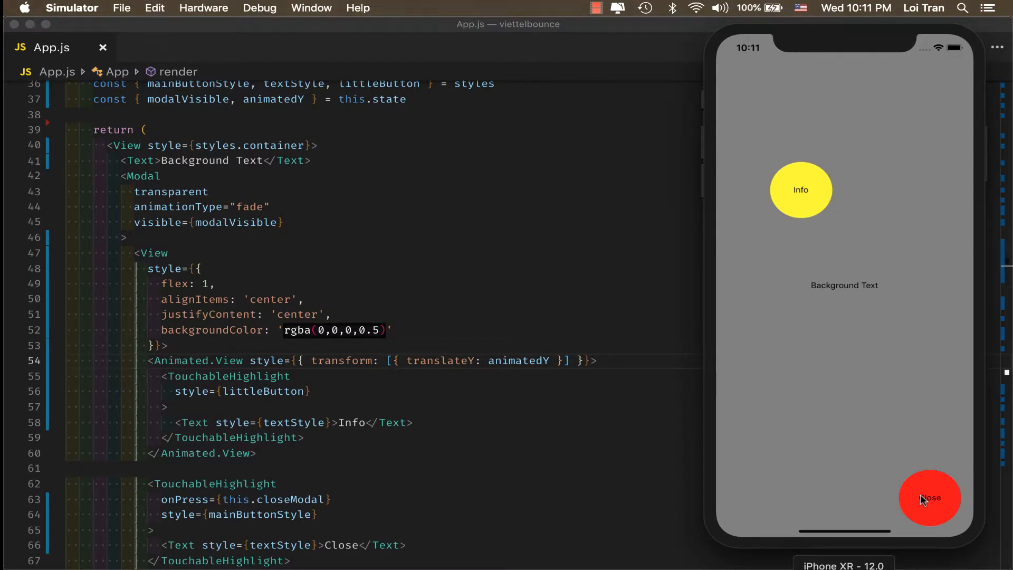
click(929, 497)
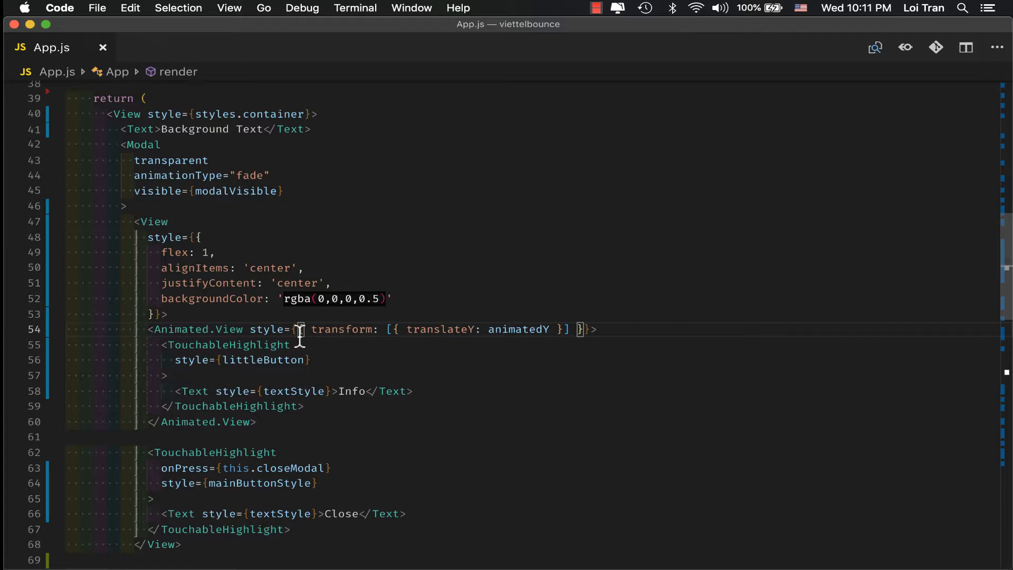
text(=)
text([mainButtonStyle, )
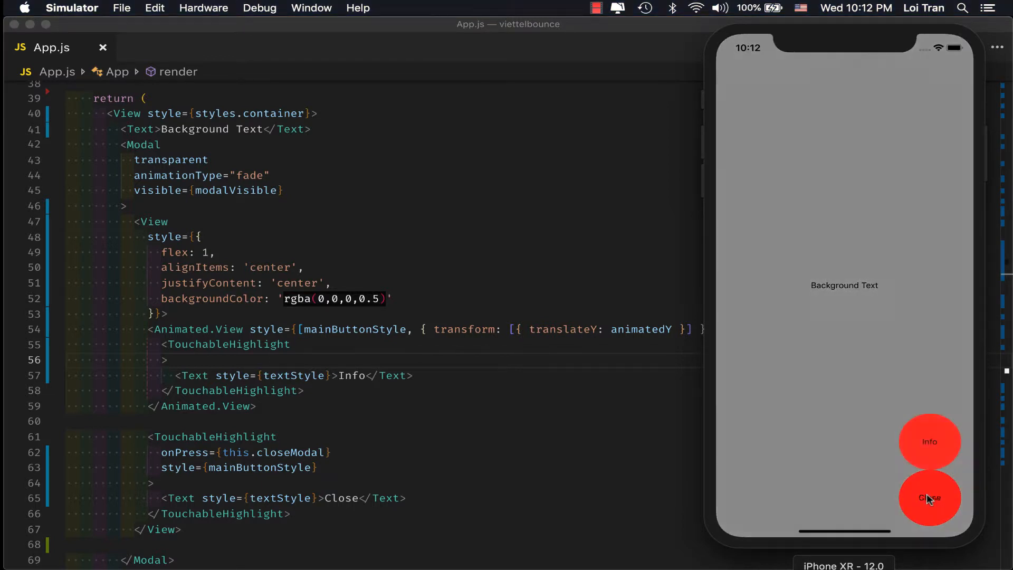
click(929, 497)
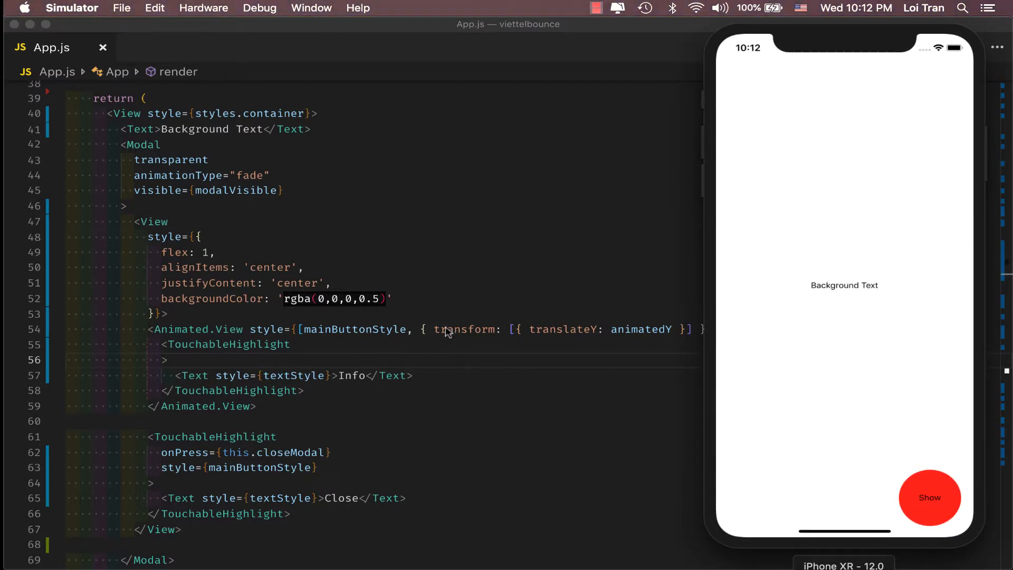
double_click(465, 330)
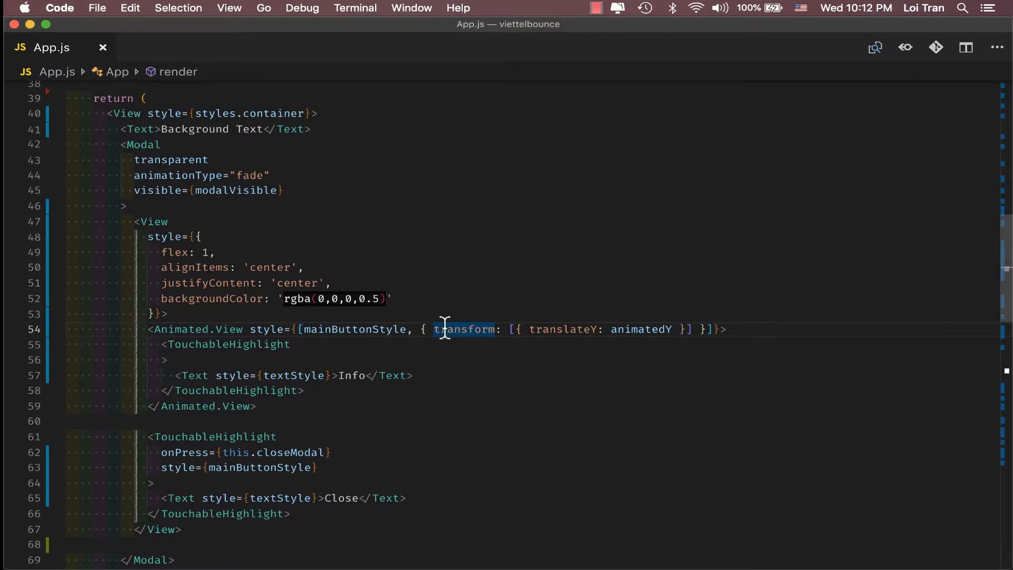
Add backgroundColor 'yellow', height 50, width 50 and borderRadius 25 before the transform
text(bckg)
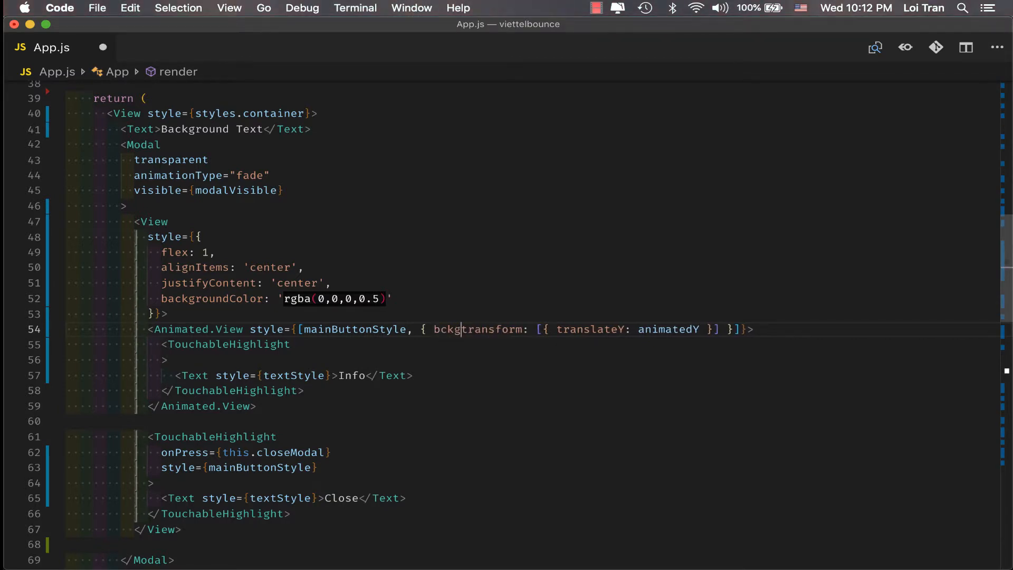
text(backgroundCol)
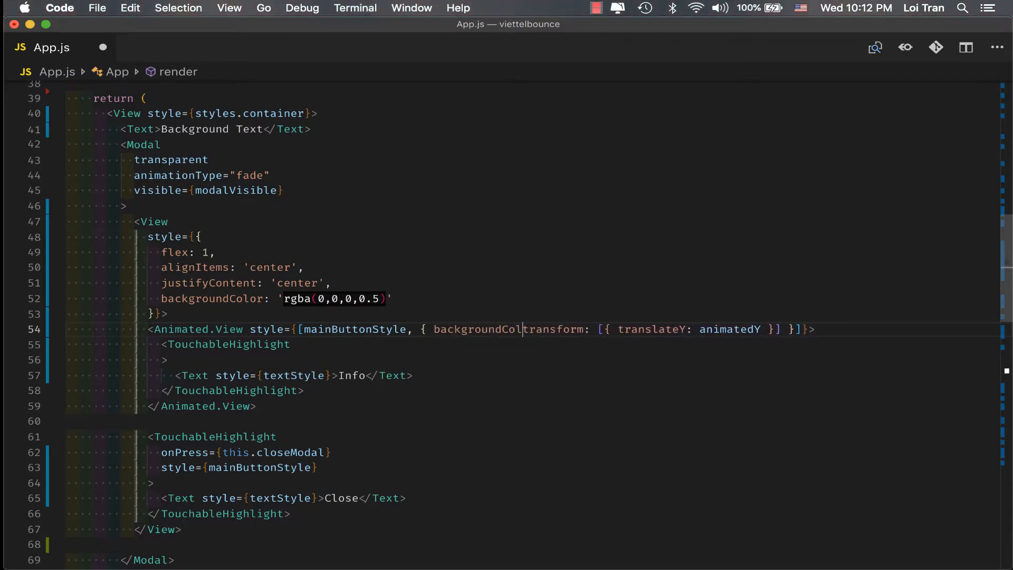
text(or: 'yellow',)
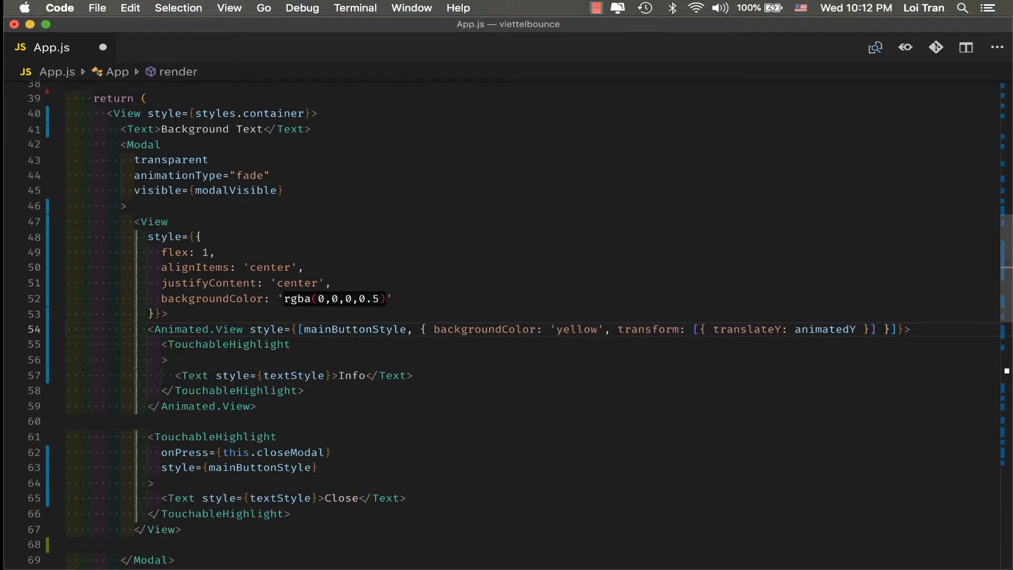
text(height:)
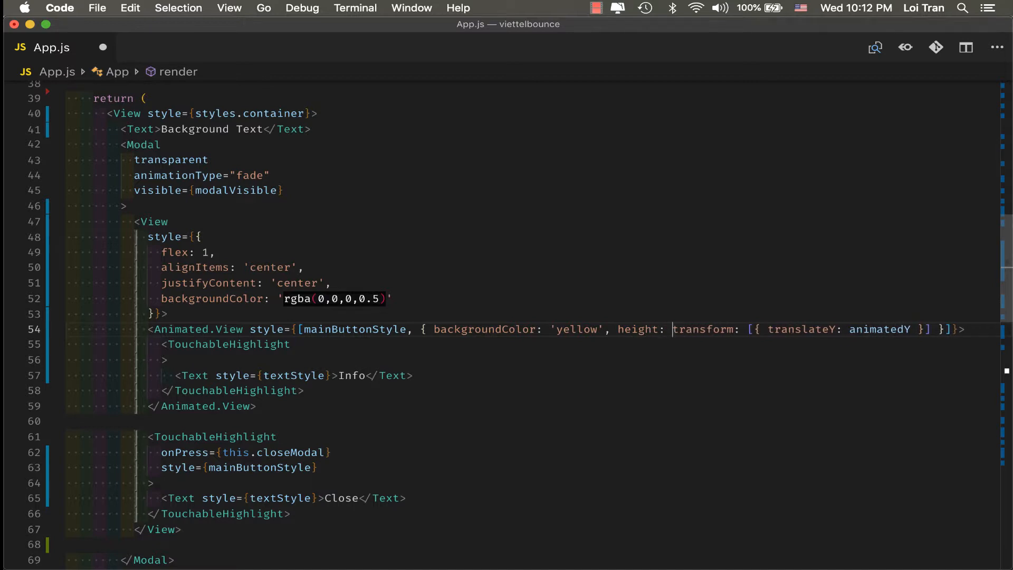
text(50, width: 50,)
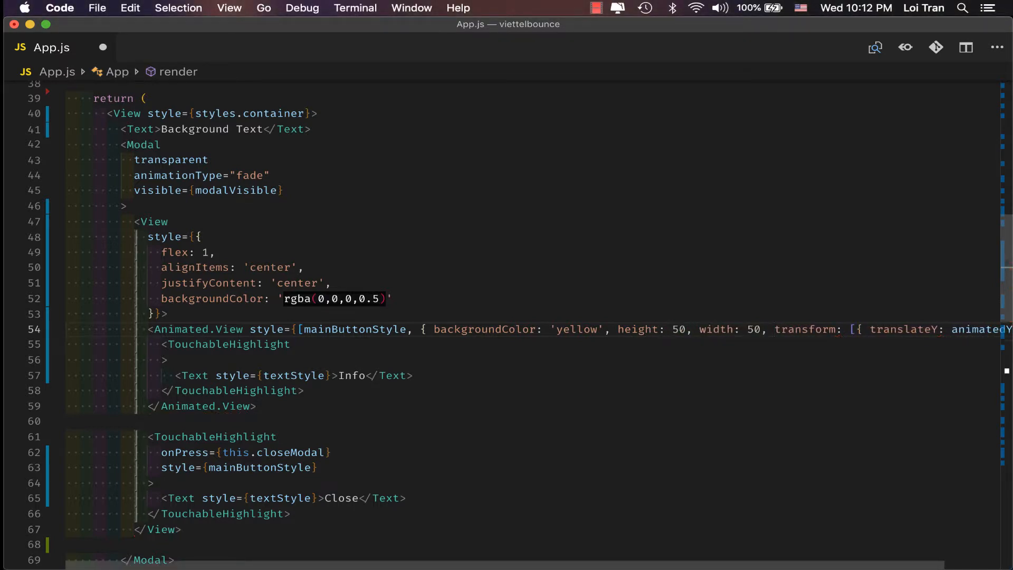
text(borderRadius: 25,)
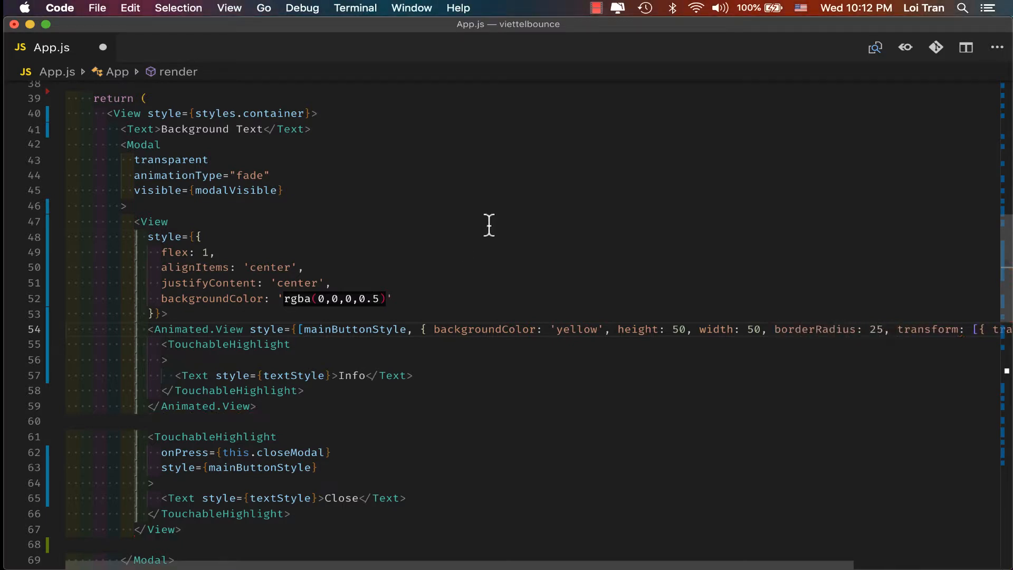
mouse_move(420, 335)
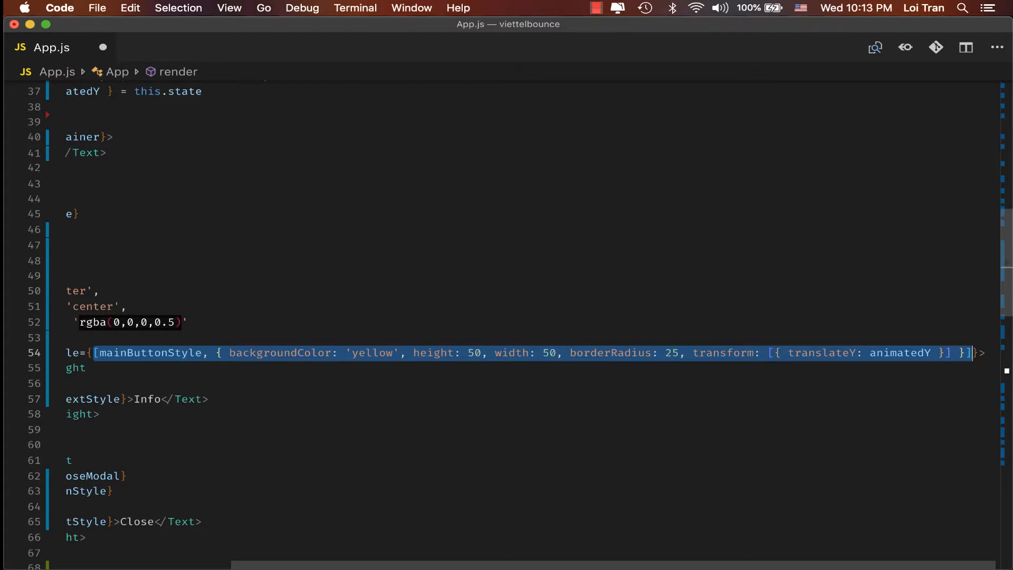
Declare const infoButtonStyle with the style array above return and use style={infoButtonStyle}
scroll(down, 3)
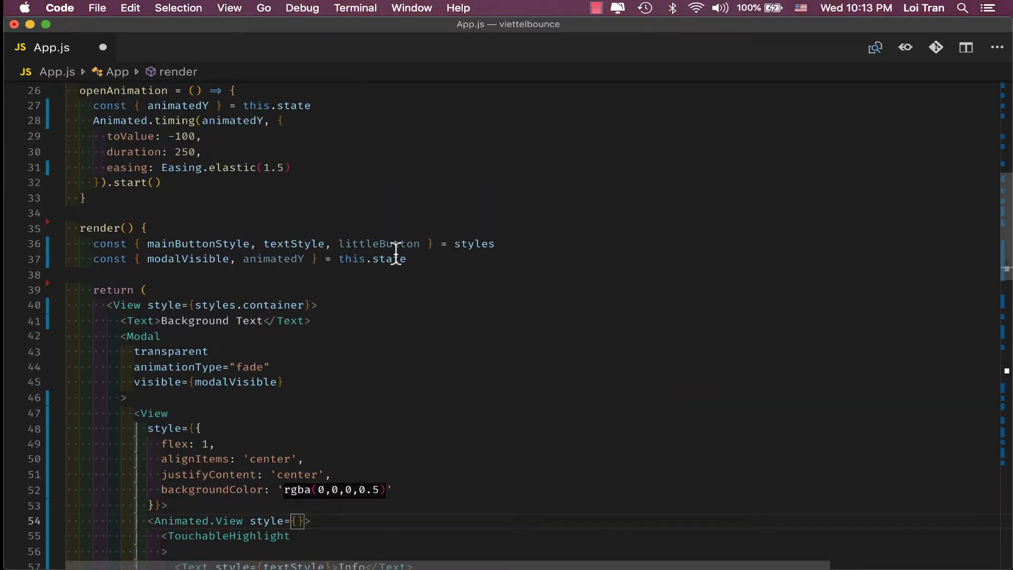
text(const info)
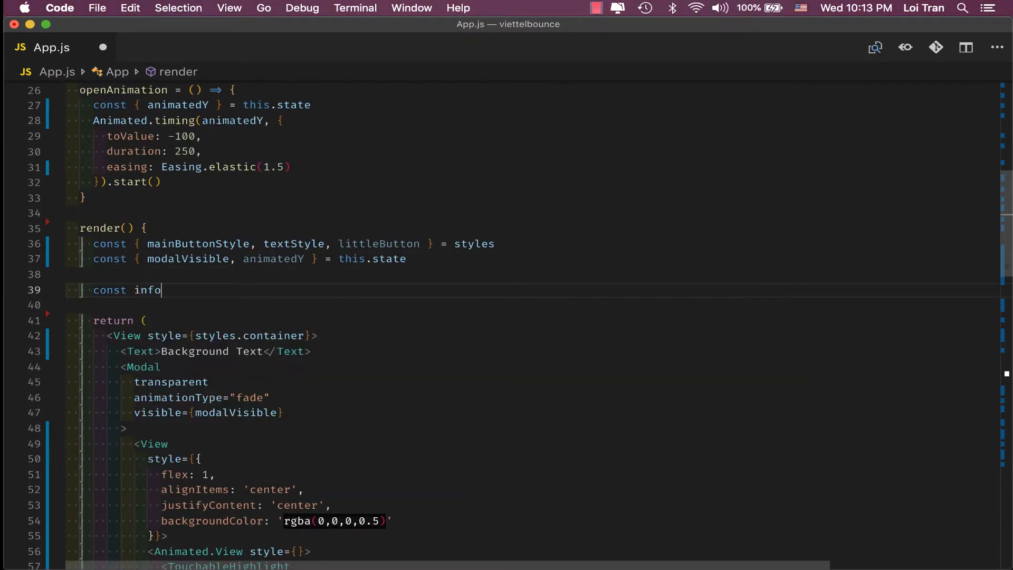
text(Buto)
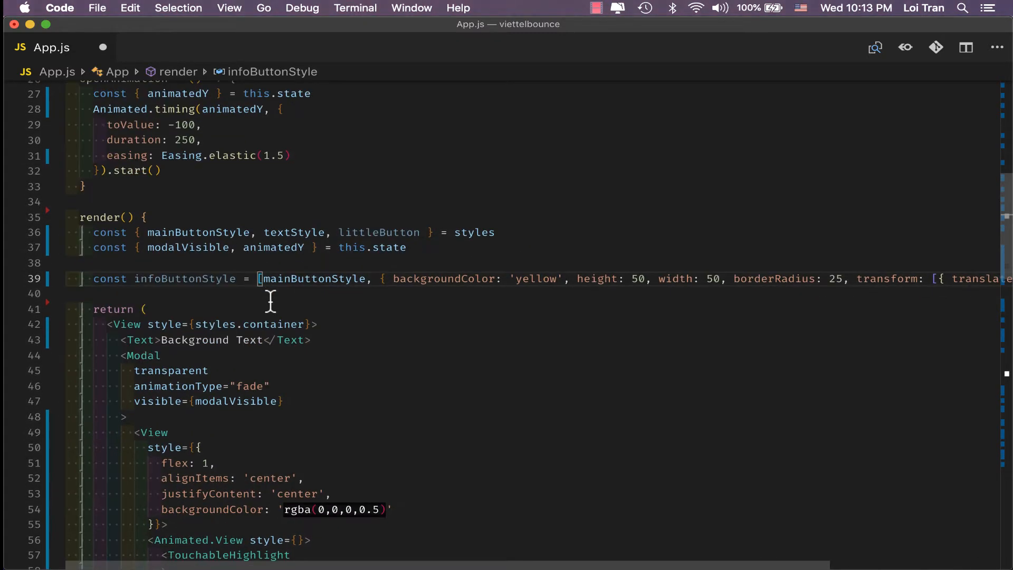
double_click(313, 278)
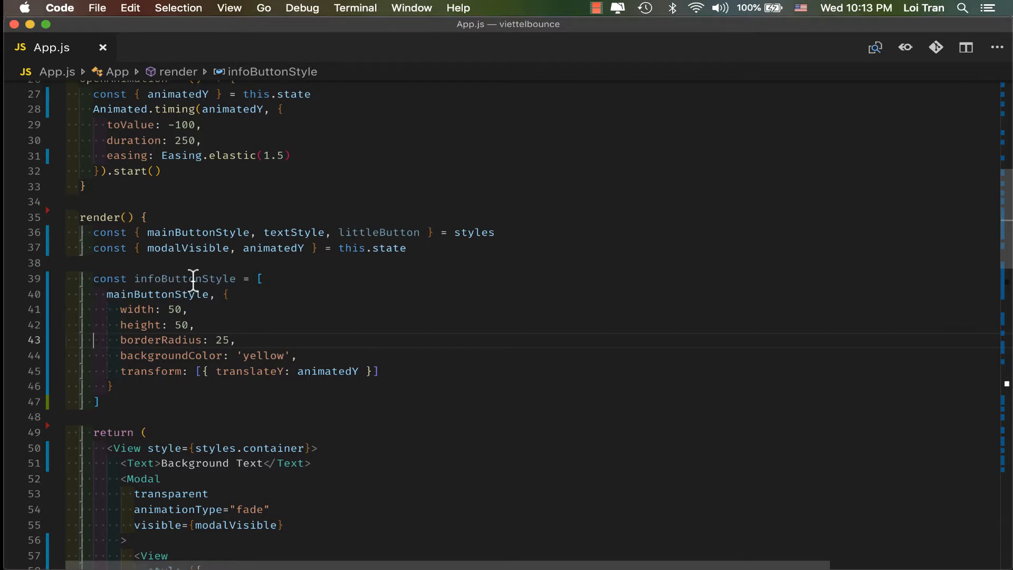
scroll(down, 3)
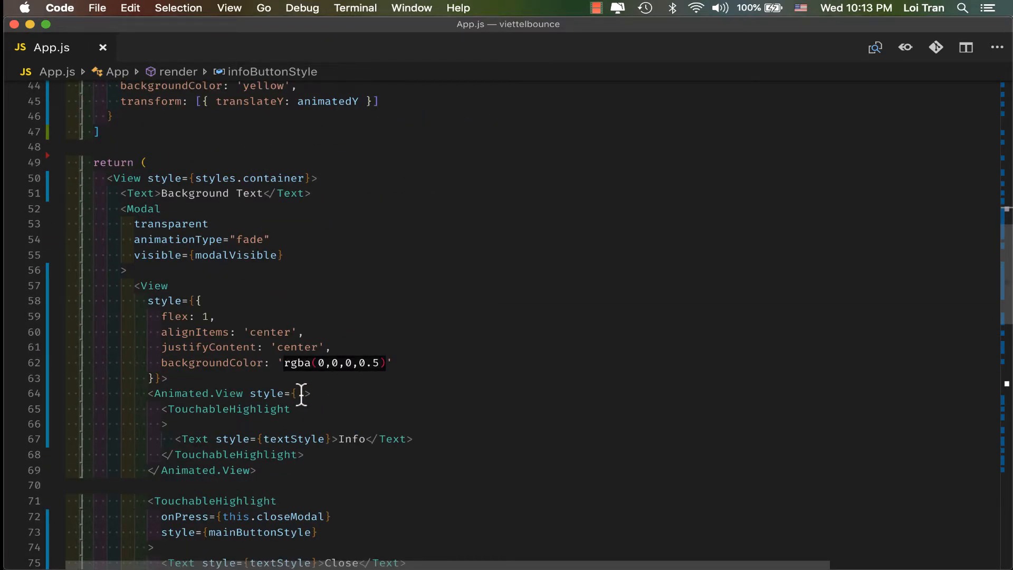
text(infoButtonStyle)
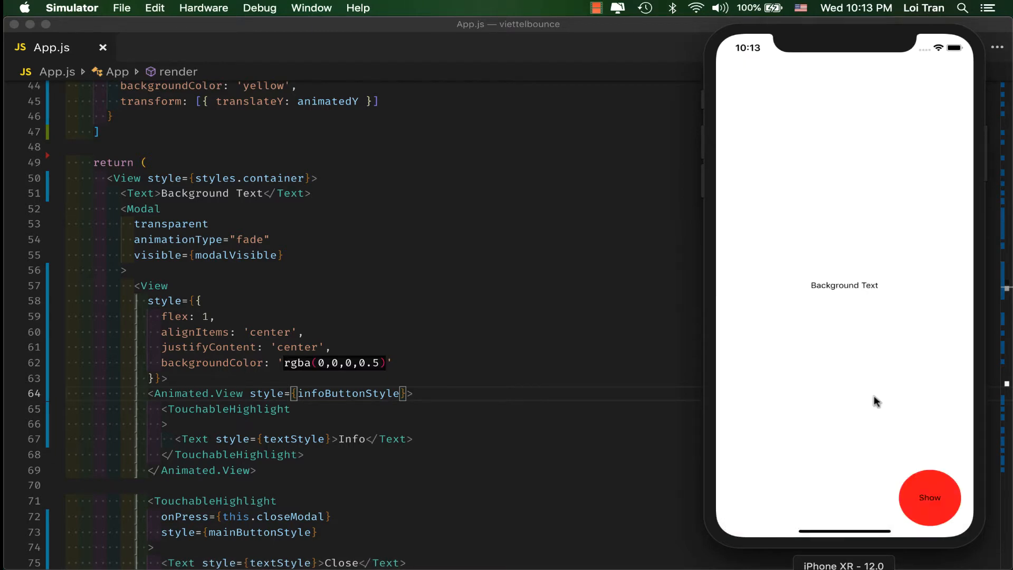
click(928, 497)
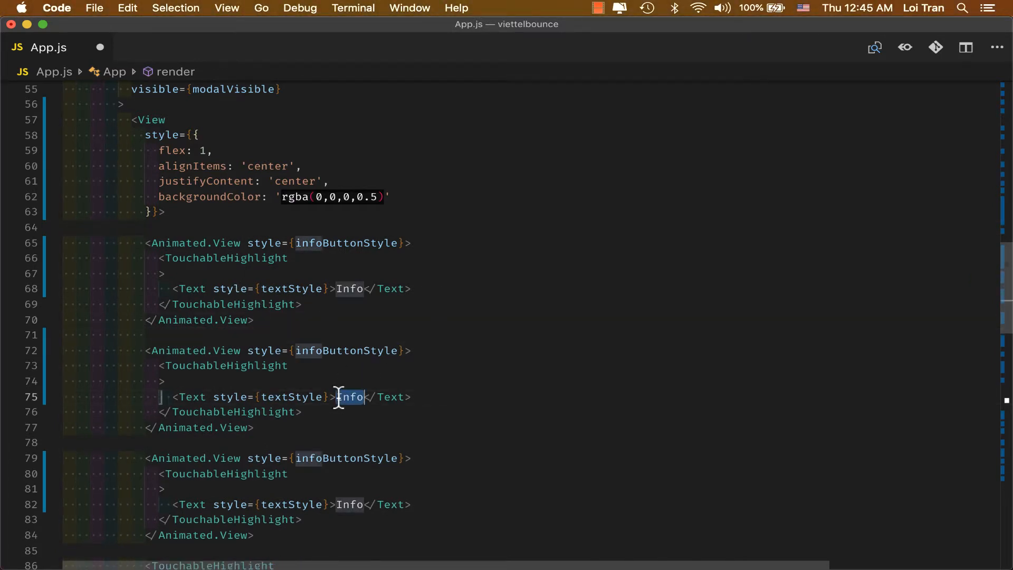
Label the copied button views Maps and Phone
text(Maps)
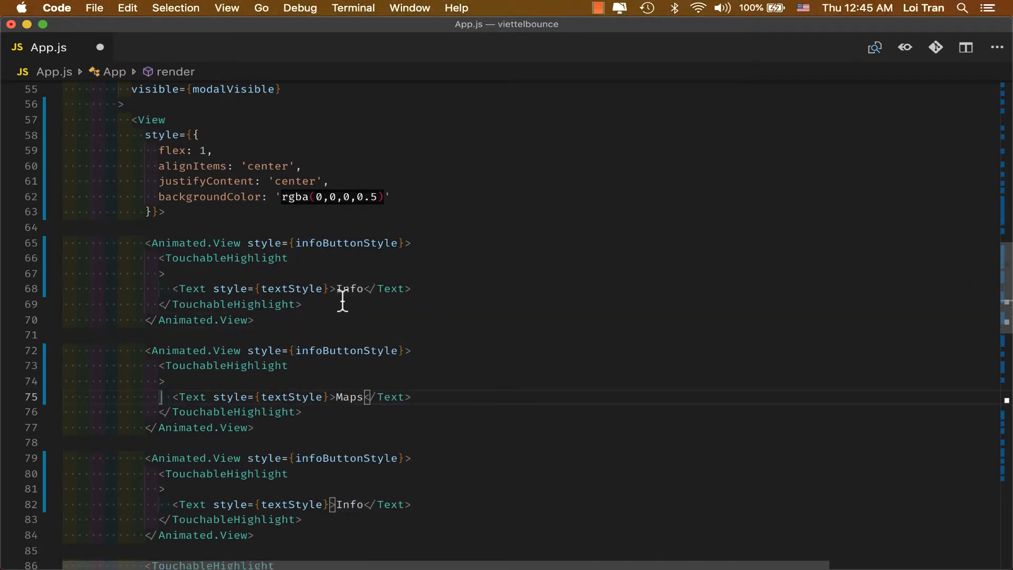
text(Phone)
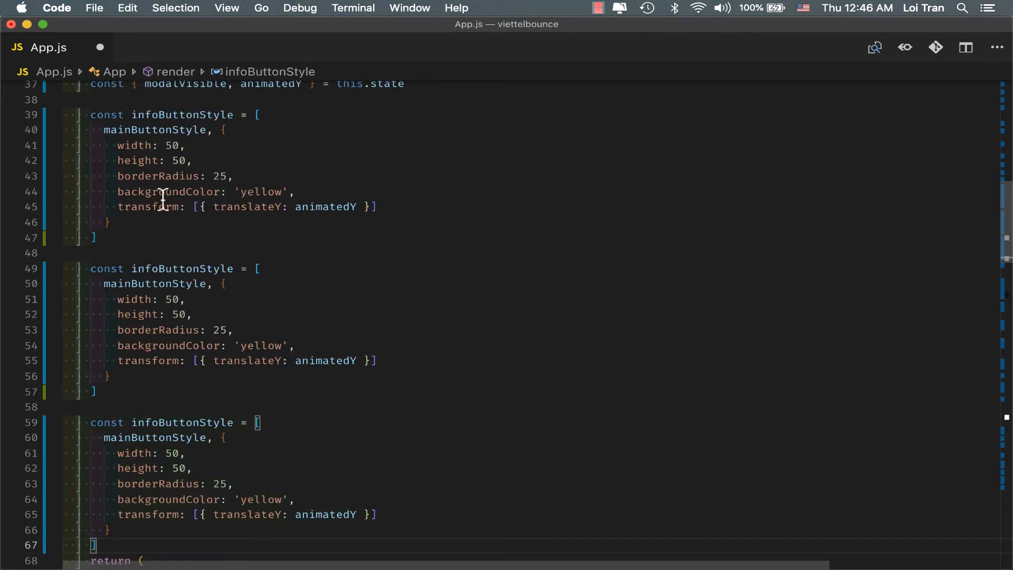
Rename the copied style constants to mapStyle and phoneStyle
double_click(182, 268)
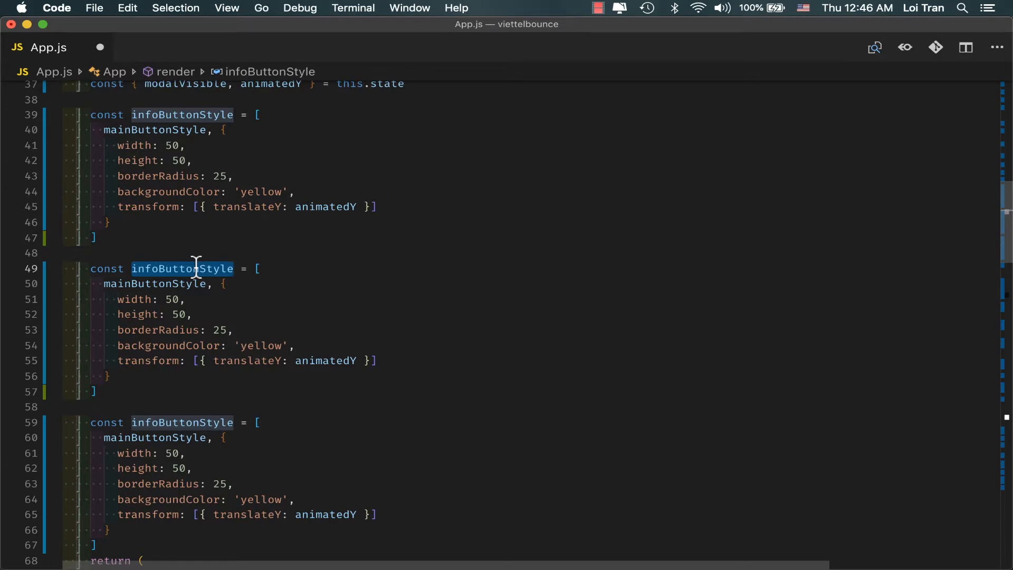
text(map = [)
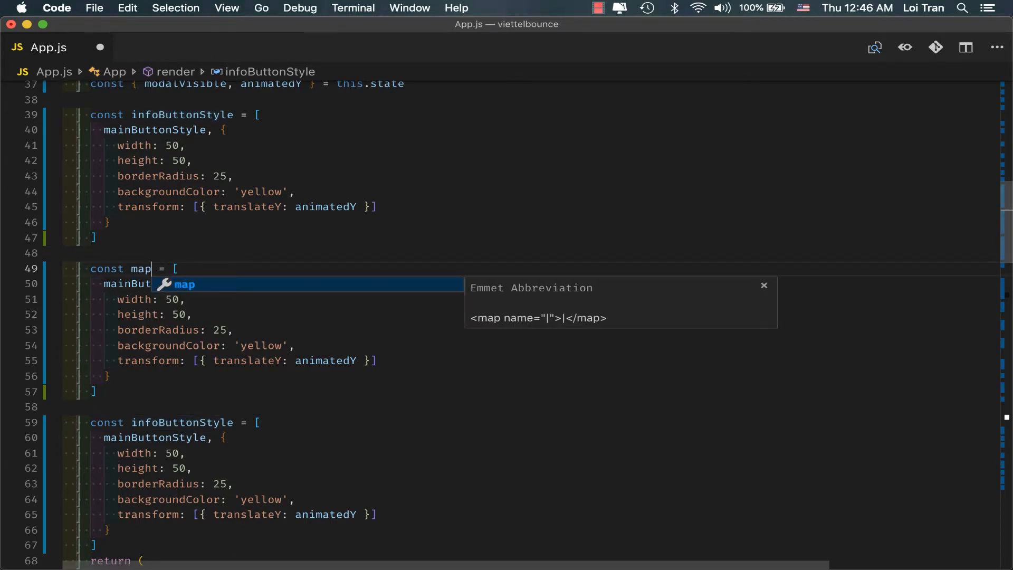
text(Style)
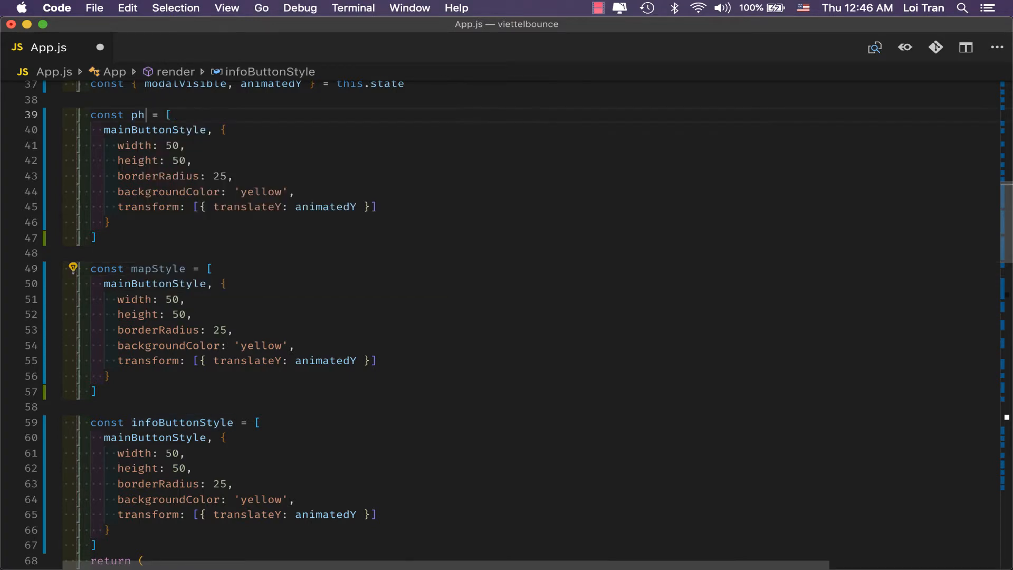
text(oneStyle)
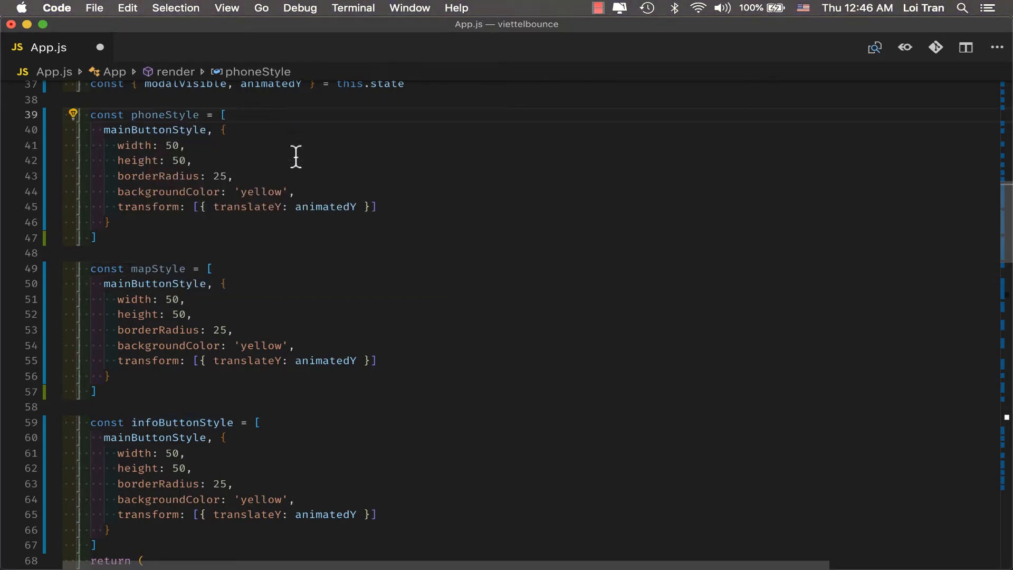
Set translateY to Animated.multiply(2, animatedY) in phoneStyle and Animated.multiply(1.5, animatedY) in mapStyle
double_click(325, 207)
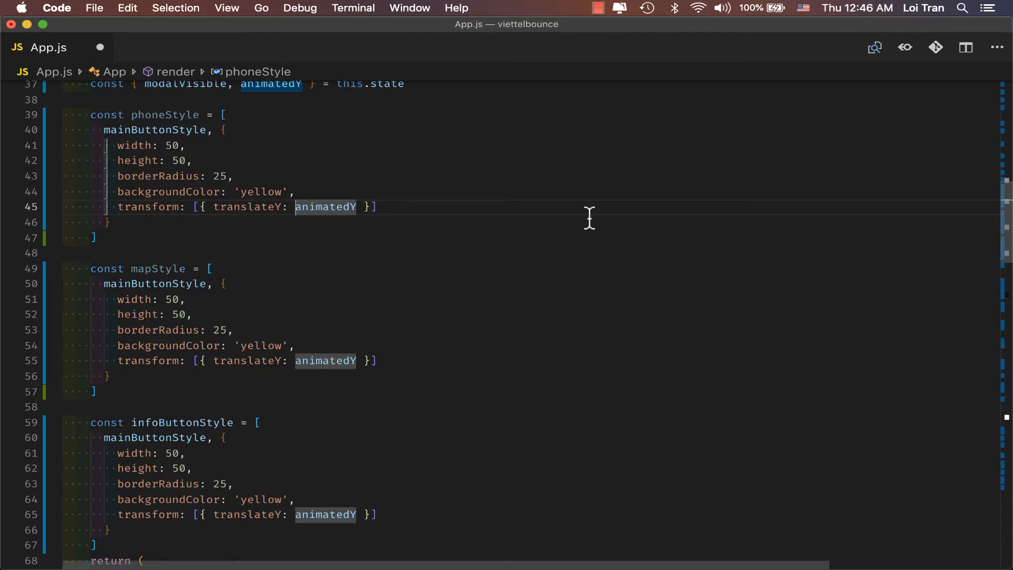
text(Animate)
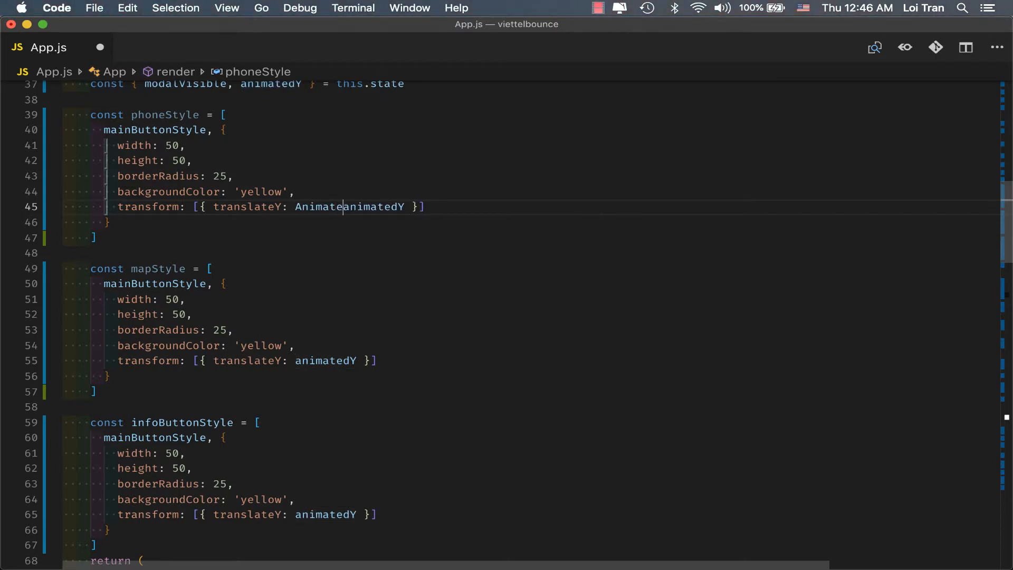
text(d.multipy)
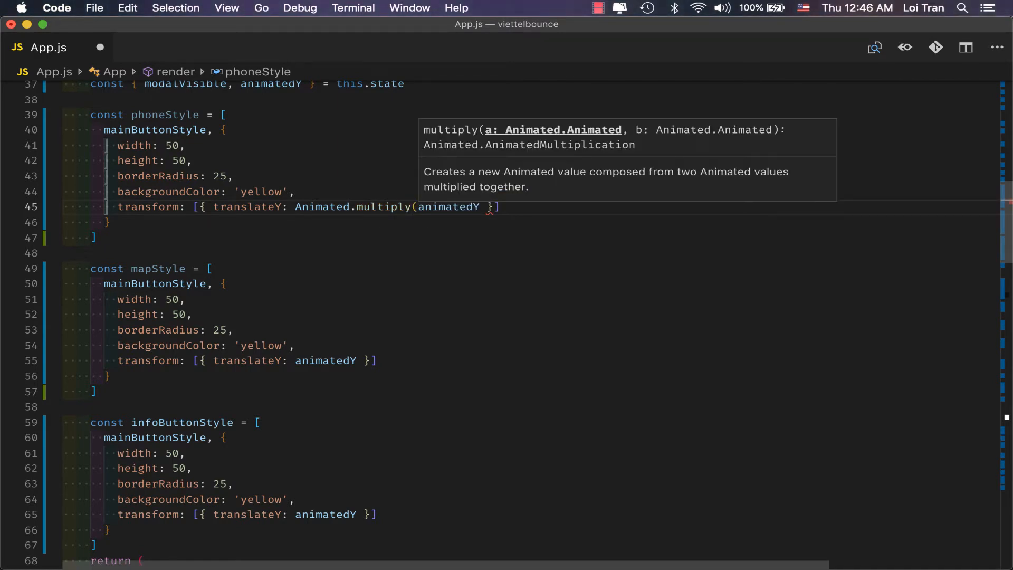
text(2,)
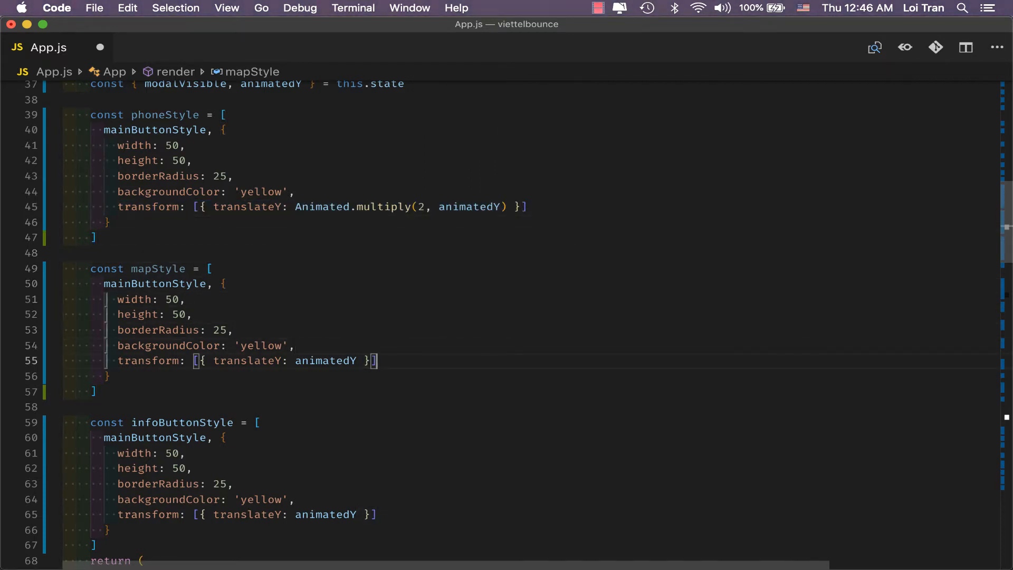
text(Animated.multiply(2, animatedY))
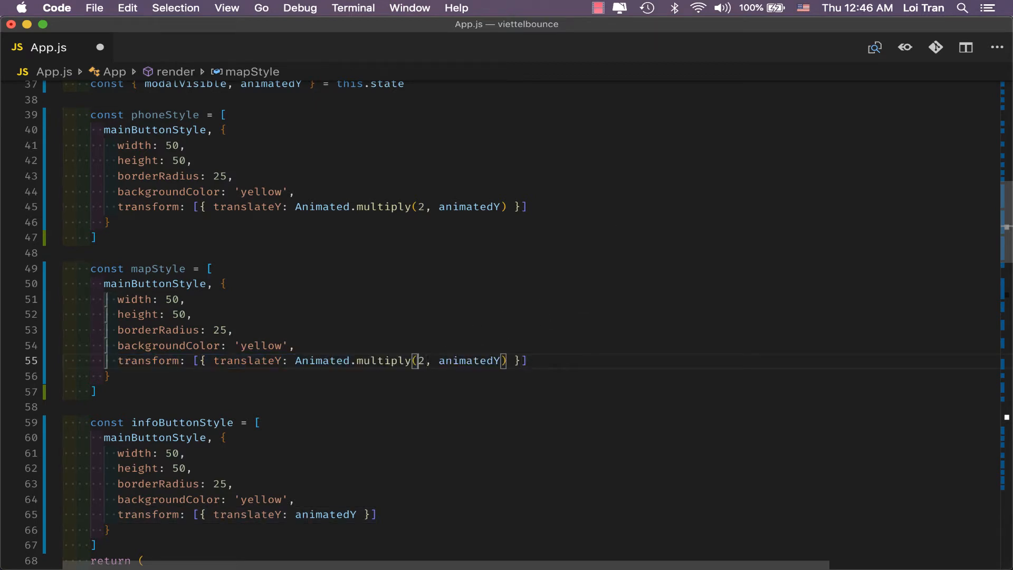
text(1.5)
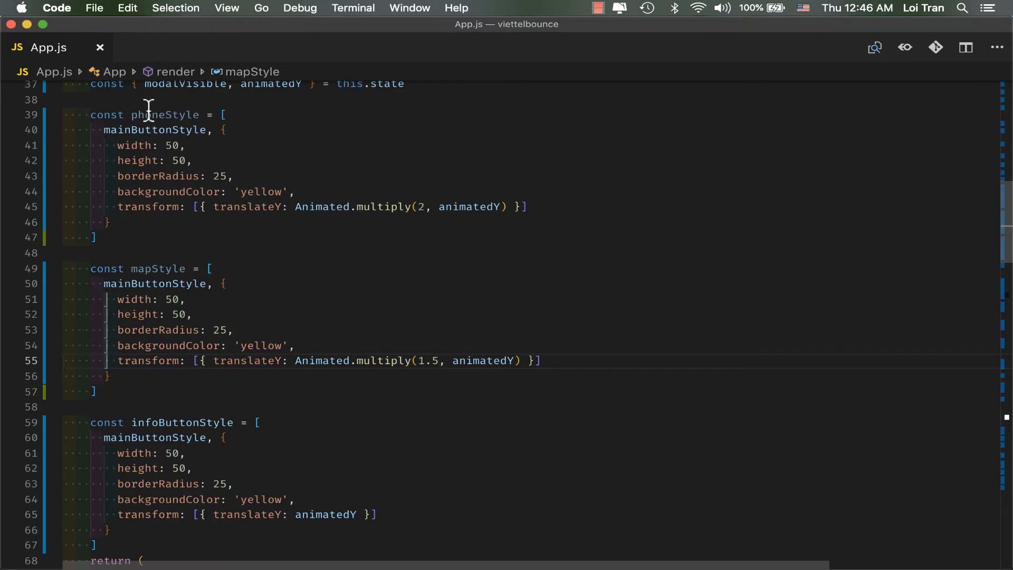
double_click(165, 115)
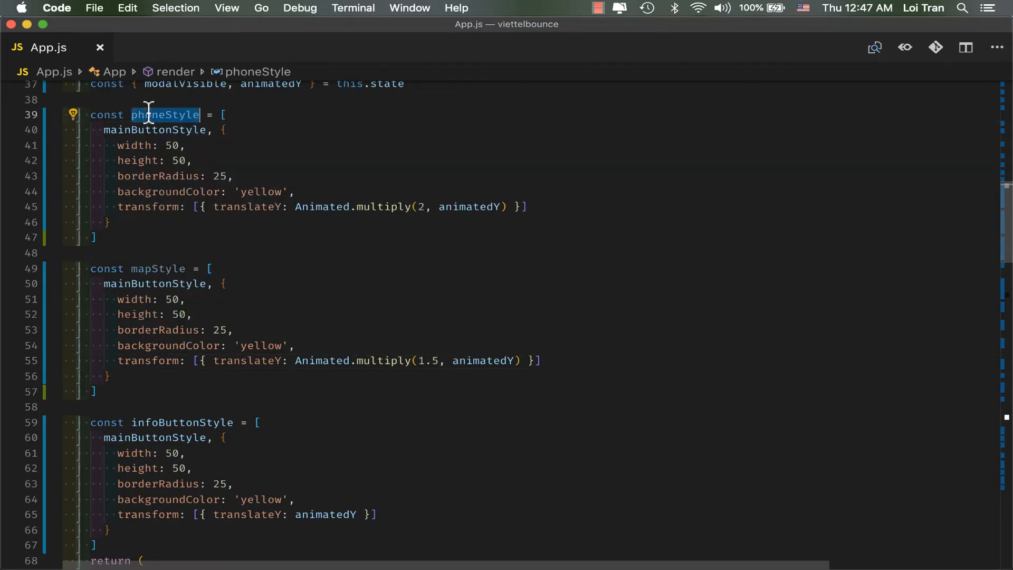
scroll(down, 3)
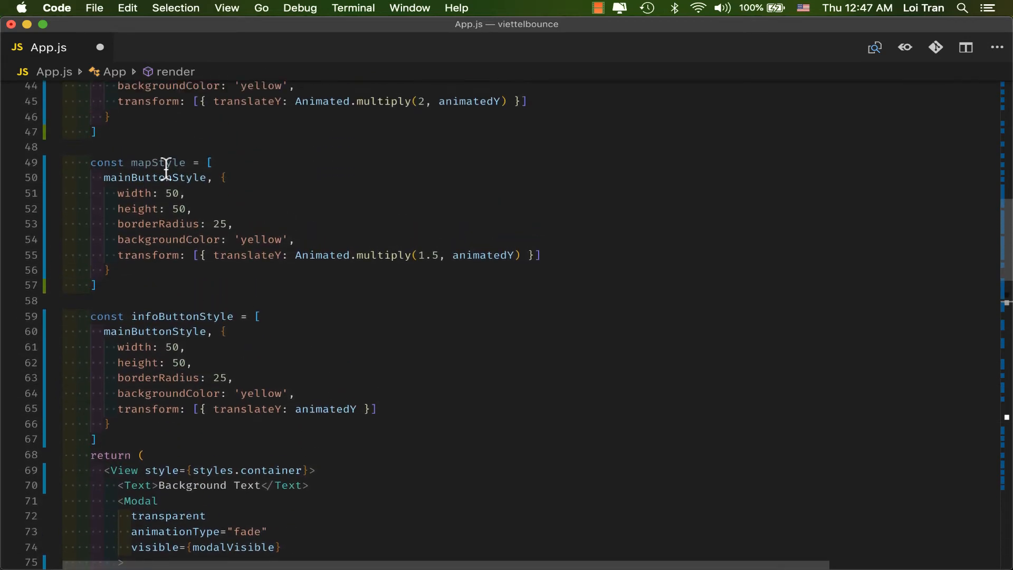
scroll(down, 3)
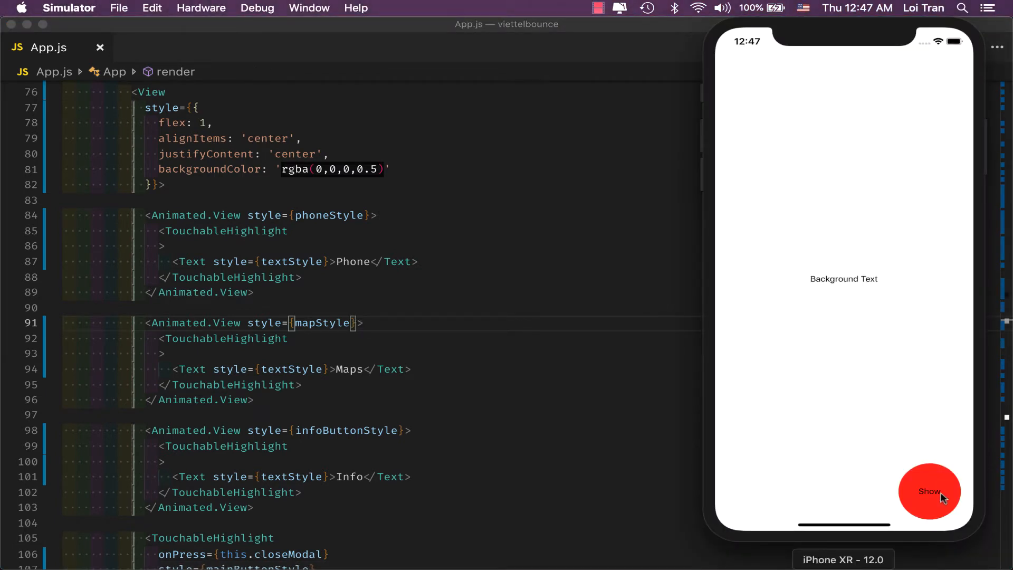
click(929, 491)
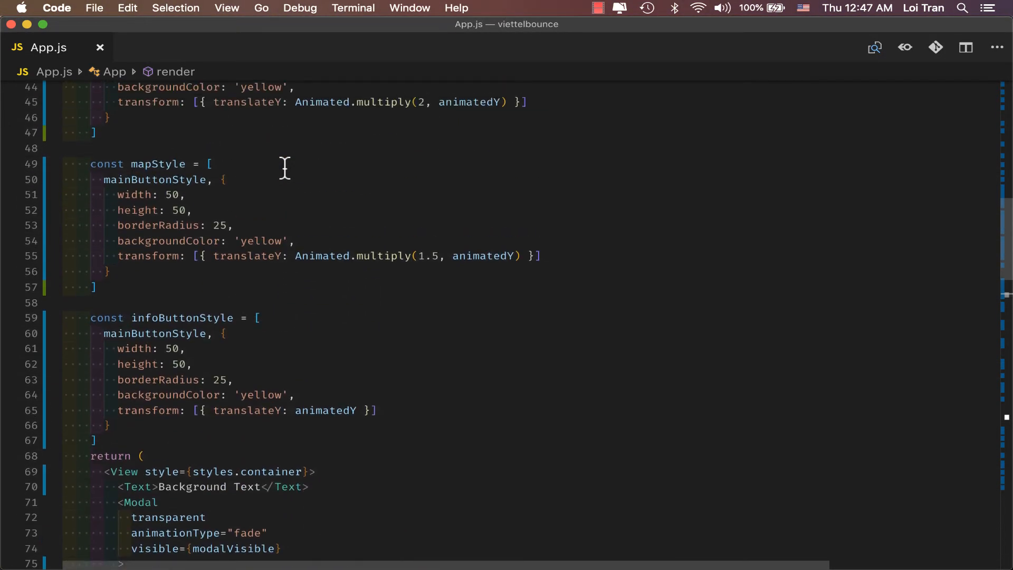
Set phoneStyle background to blue, mapStyle to orange and infoButtonStyle to pink, then preview in the app
double_click(261, 87)
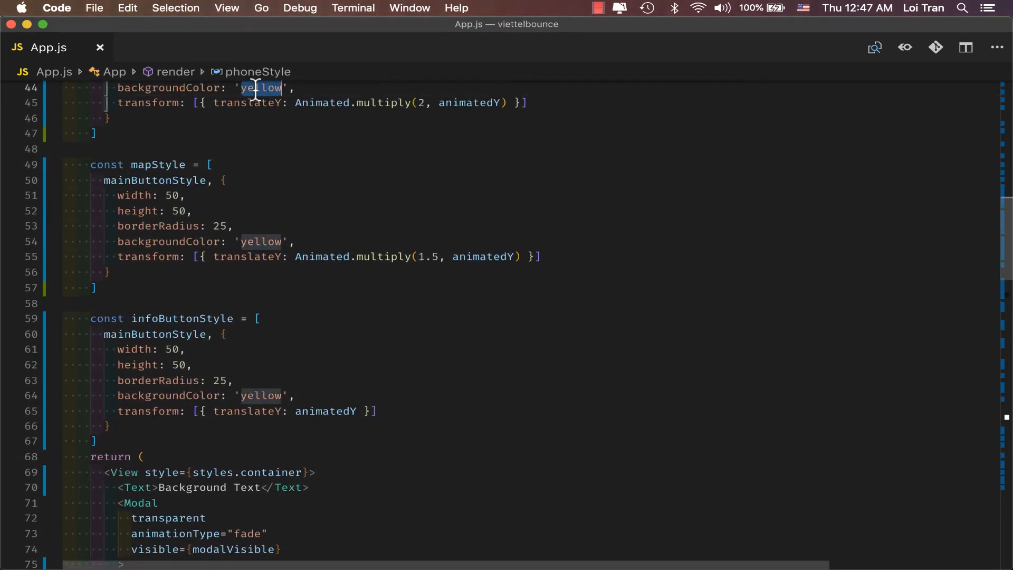
text(blue)
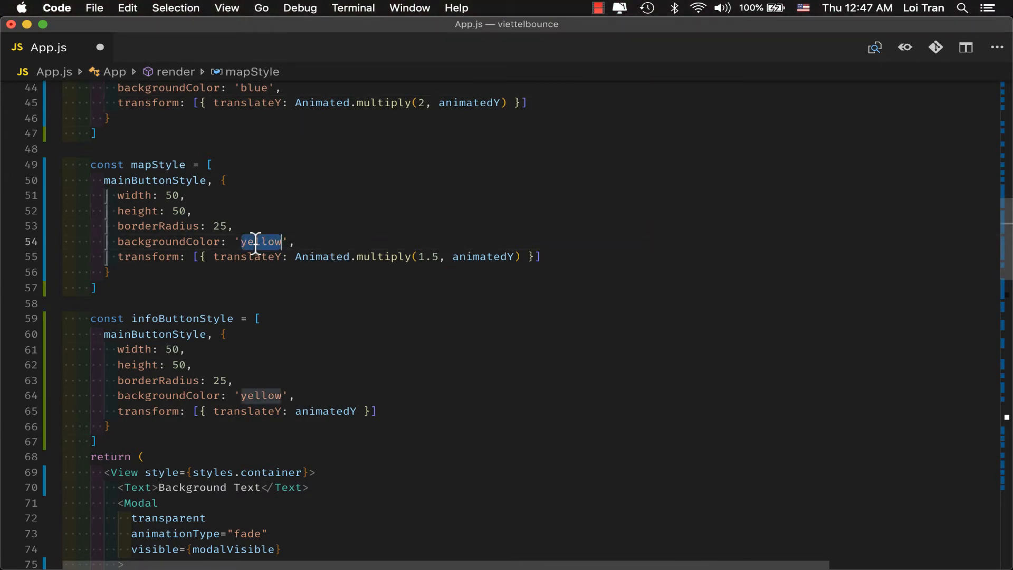
text(orange)
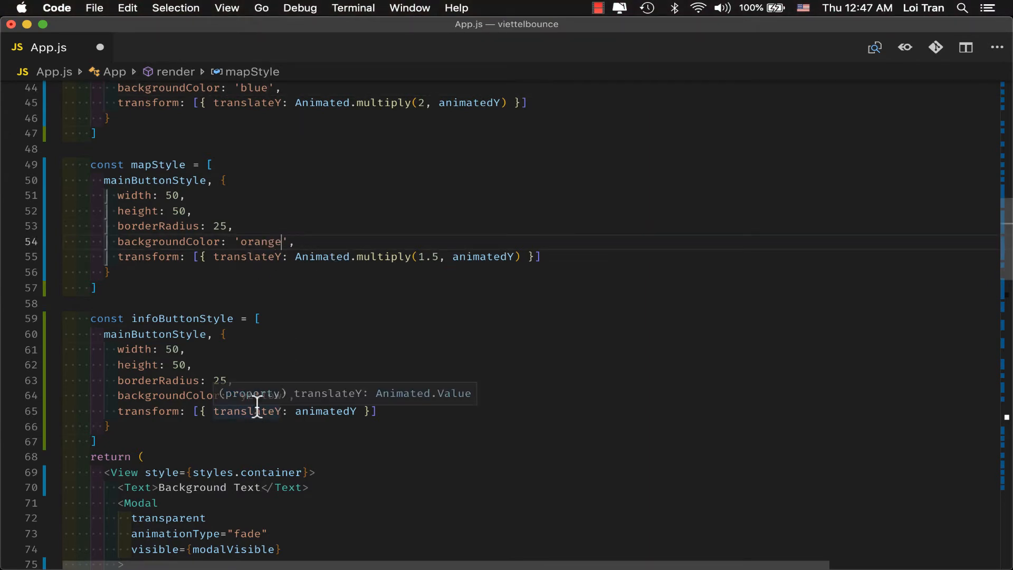
double_click(261, 396)
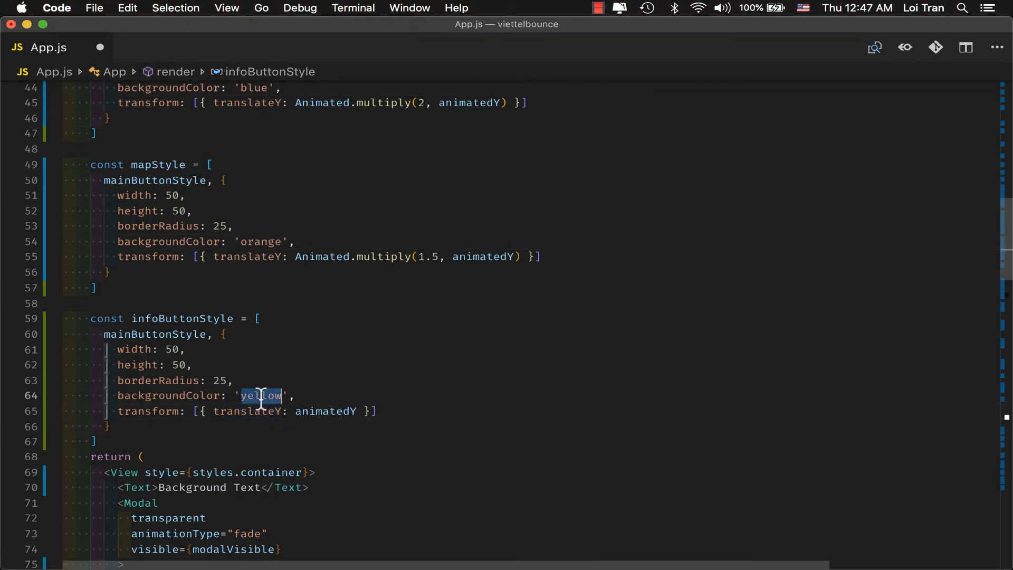
text(pink)
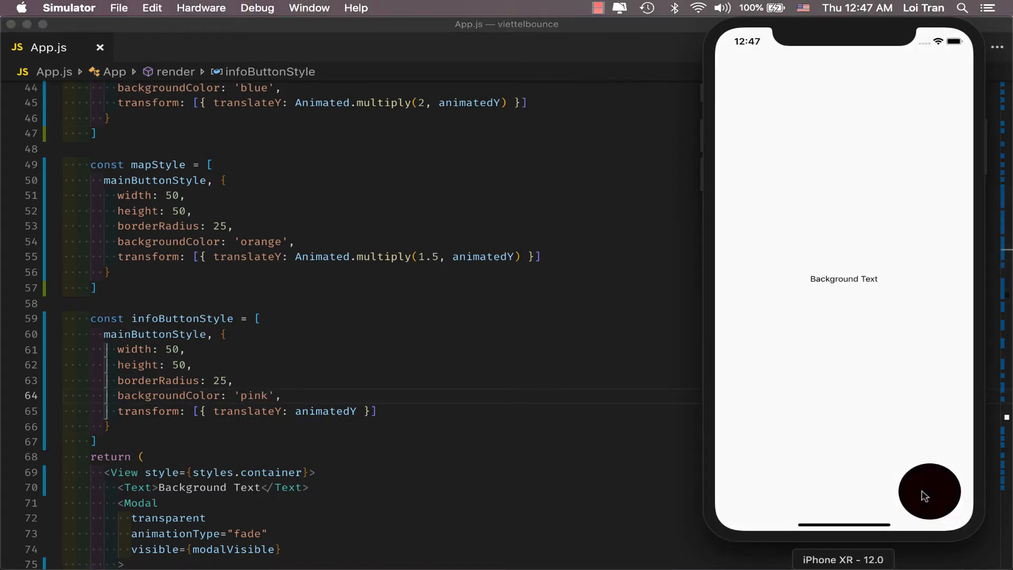
click(929, 491)
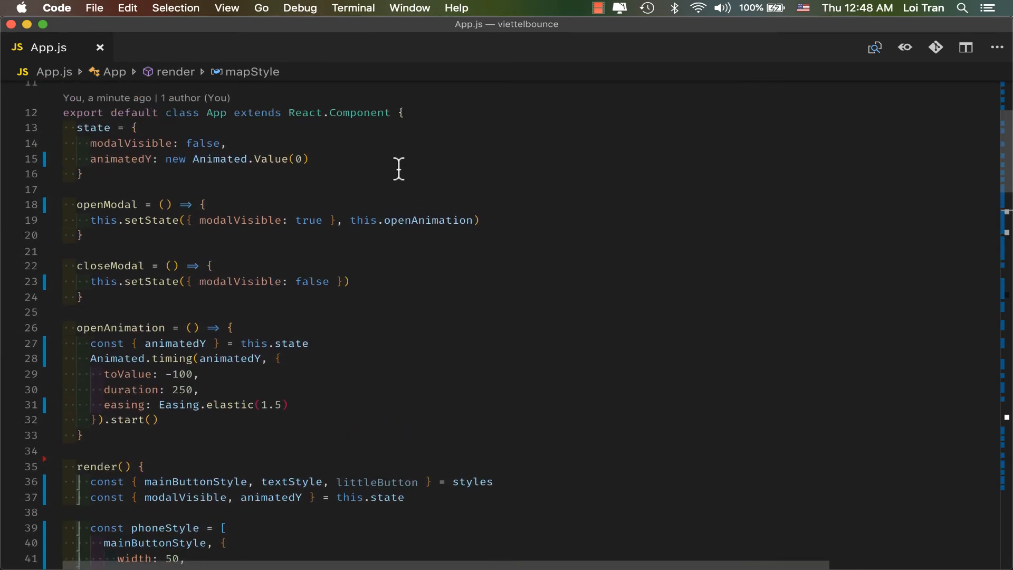
Write closeAnimation timing animatedY and hiding the modal via setState modalVisible false in the start callback
click(81, 436)
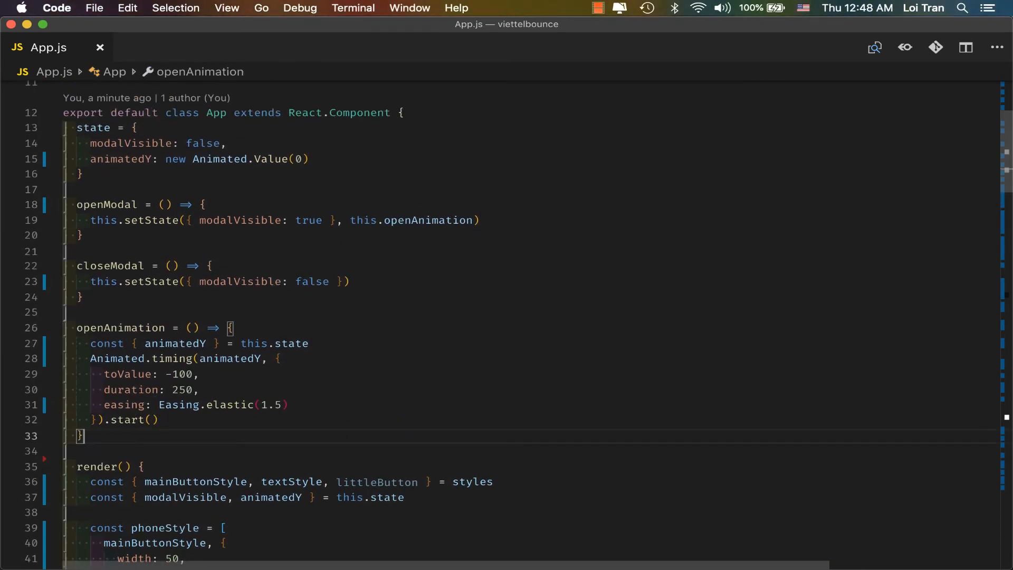
text(closeAnimation = ()
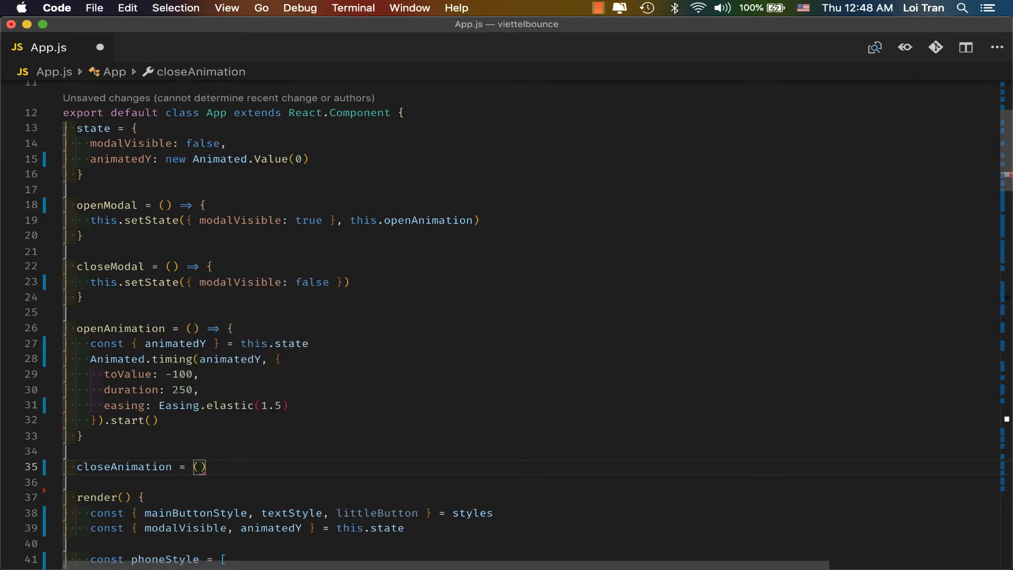
text(=> {)
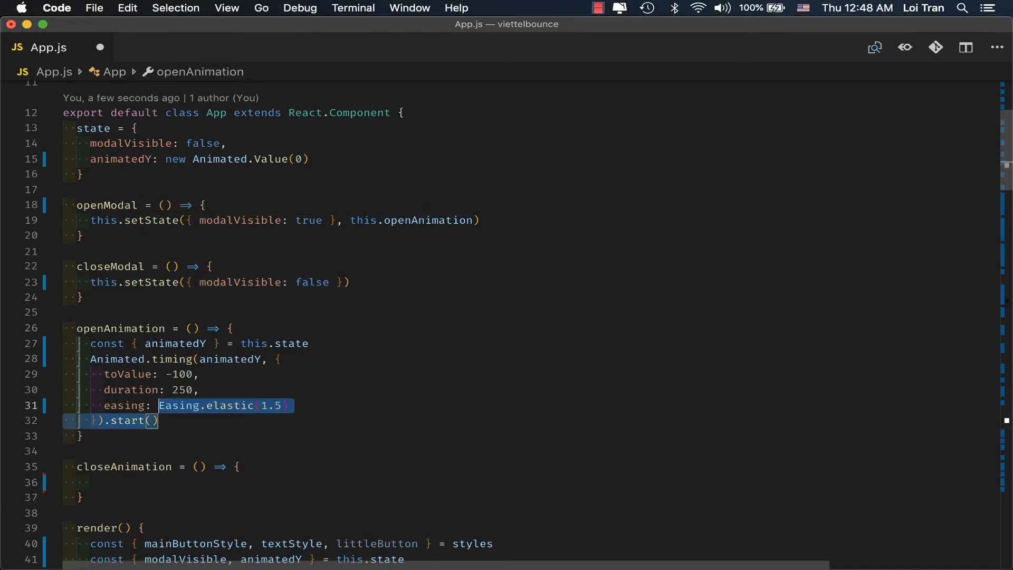
click(97, 482)
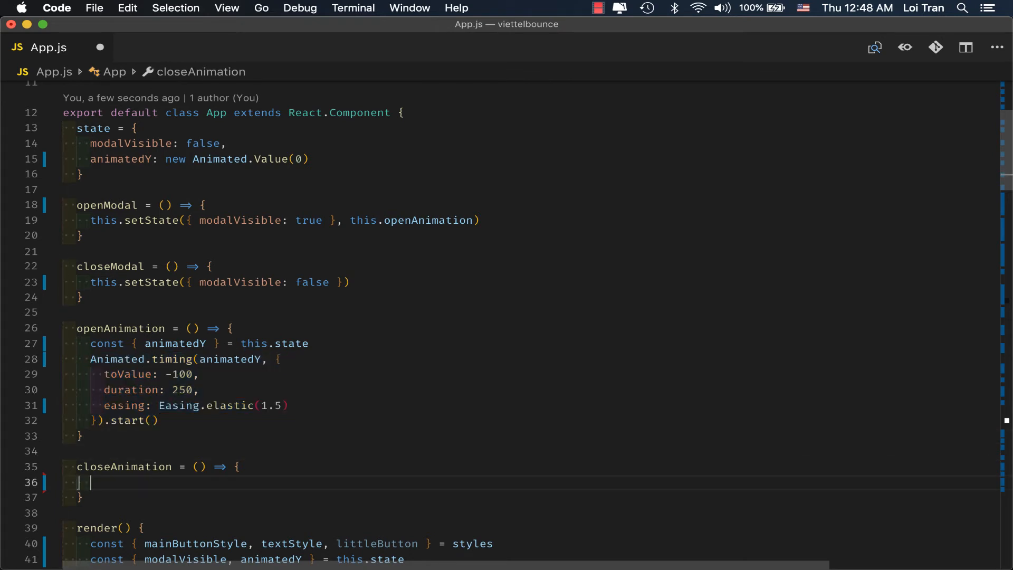
text(Animated.timing(animatedY, {)
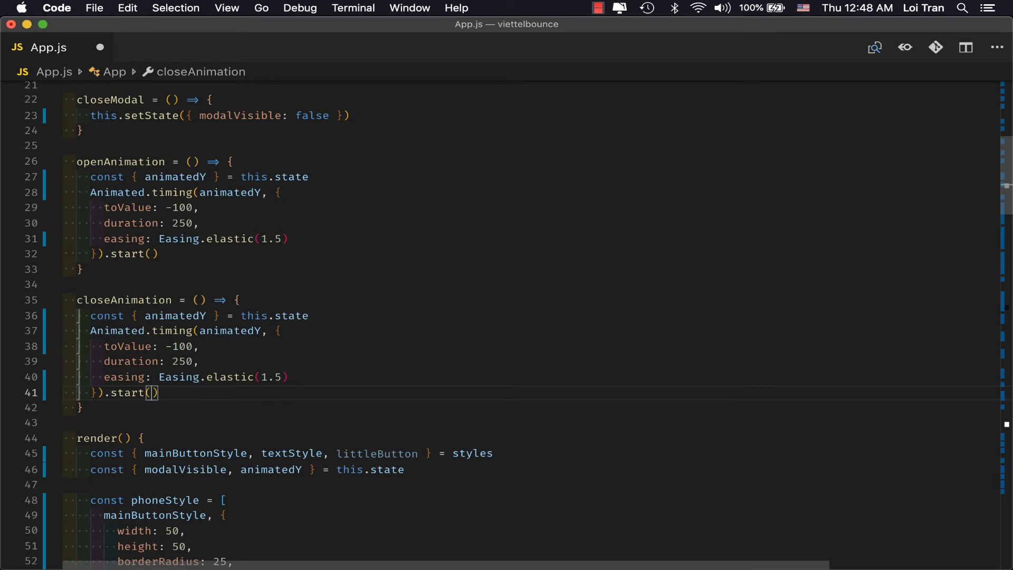
text(() =>)
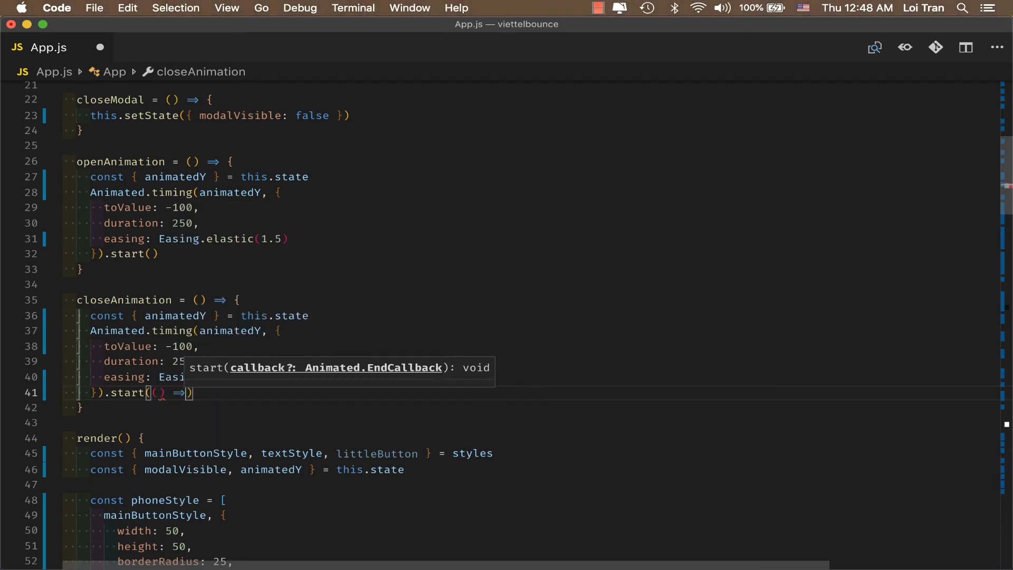
text(this.setState({ modalVisible: false }))
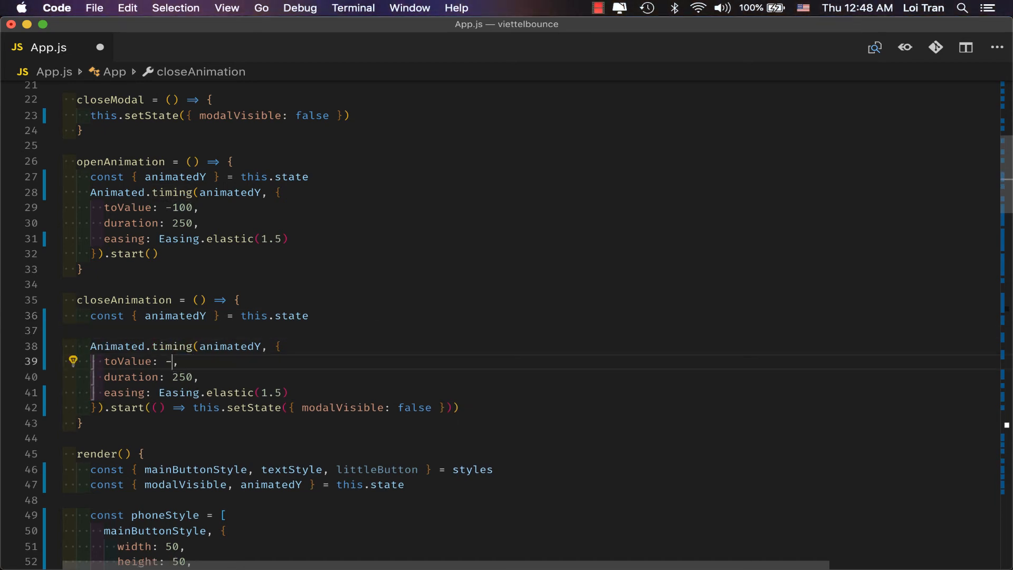
Give closeAnimation toValue 0 and Easing.bezier(0, -0.2, 0, -0.4), then select closeModal's setState to replace
text(0)
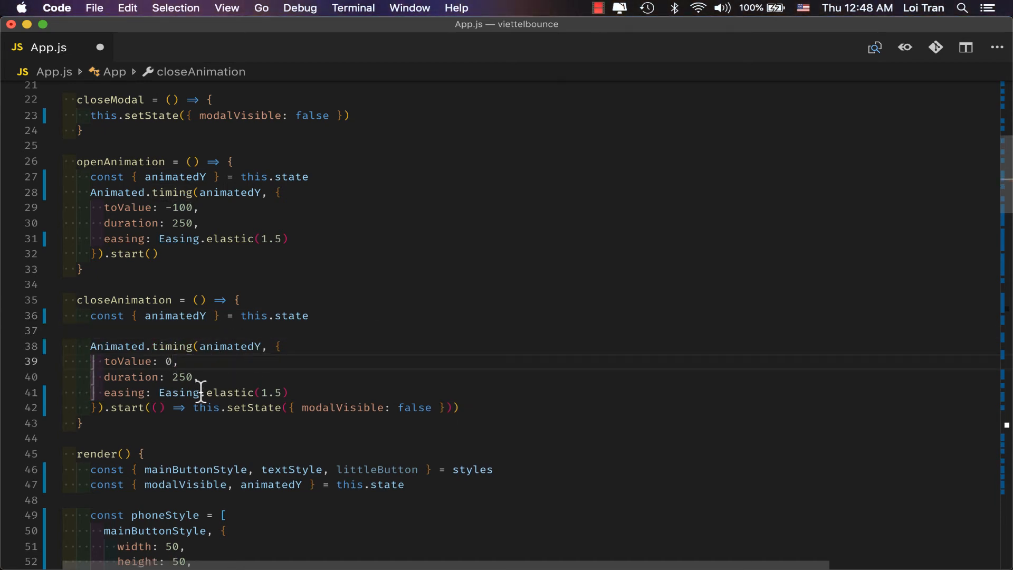
mouse_move(243, 378)
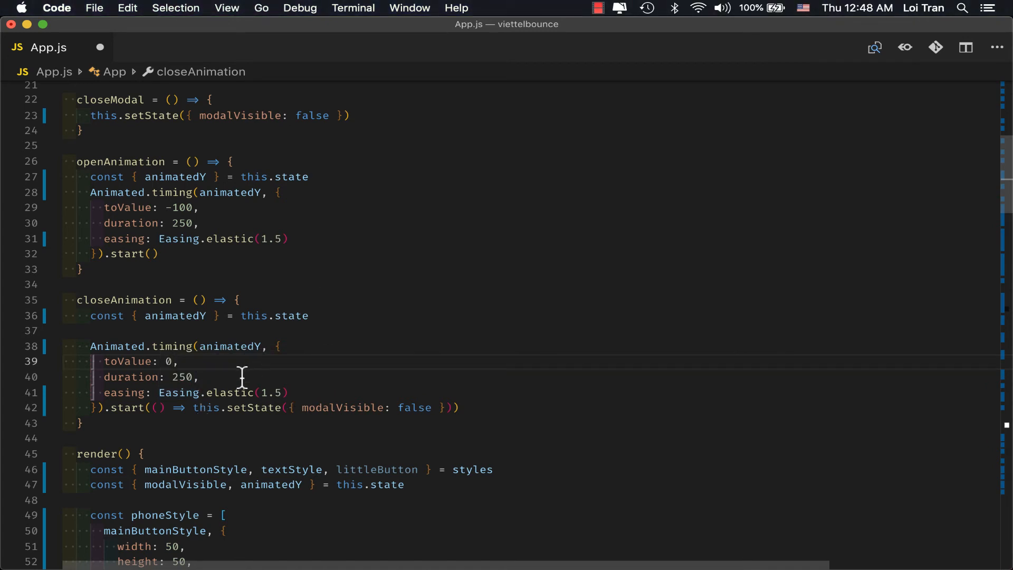
mouse_move(228, 392)
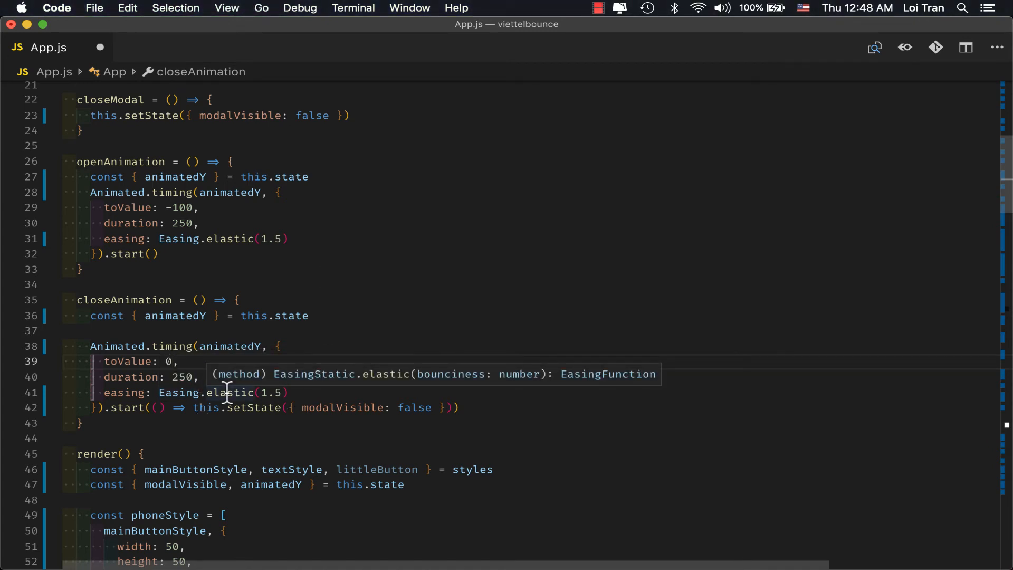
text(bezier)
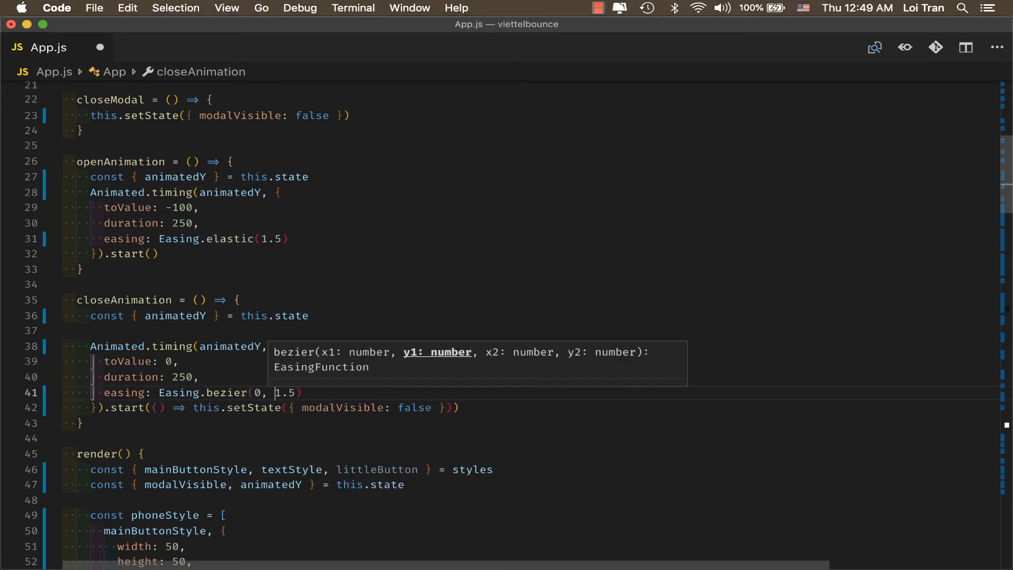
text(-0,2)
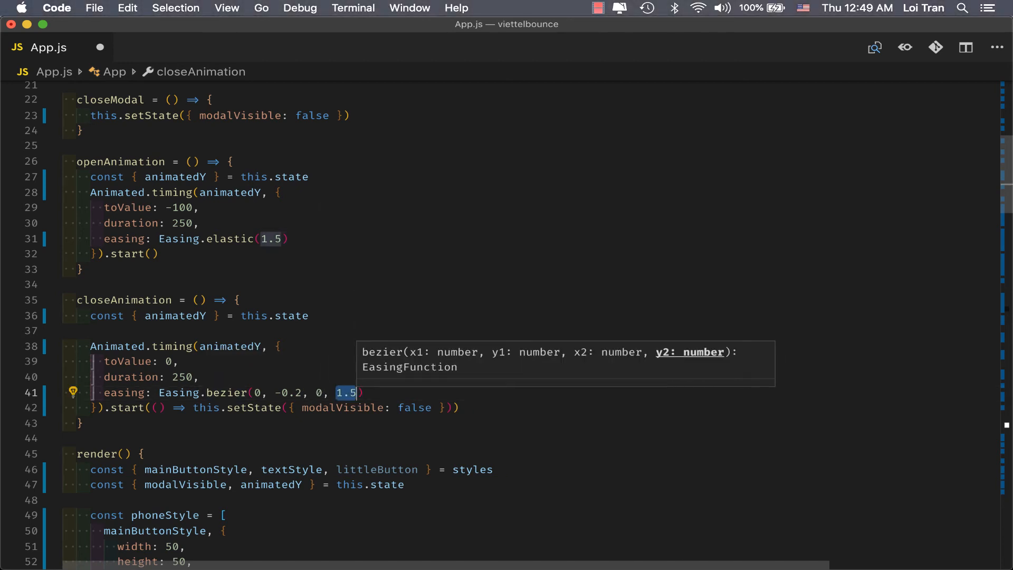
text(-0.4)
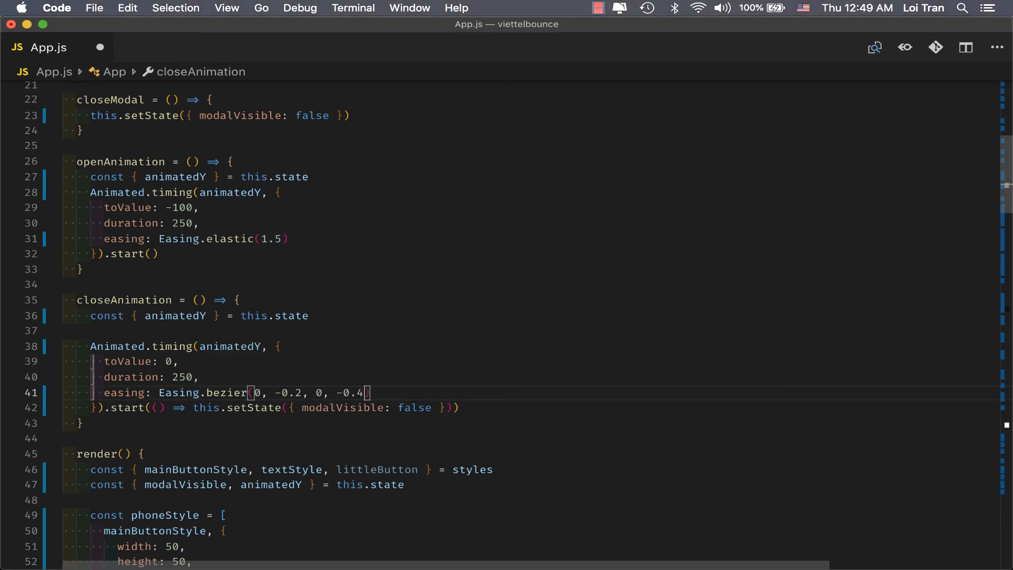
double_click(125, 300)
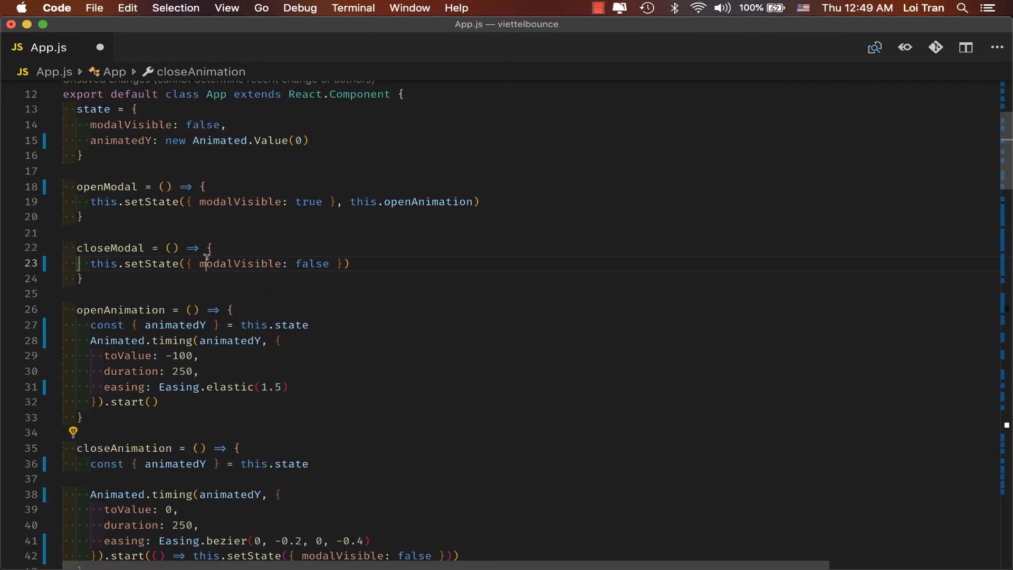
Make closeModal call this.closeAnimation(), then close and reopen the button menu in the Simulator
text(this.closeAnimation())
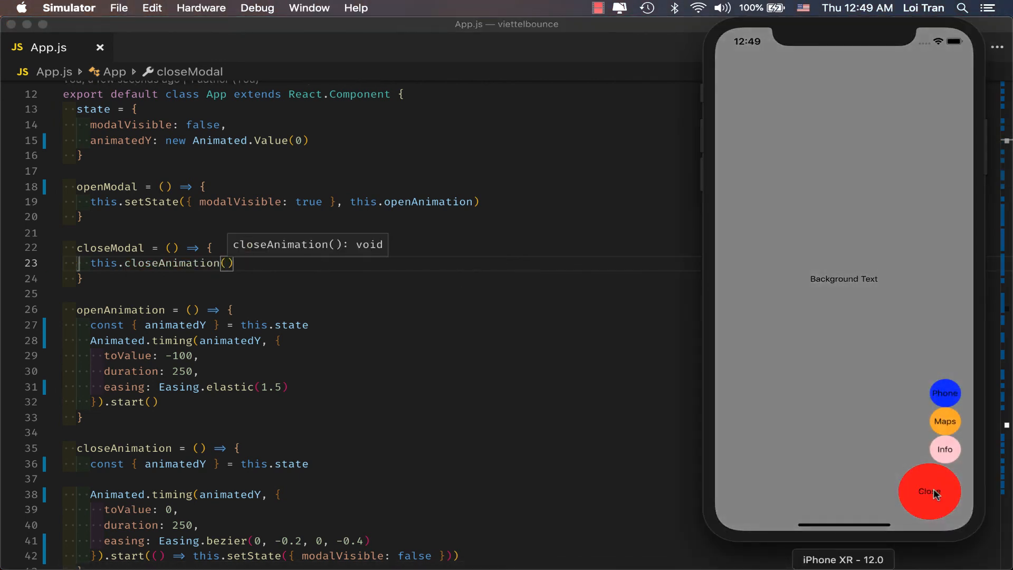
click(929, 491)
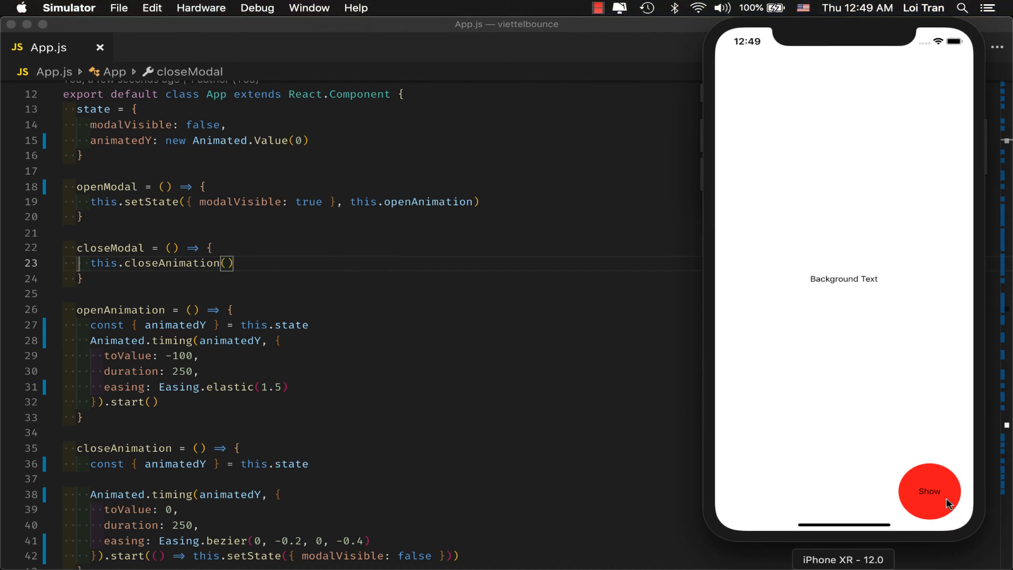
click(929, 491)
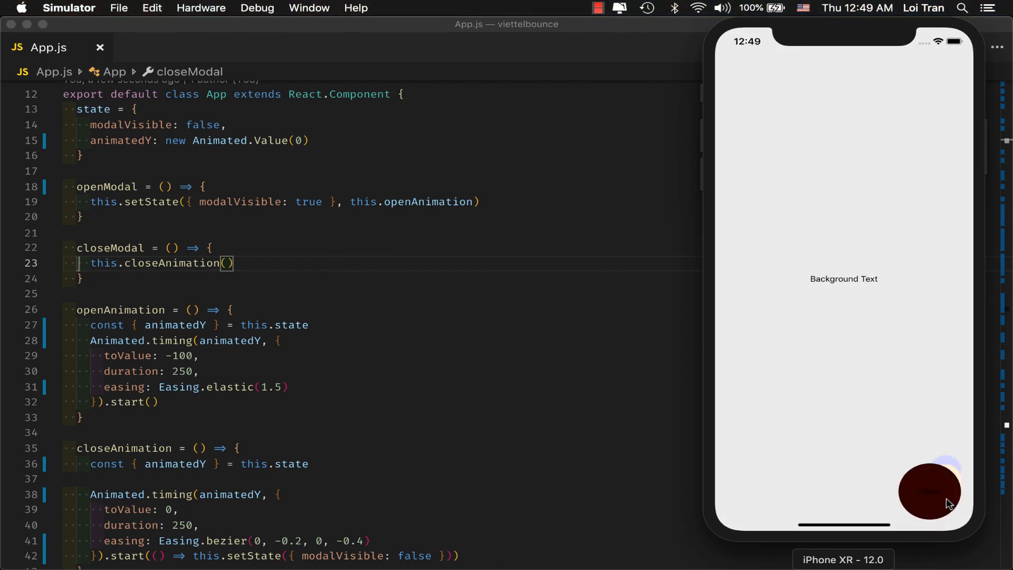
click(929, 490)
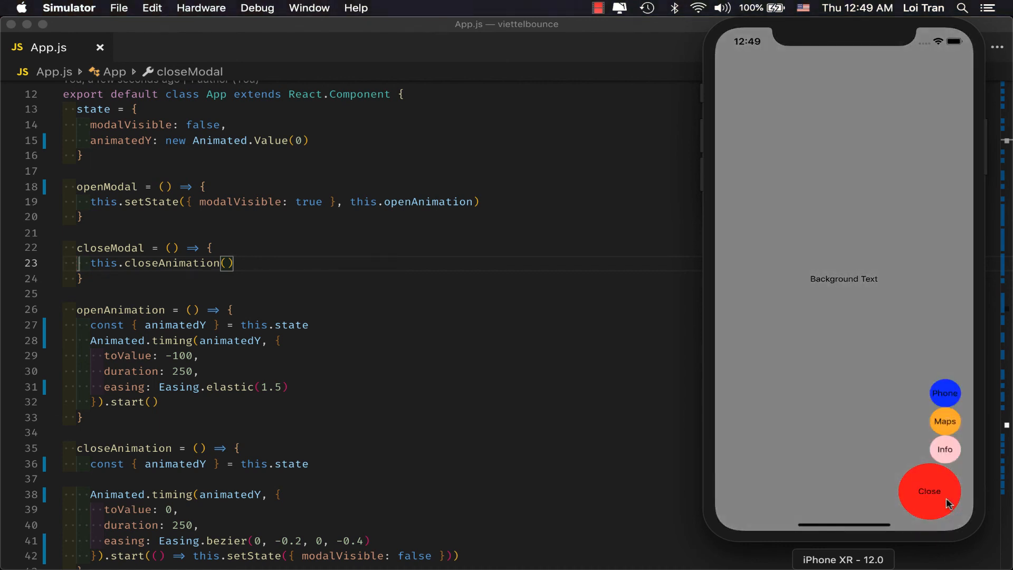